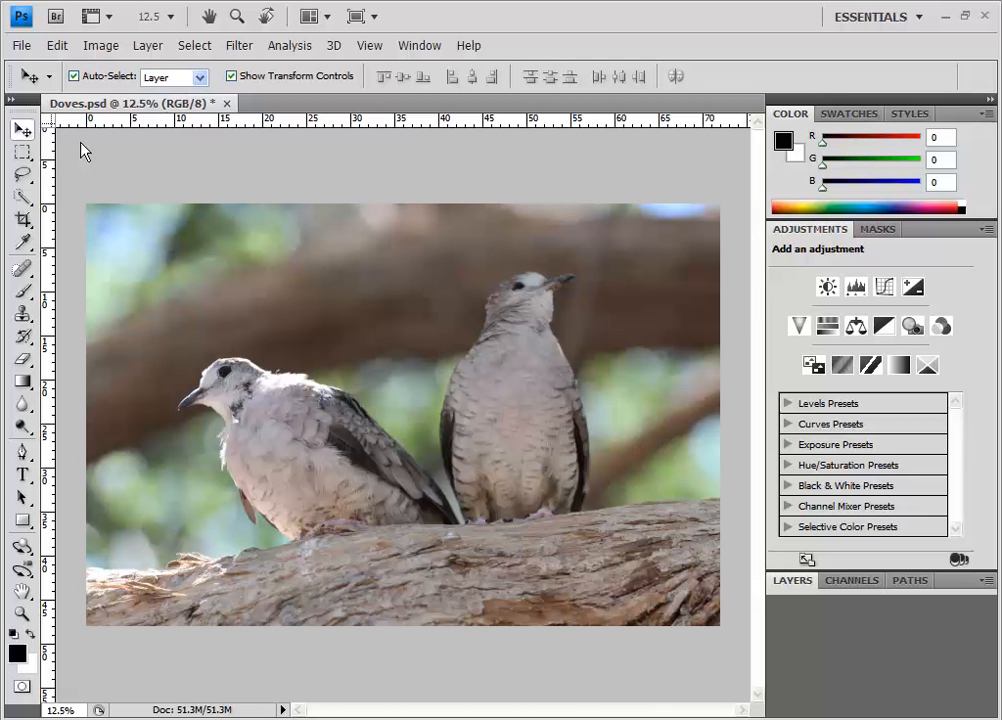
pyautogui.moveTo(73, 148)
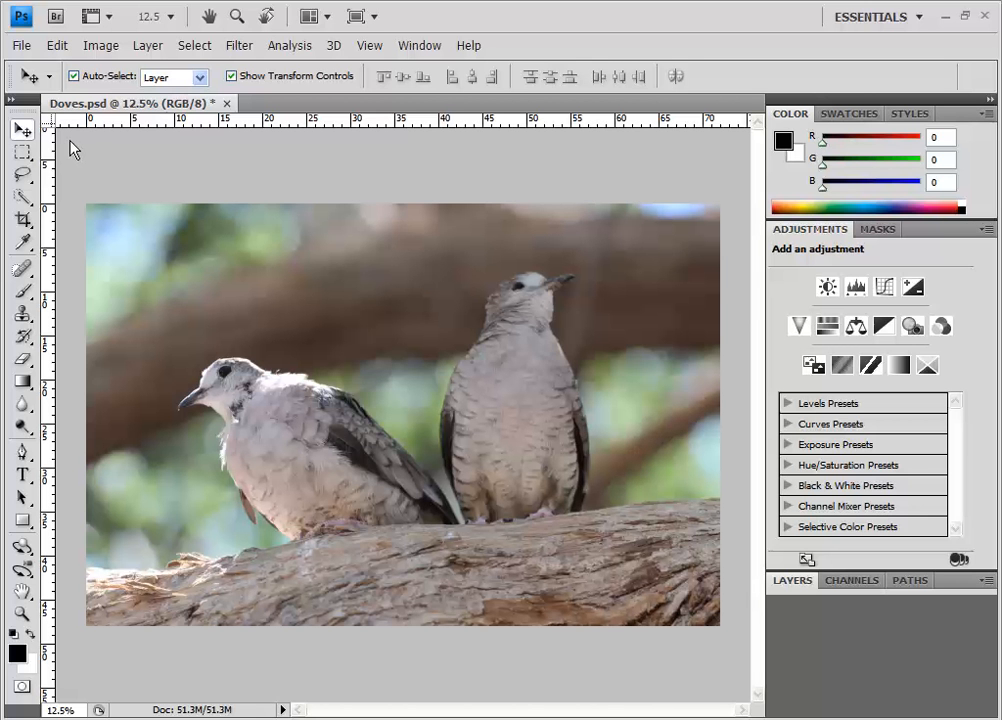
pyautogui.moveTo(22, 228)
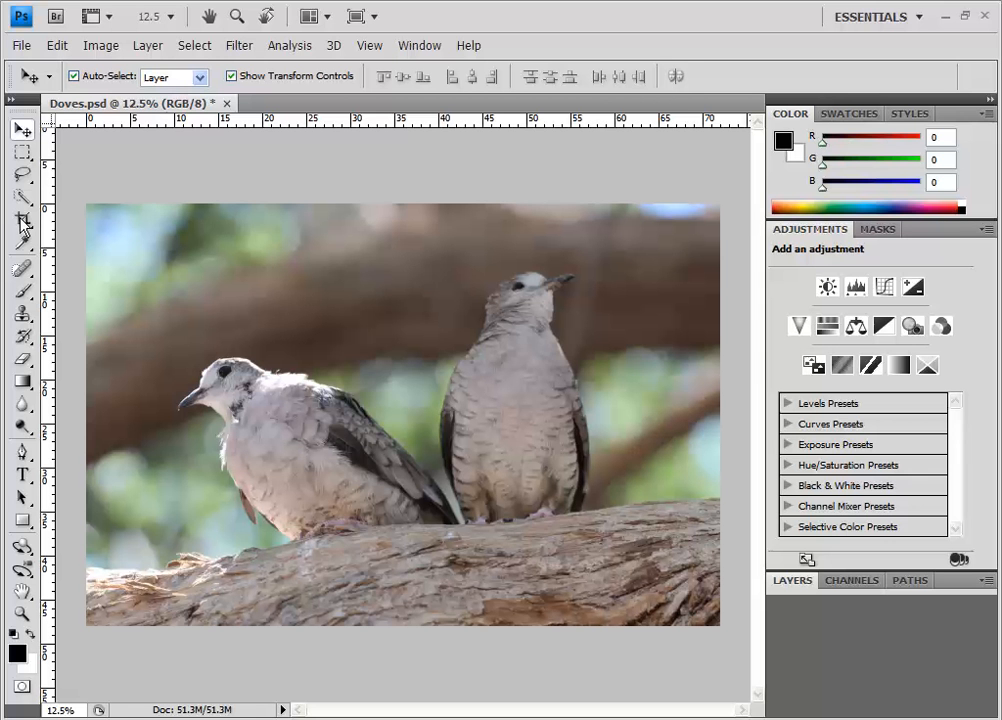
pyautogui.moveTo(191, 207)
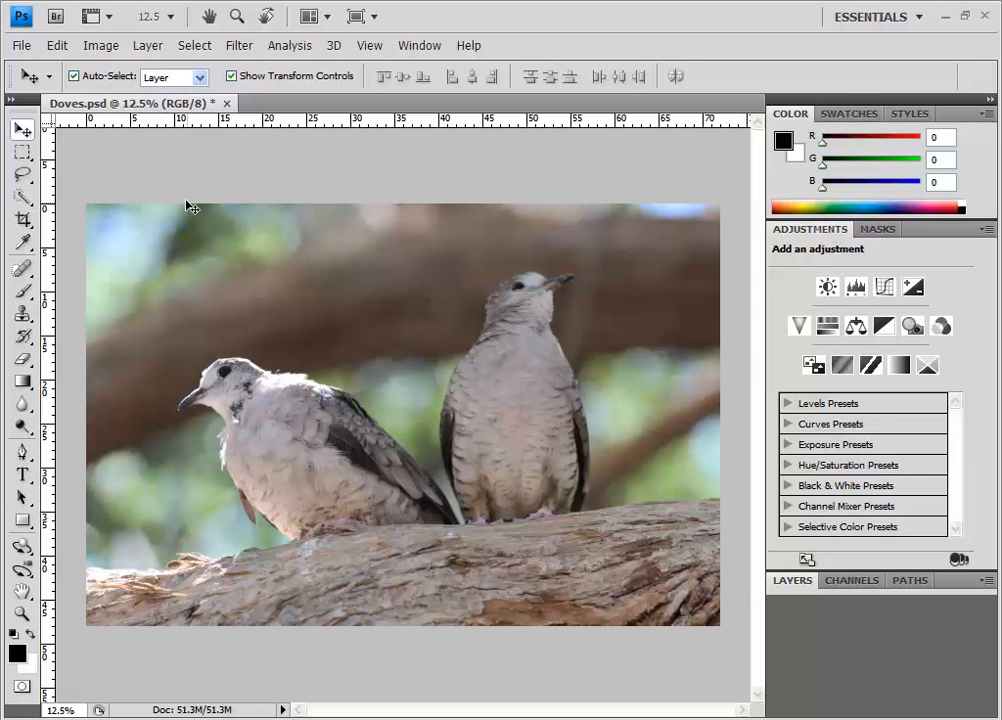
# Crop the doves photo to a near-square frame around both birds and the branch
pyautogui.click(22, 218)
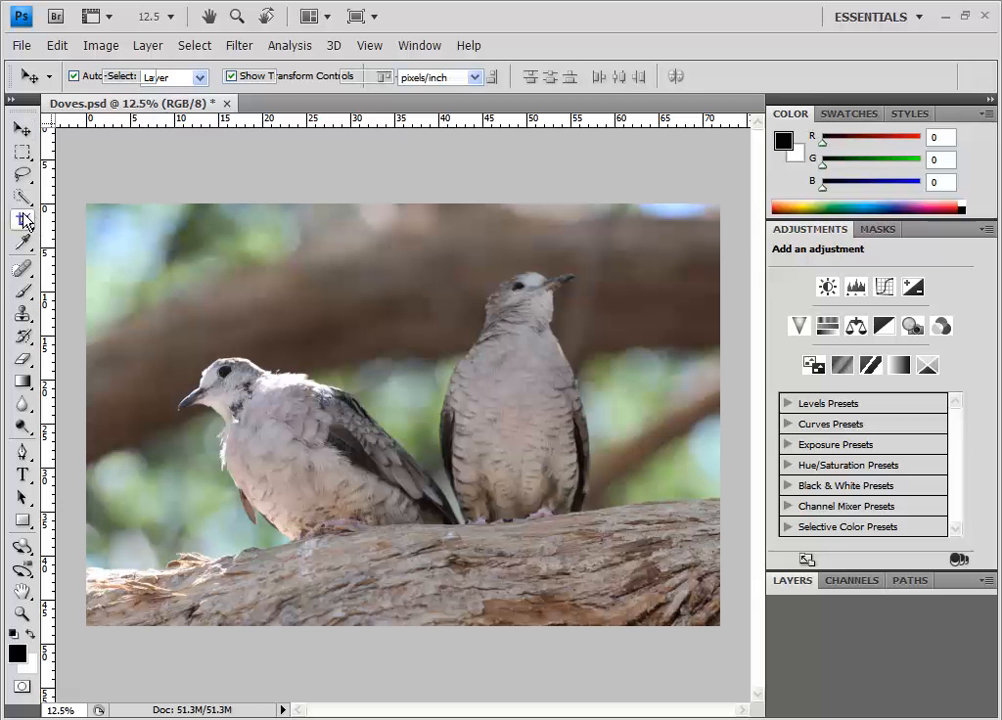
pyautogui.click(23, 219)
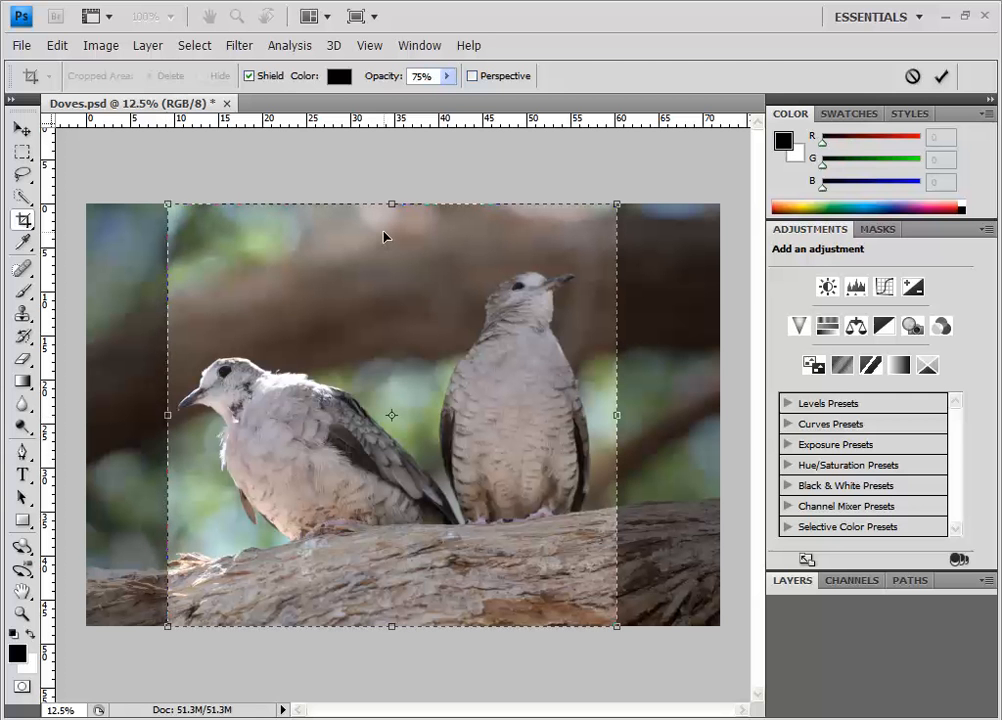
pyautogui.click(940, 76)
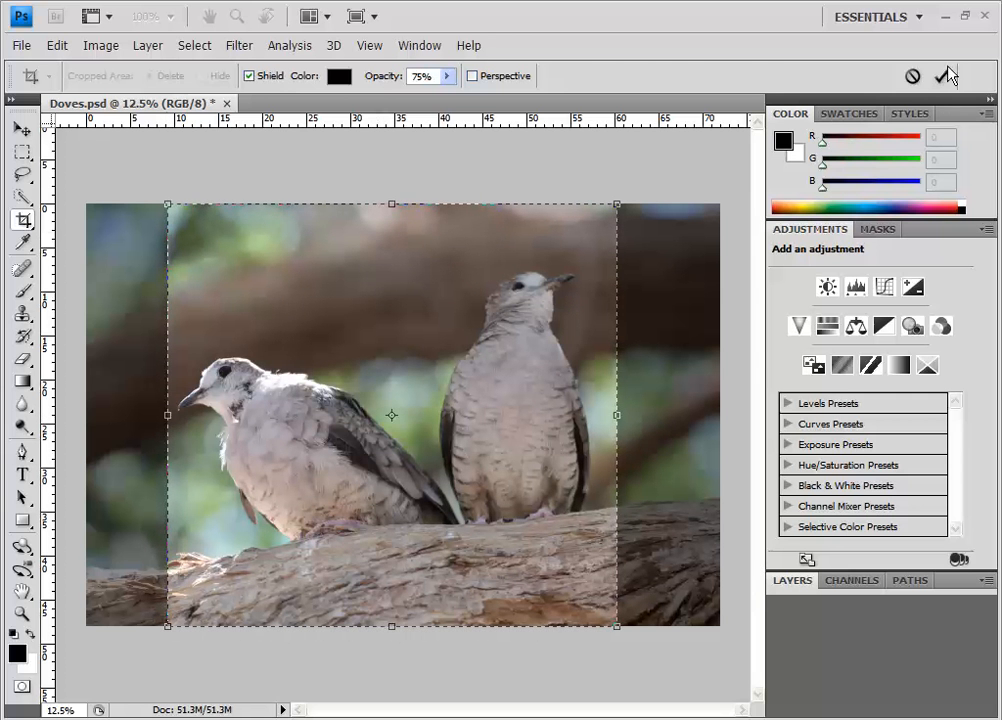
pyautogui.moveTo(941, 76)
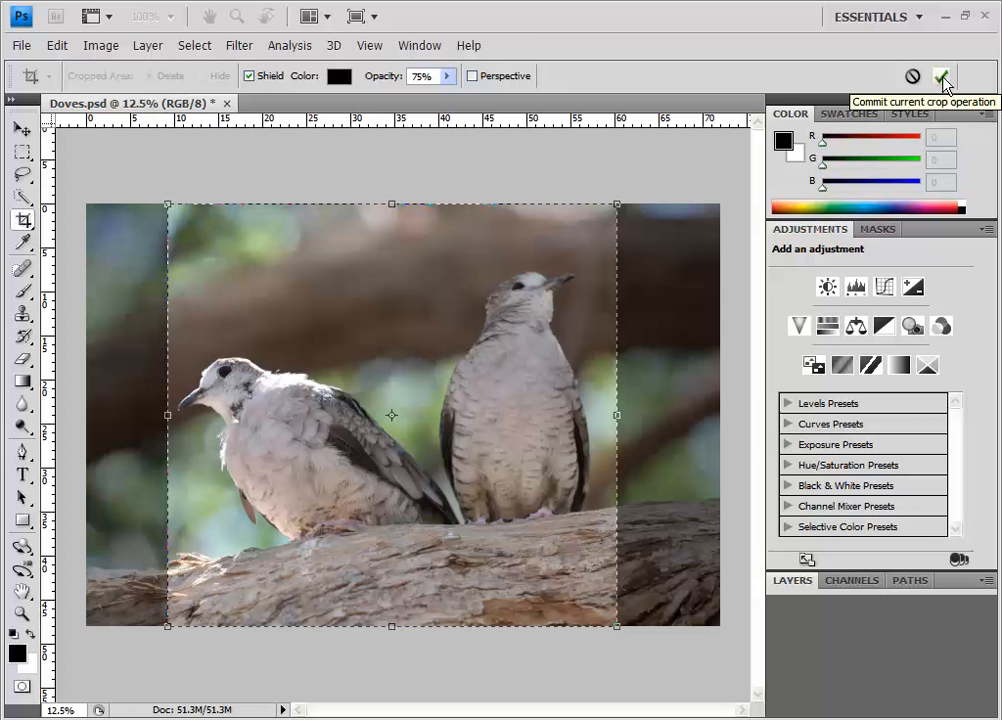
pyautogui.click(941, 76)
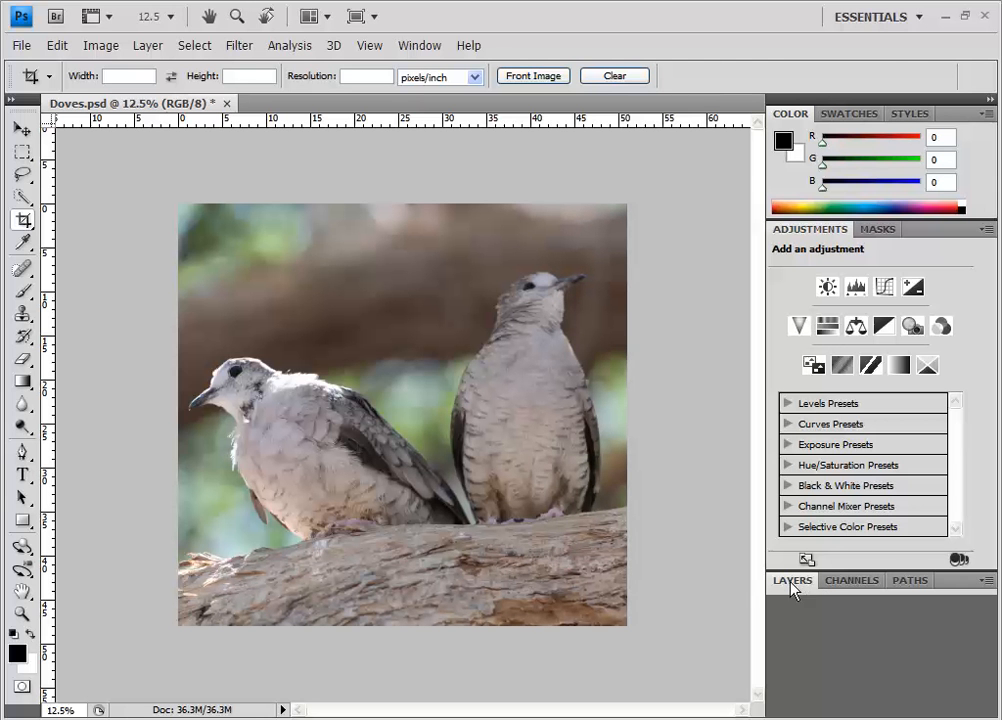
pyautogui.moveTo(796, 590)
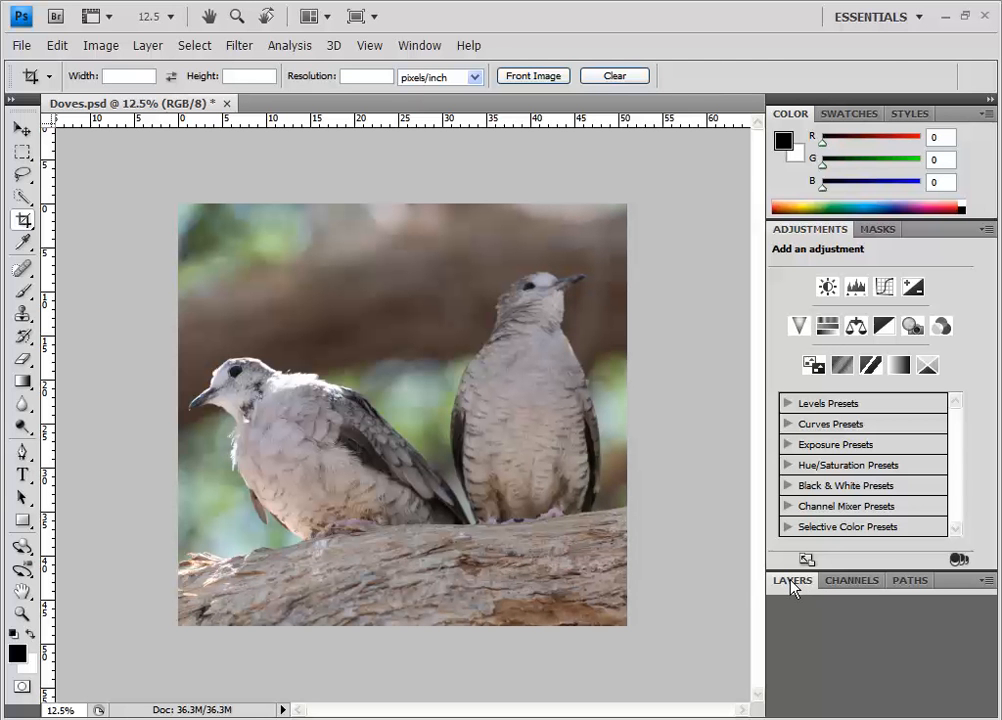
# Show the Layers panel and convert the locked Background into editable Layer 0
pyautogui.click(792, 580)
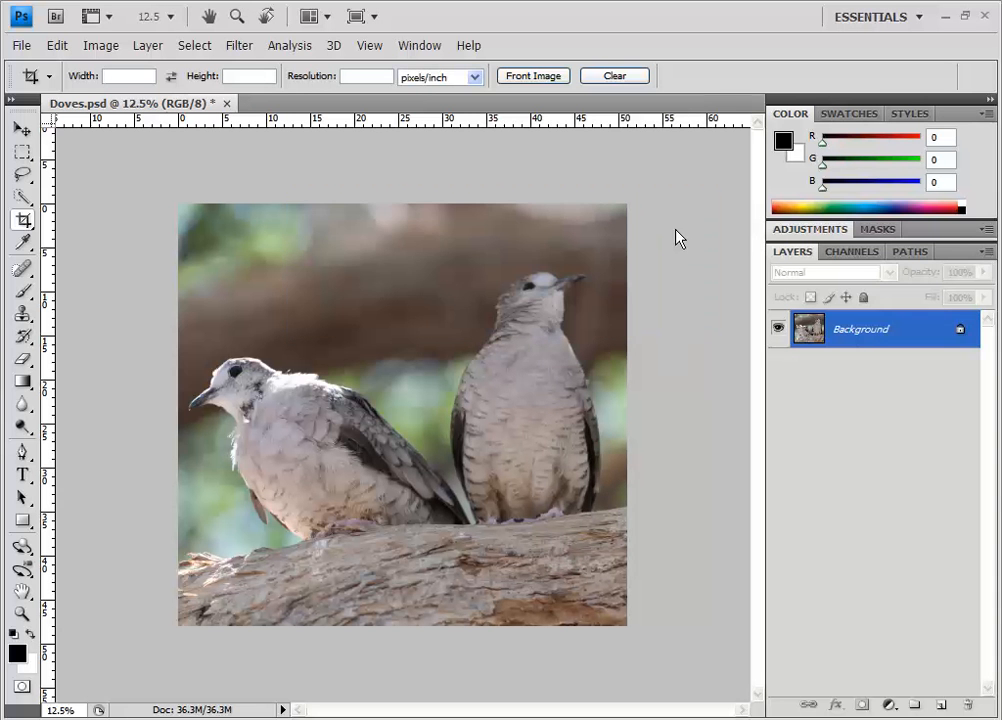
pyautogui.doubleClick(860, 329)
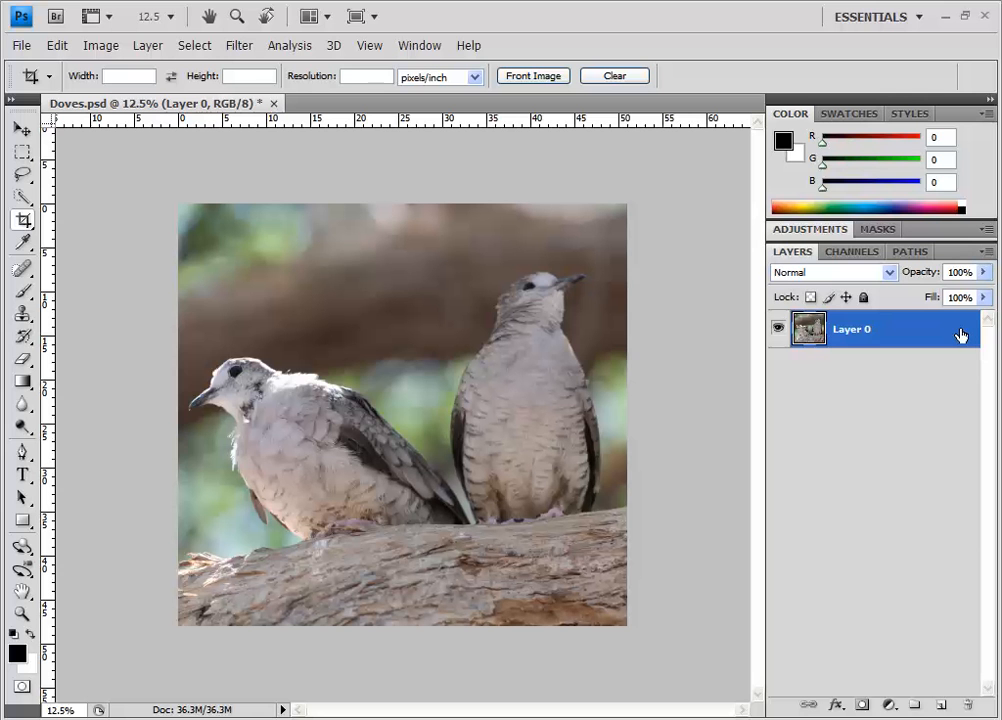
pyautogui.moveTo(155, 155)
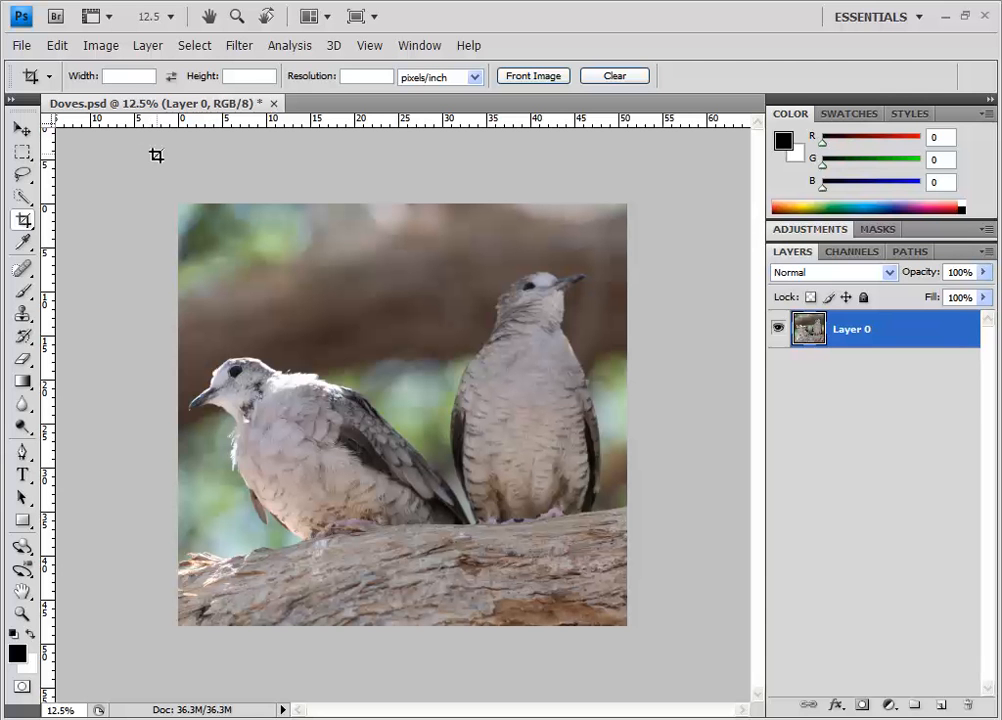
pyautogui.moveTo(324, 495)
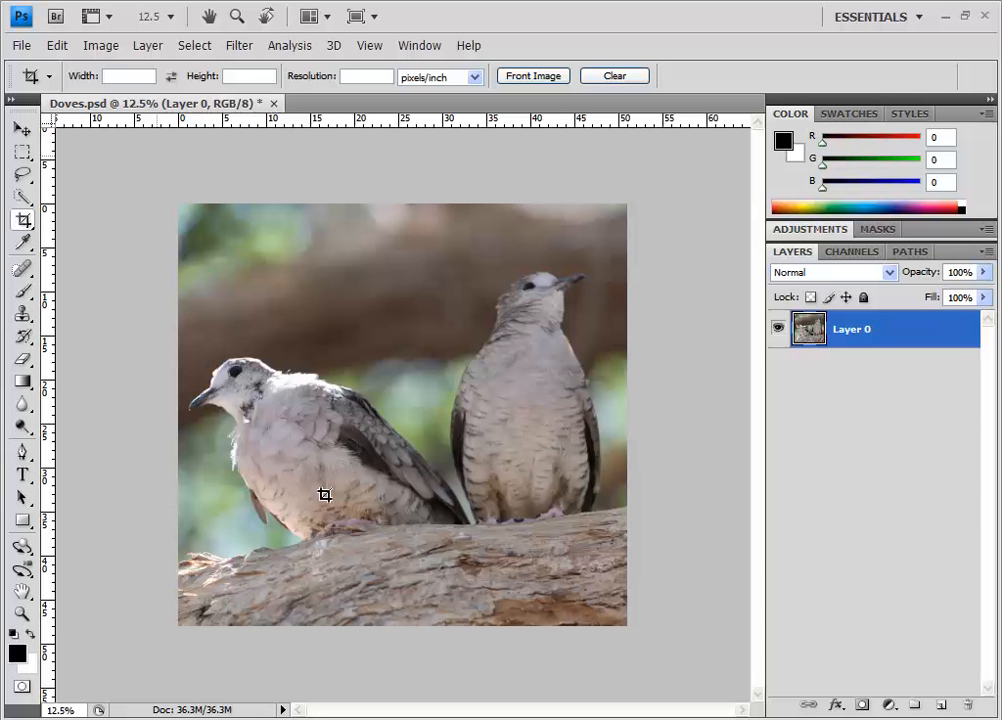
pyautogui.moveTo(316, 310)
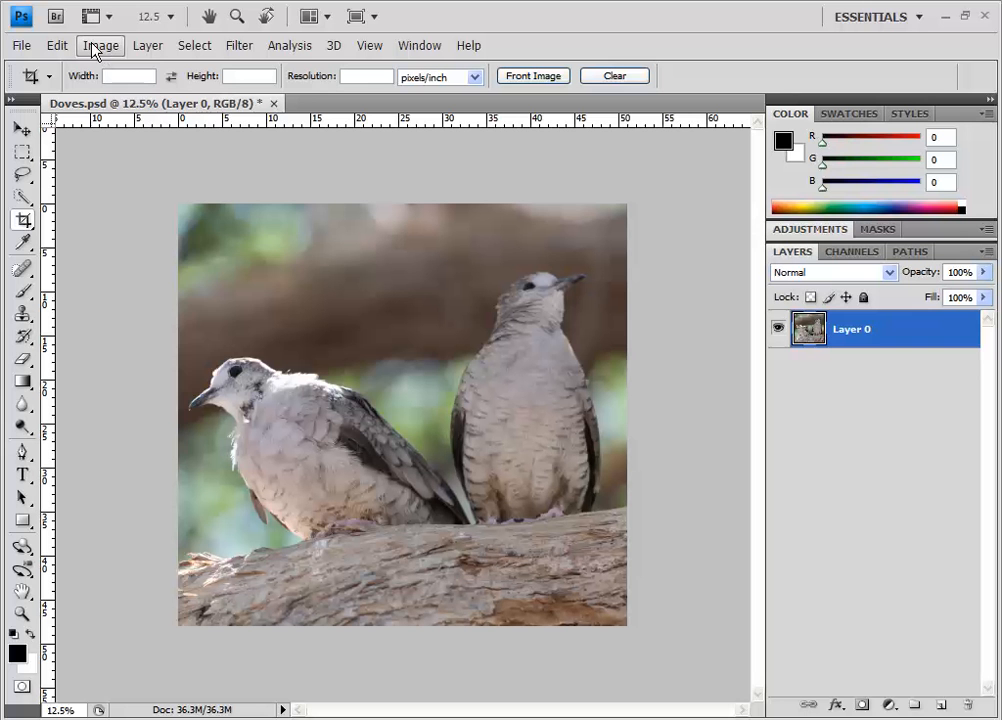
# Resample the image to 4 inches wide at 300 pixels/inch (1200 × 1129 px)
pyautogui.click(100, 45)
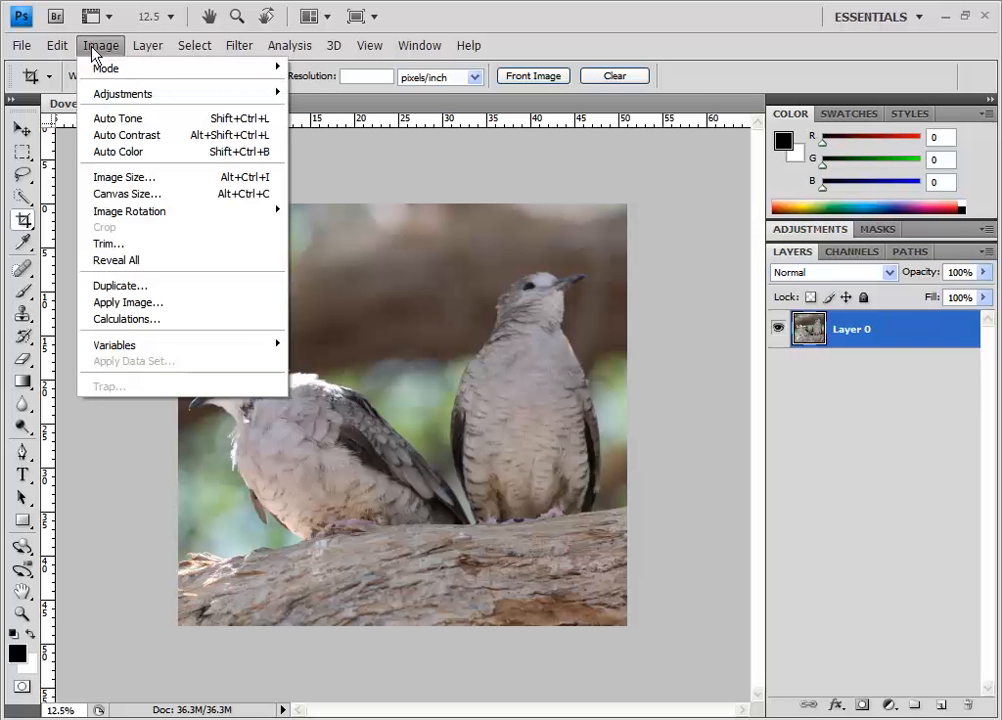
pyautogui.moveTo(120, 177)
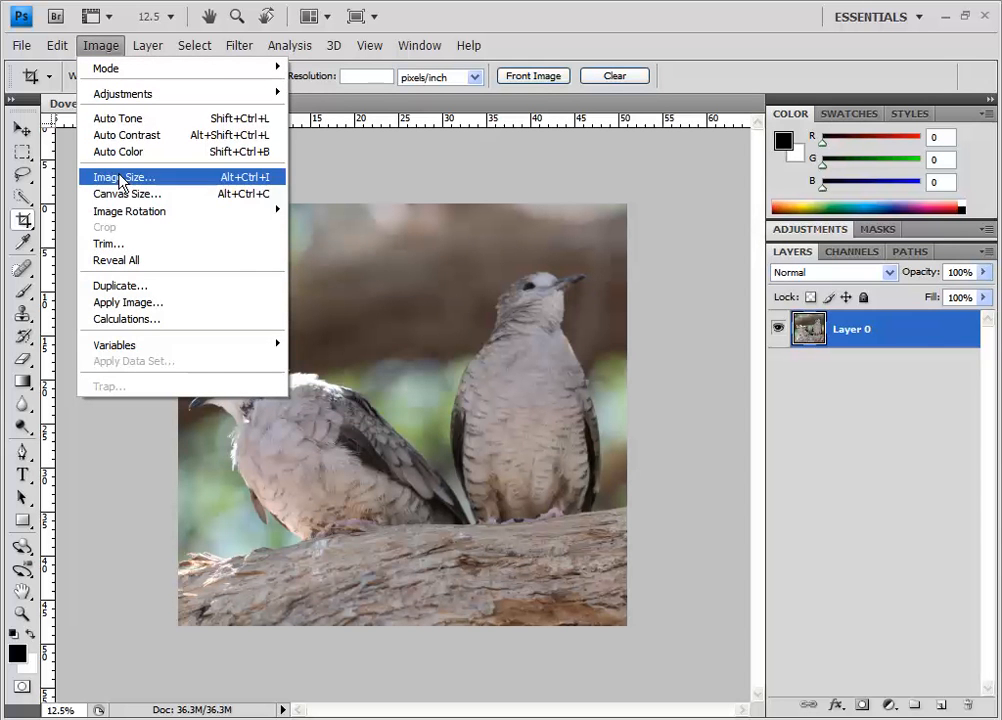
pyautogui.click(124, 177)
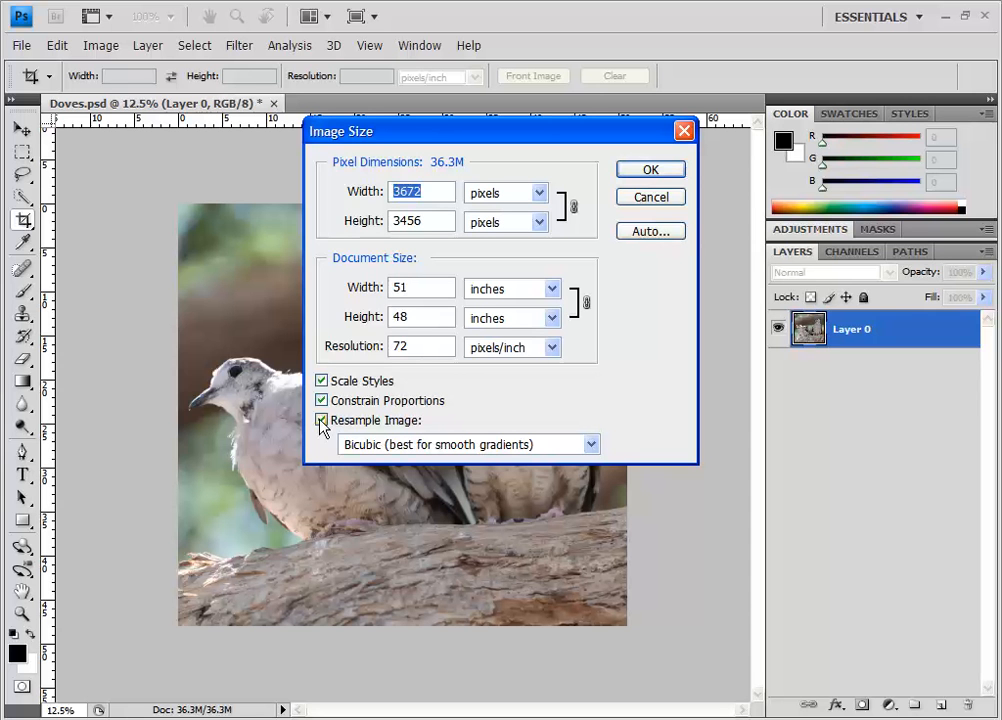
pyautogui.moveTo(322, 420)
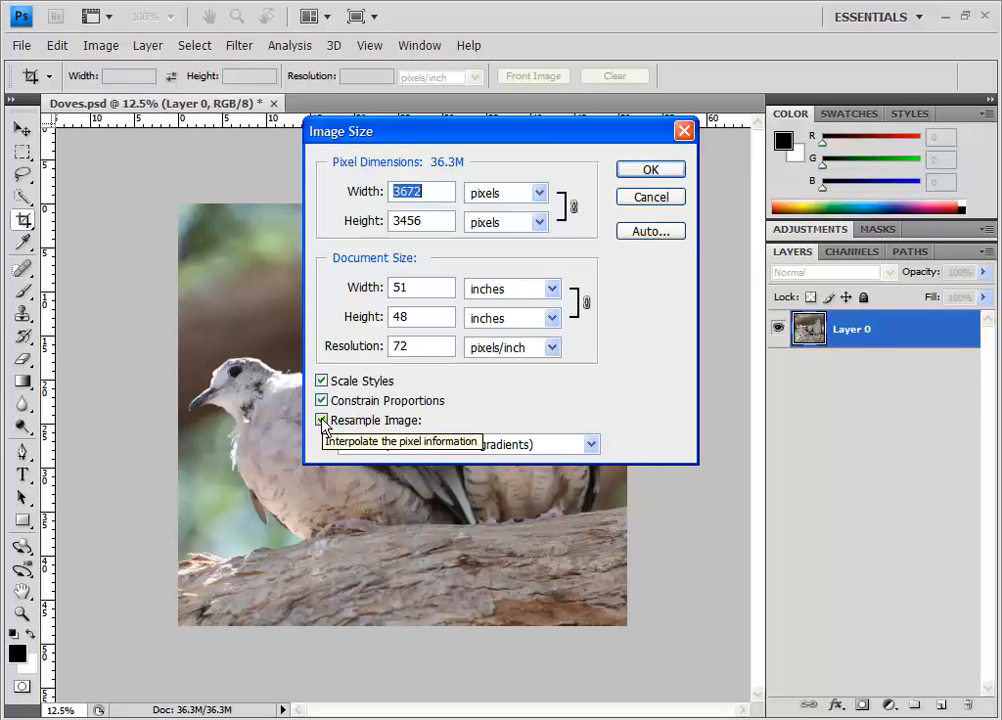
pyautogui.click(322, 420)
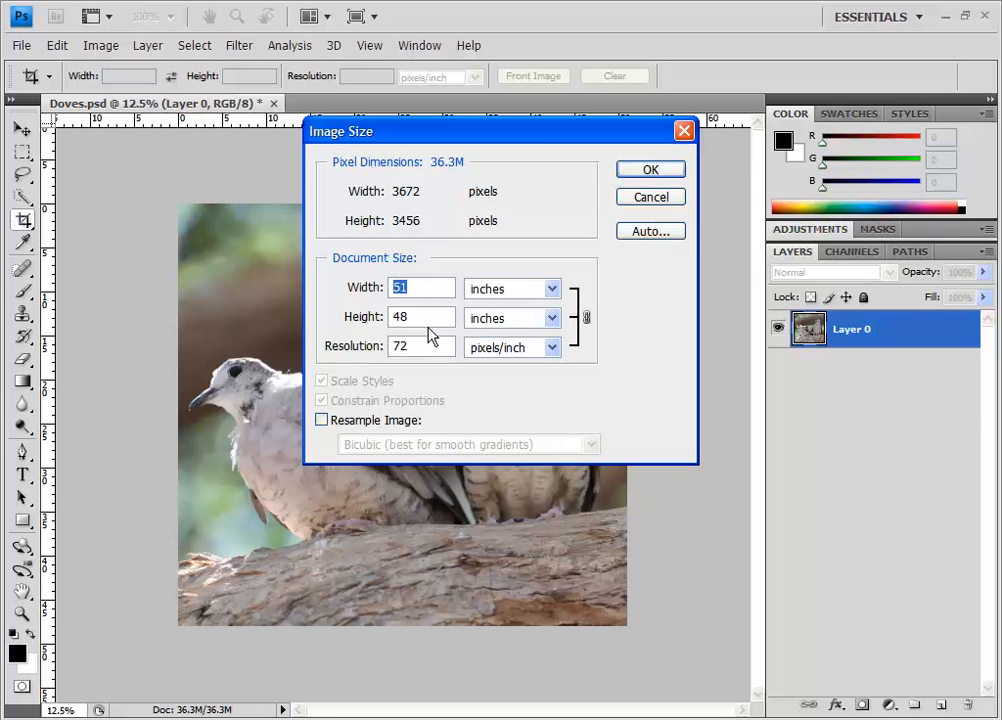
pyautogui.click(420, 347)
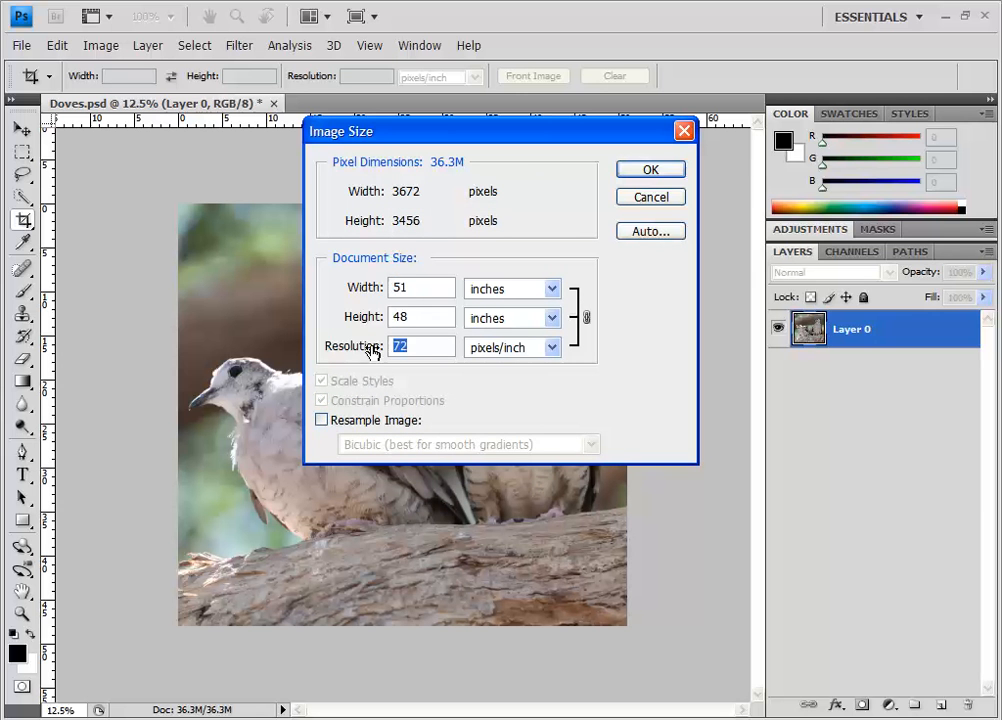
pyautogui.write('300')
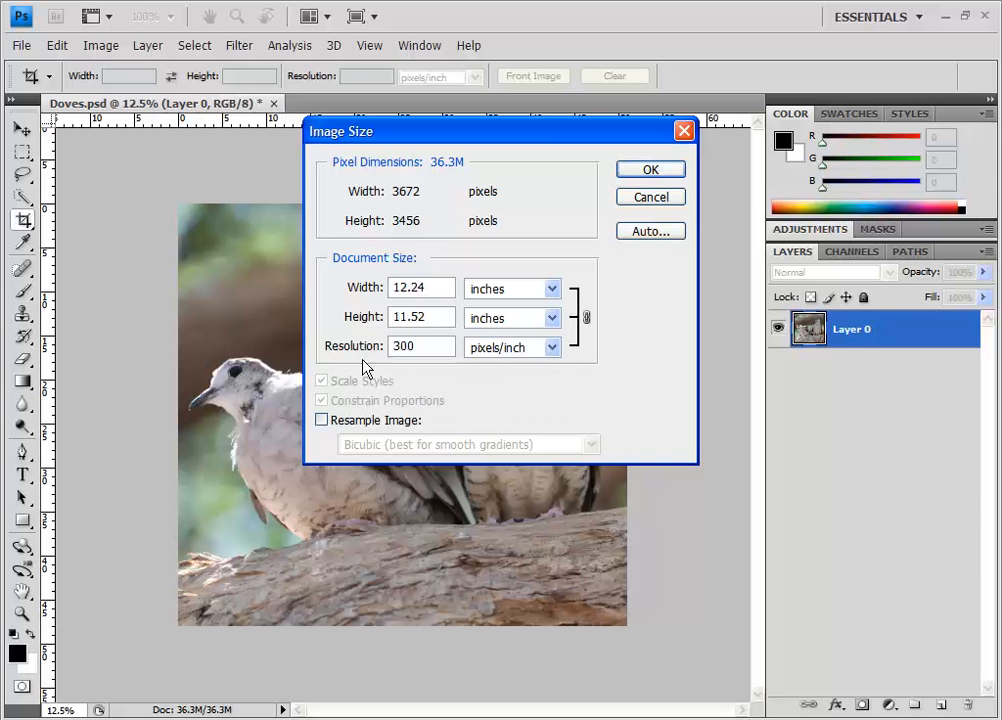
pyautogui.click(322, 420)
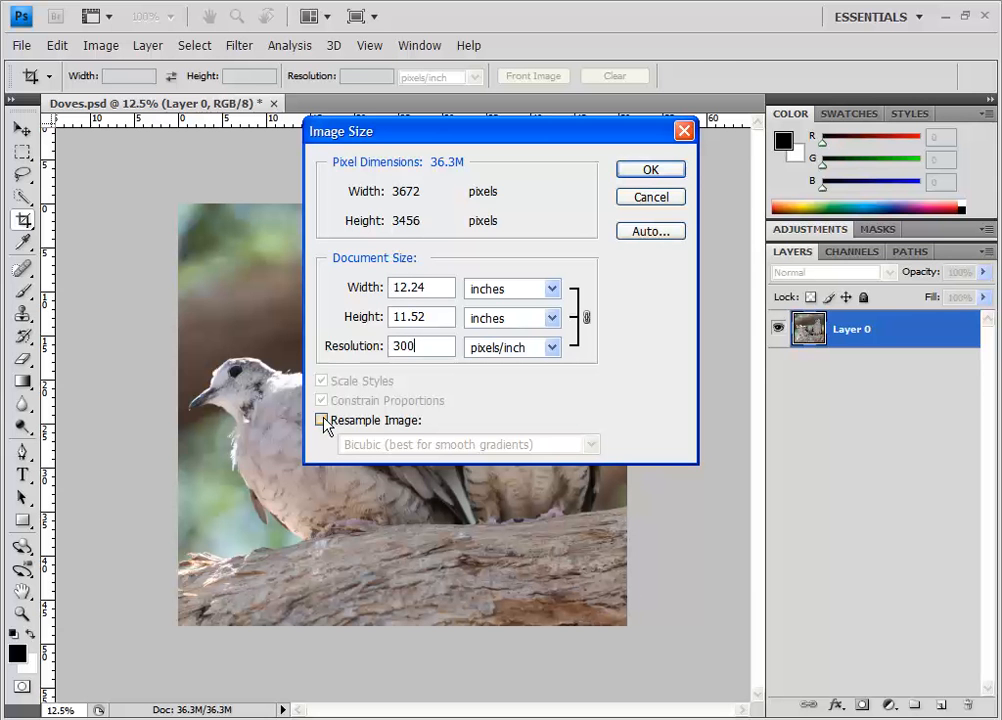
pyautogui.click(322, 420)
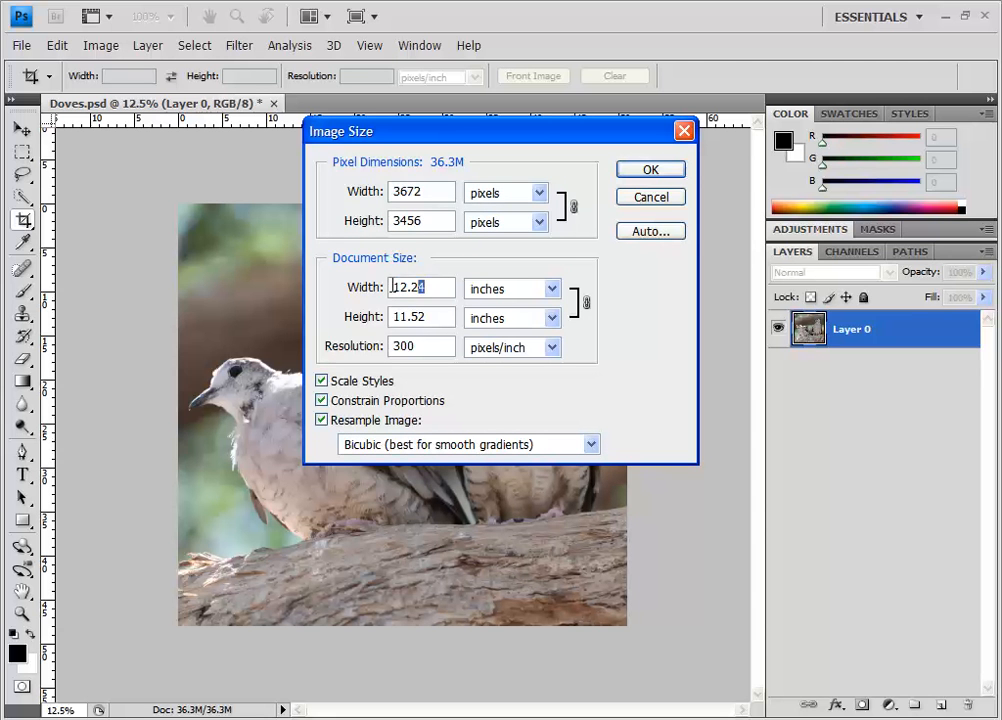
pyautogui.tripleClick(420, 288)
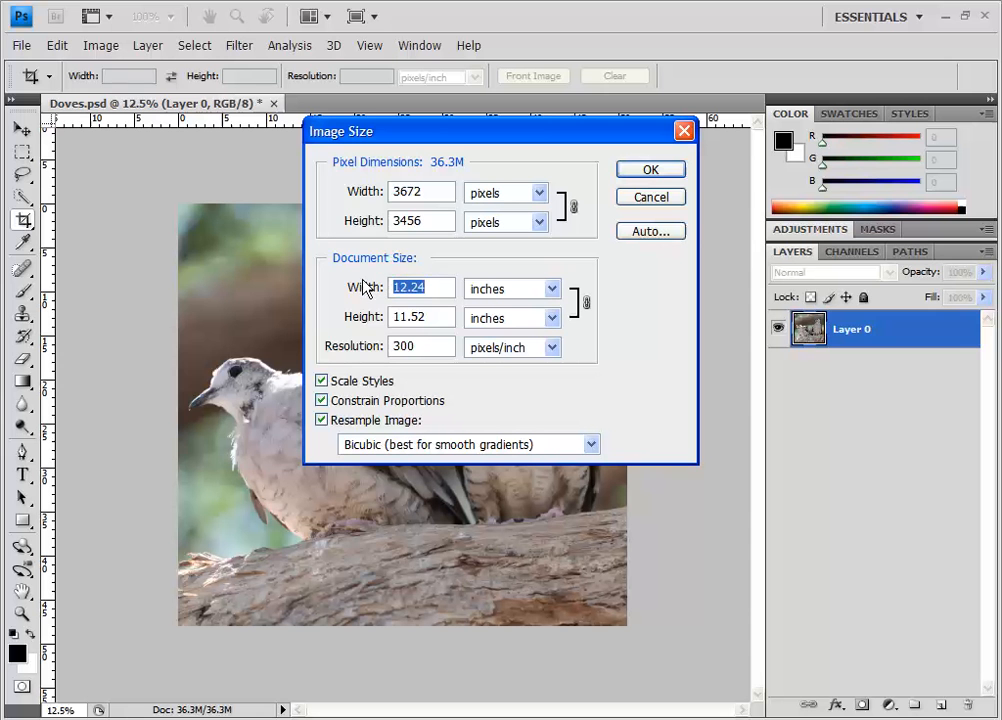
pyautogui.write('4')
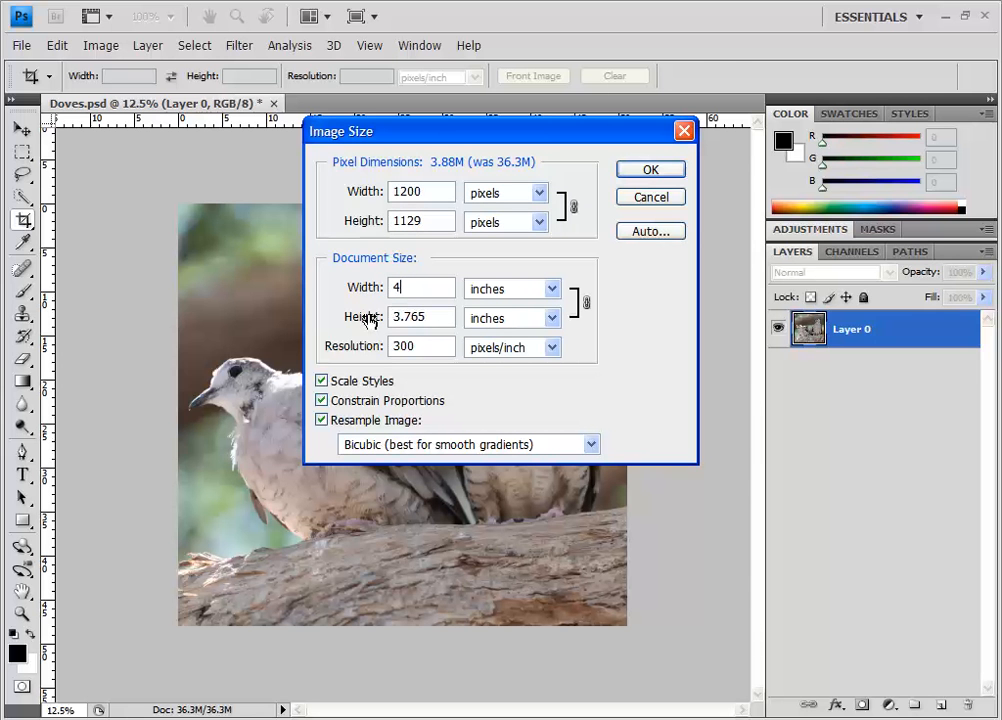
pyautogui.click(410, 317)
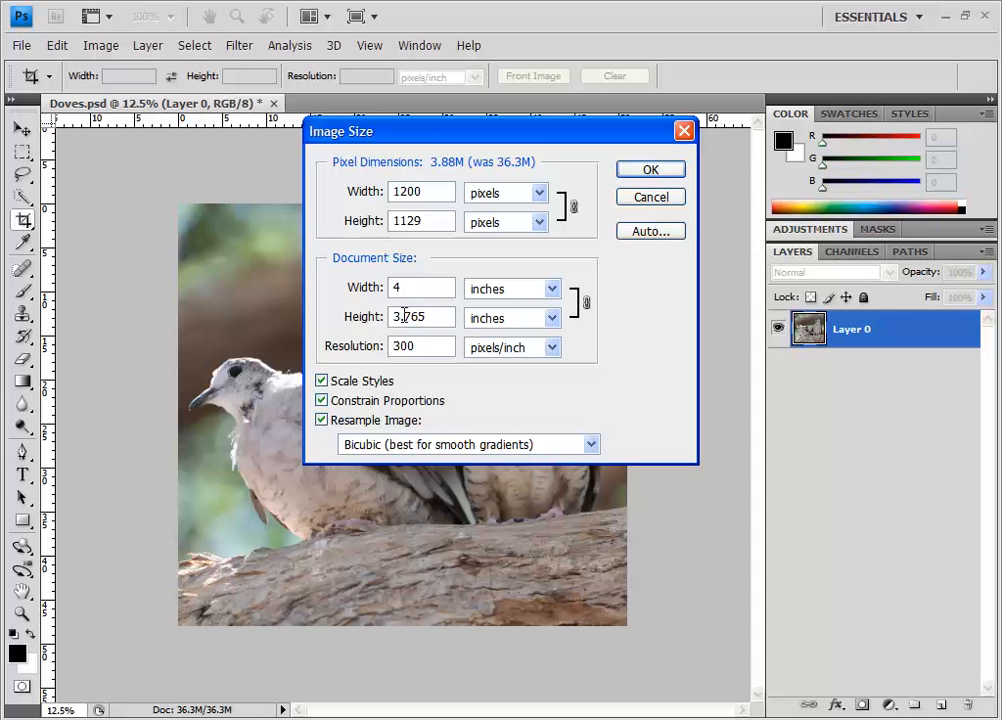
pyautogui.click(420, 287)
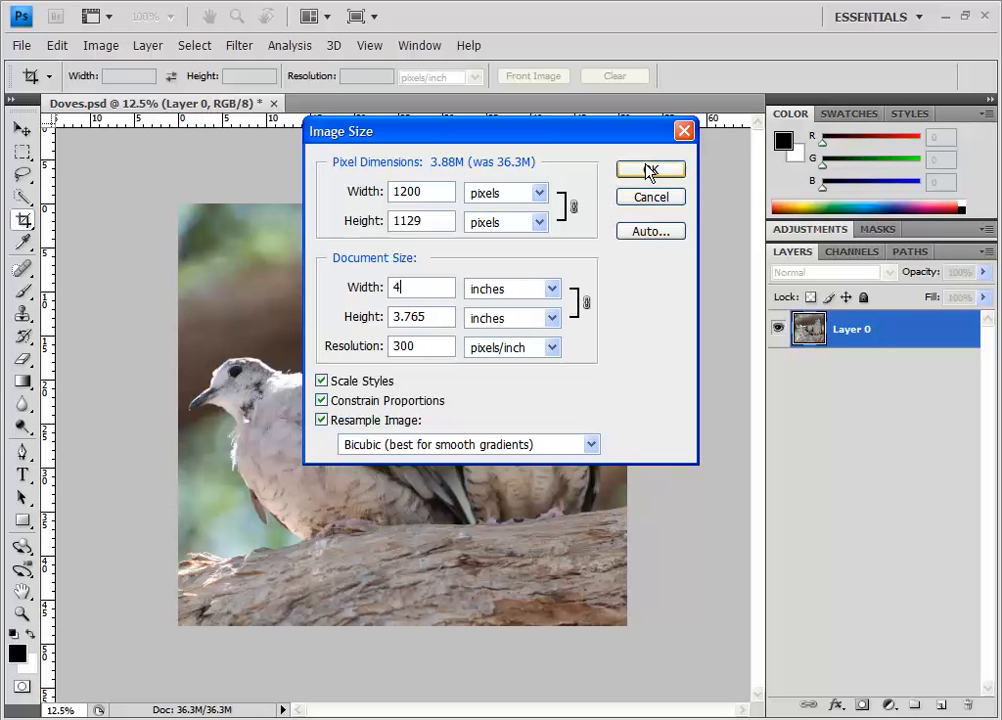
pyautogui.click(649, 168)
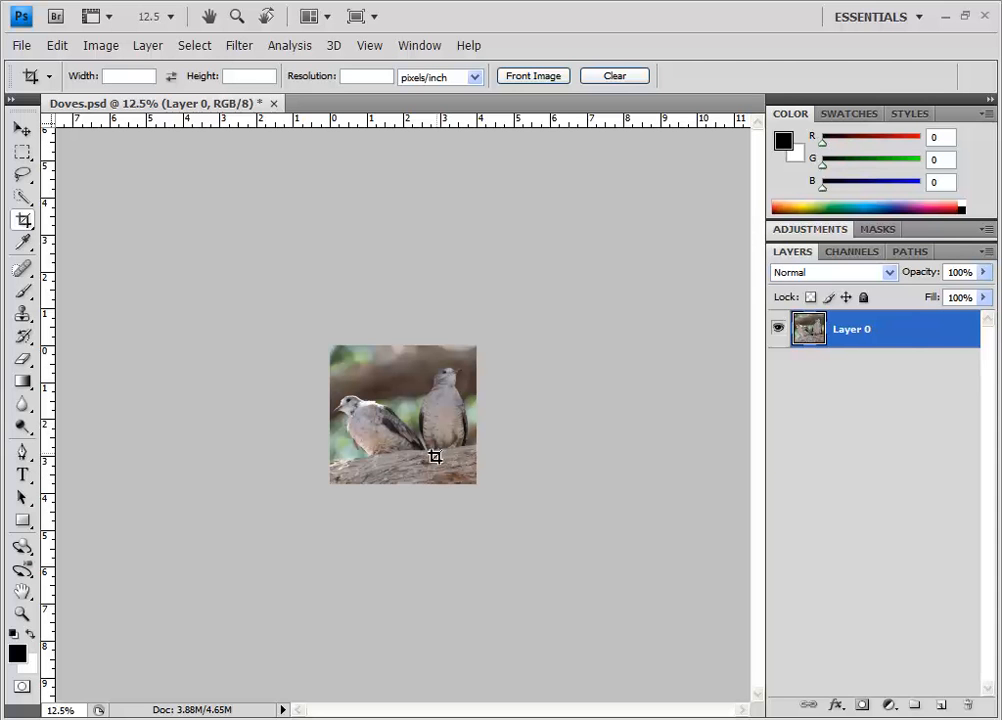
pyautogui.moveTo(440, 397)
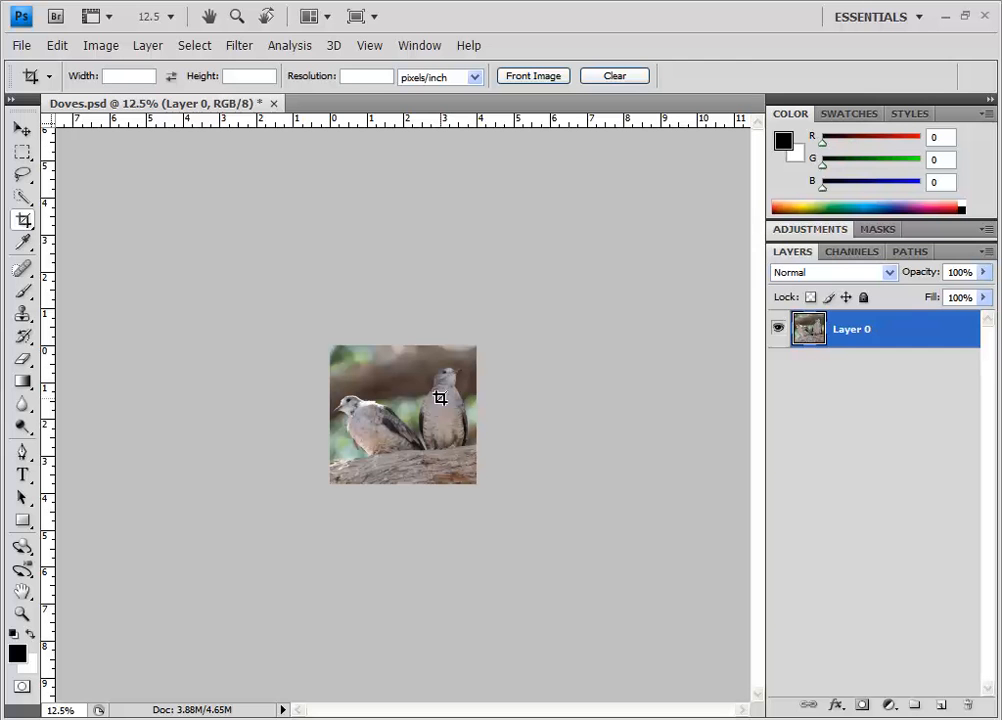
# Enlarge the canvas to 200% width and height, anchored top-left
pyautogui.click(100, 45)
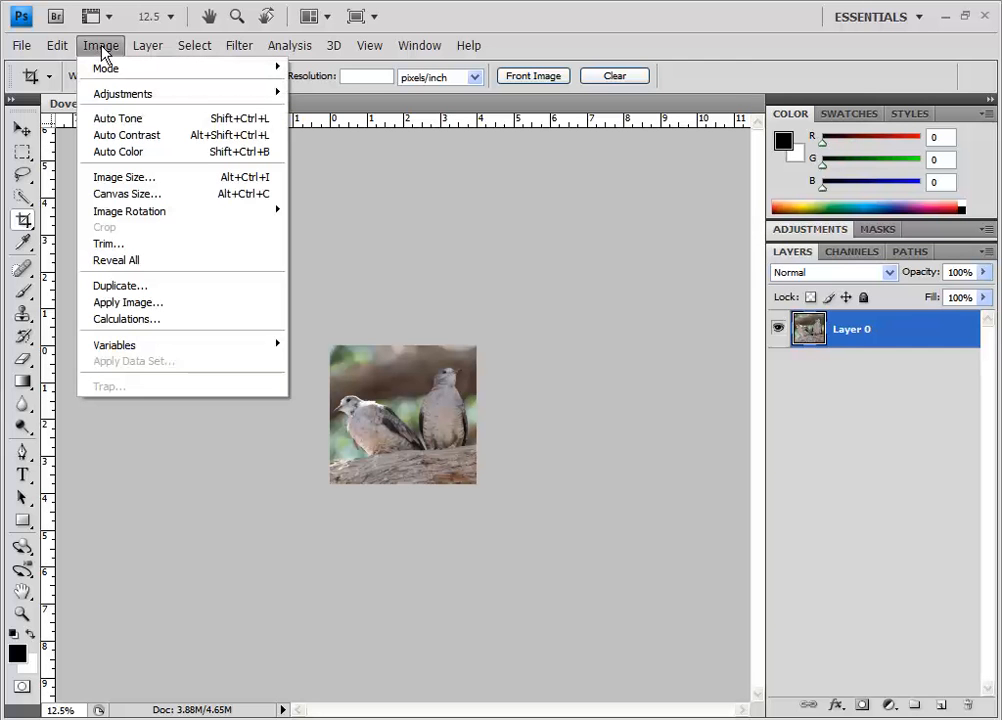
pyautogui.moveTo(124, 193)
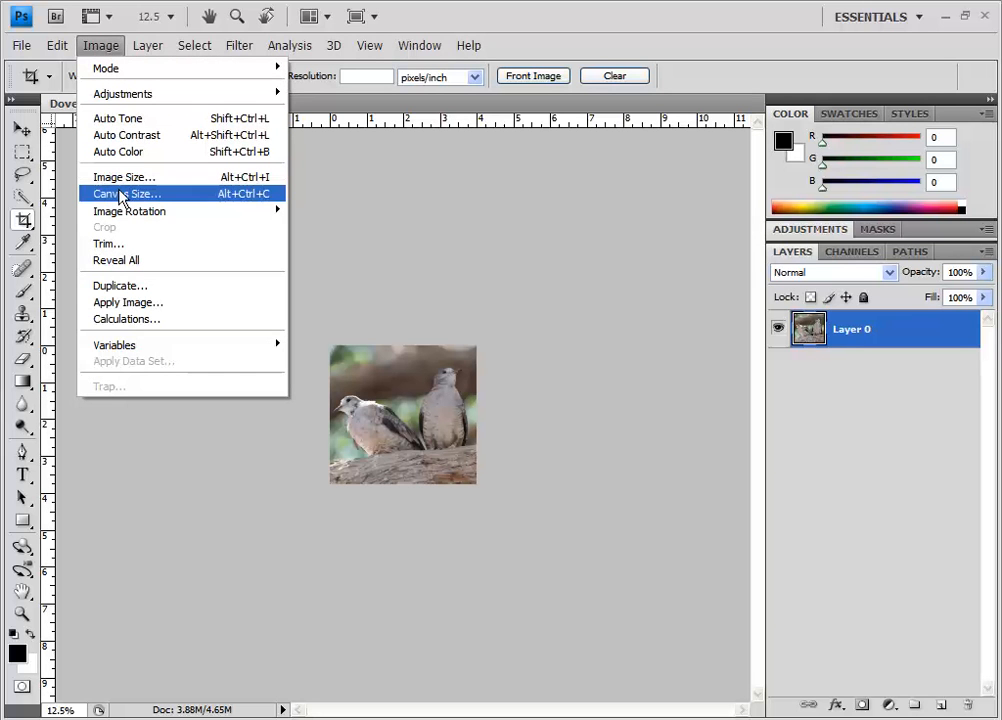
pyautogui.click(125, 193)
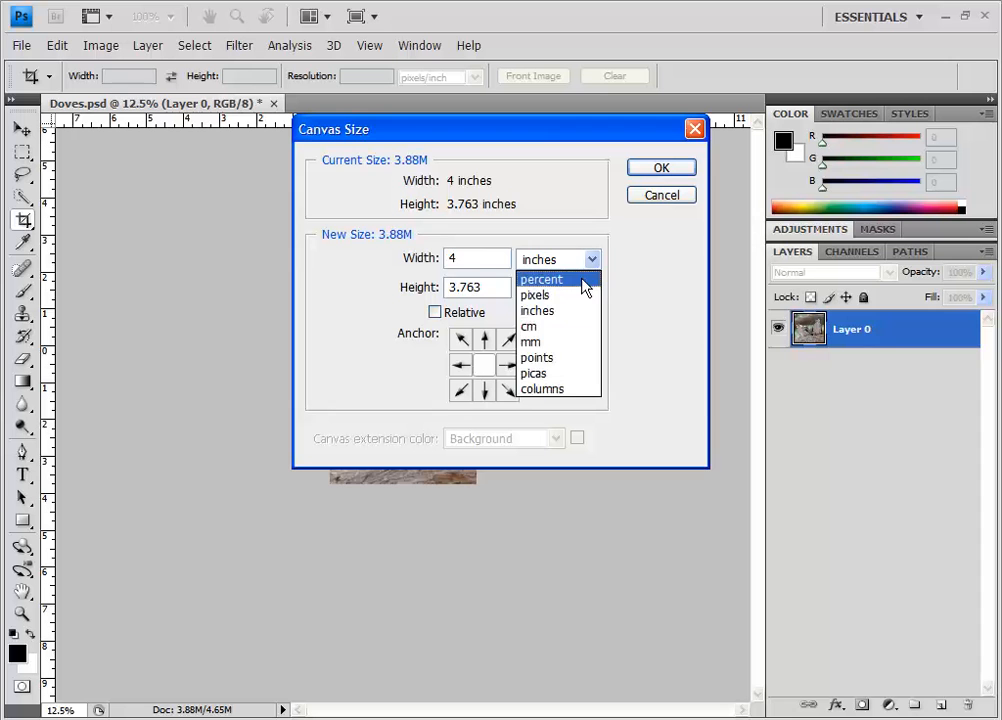
pyautogui.click(541, 279)
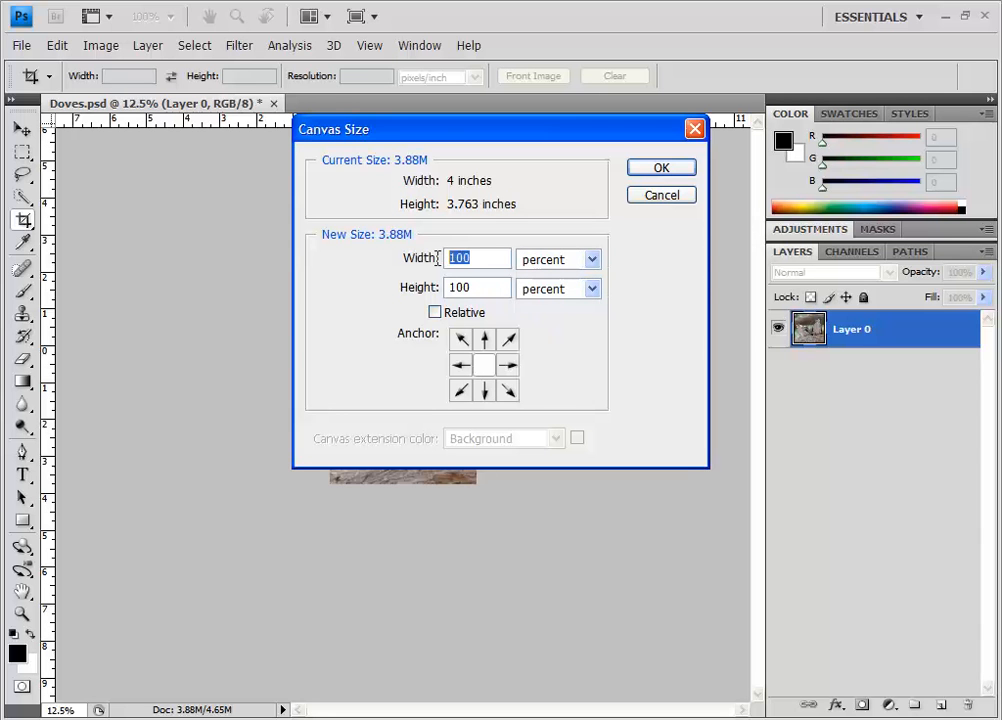
pyautogui.write('200')
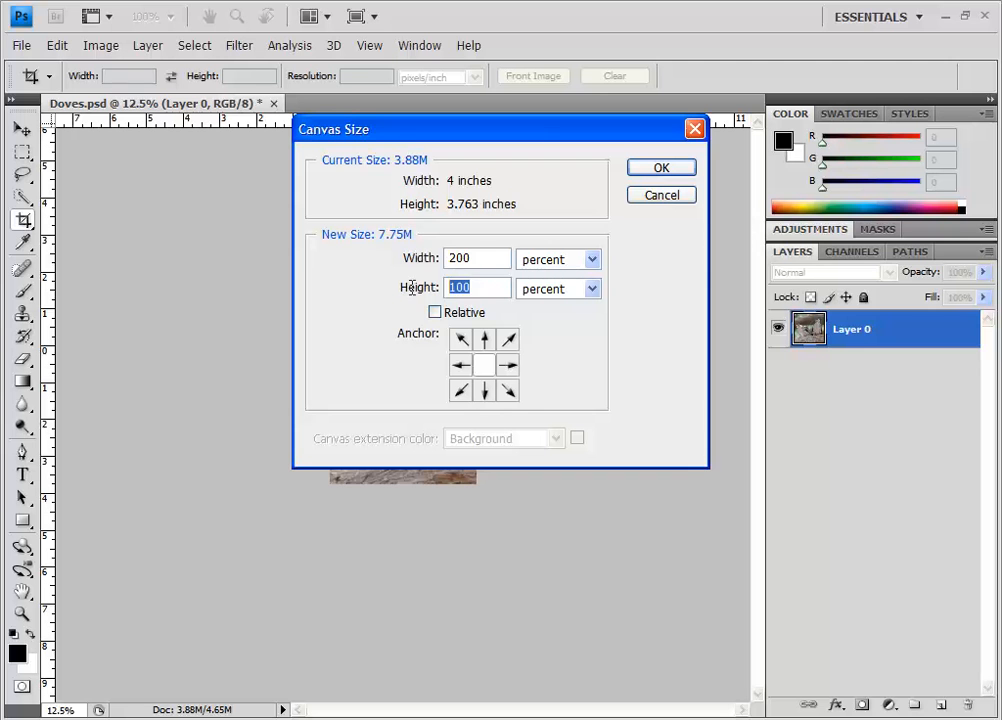
pyautogui.write('200')
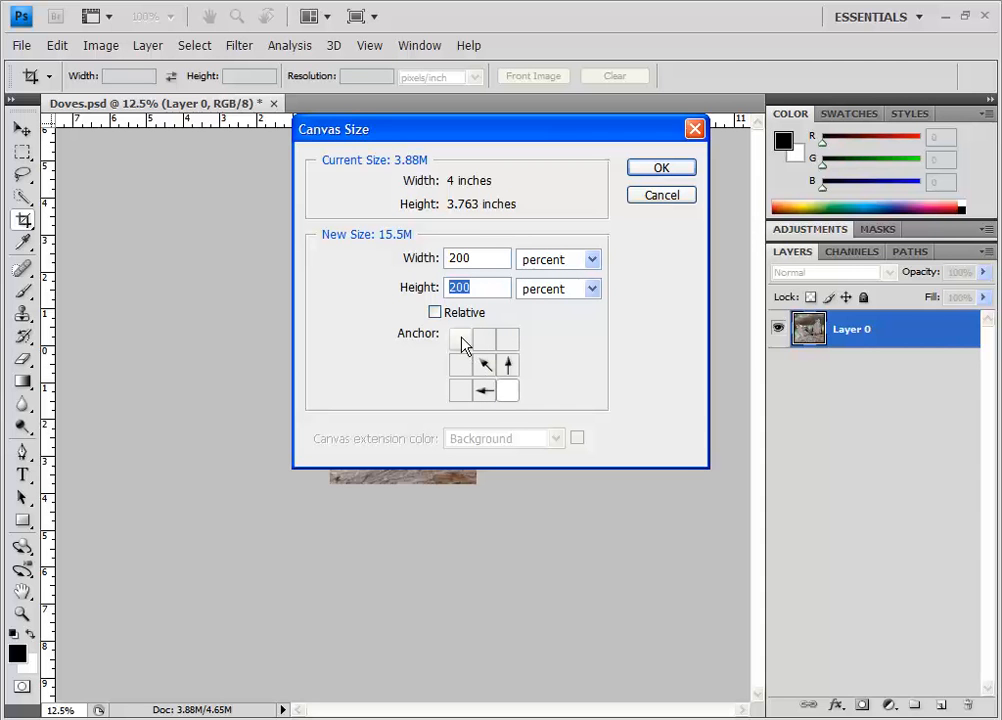
pyautogui.click(460, 338)
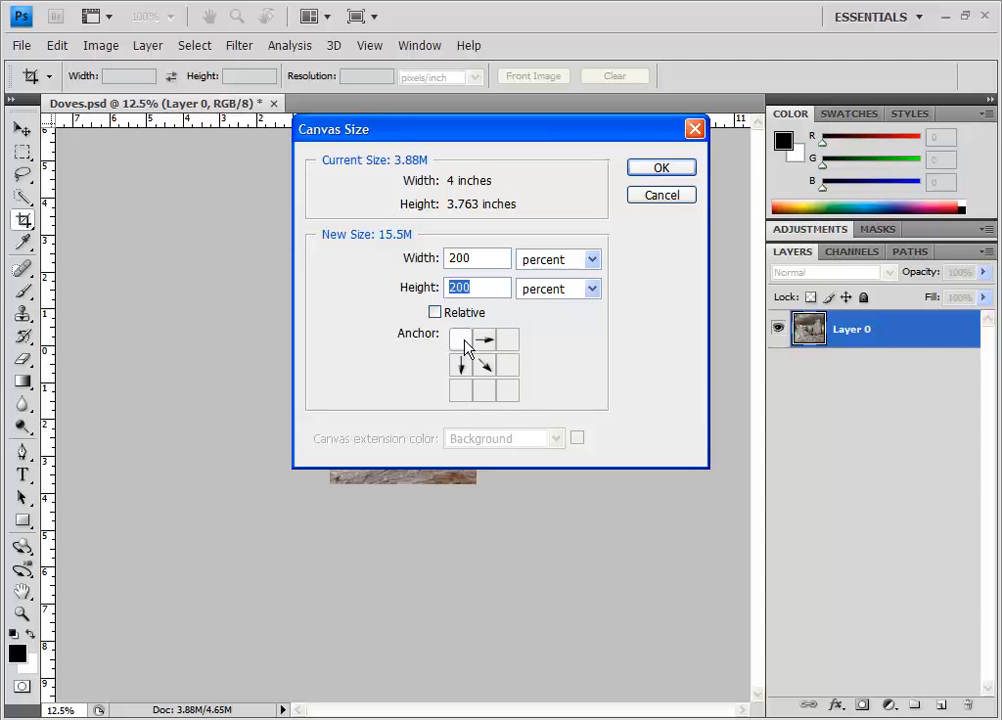
pyautogui.moveTo(461, 345)
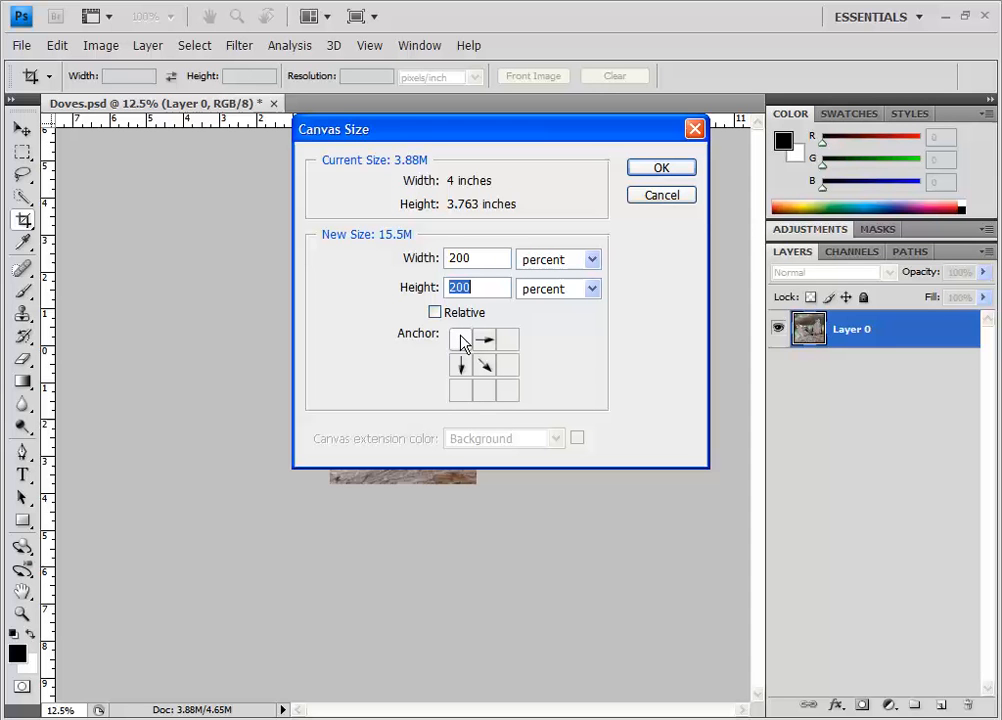
pyautogui.click(484, 339)
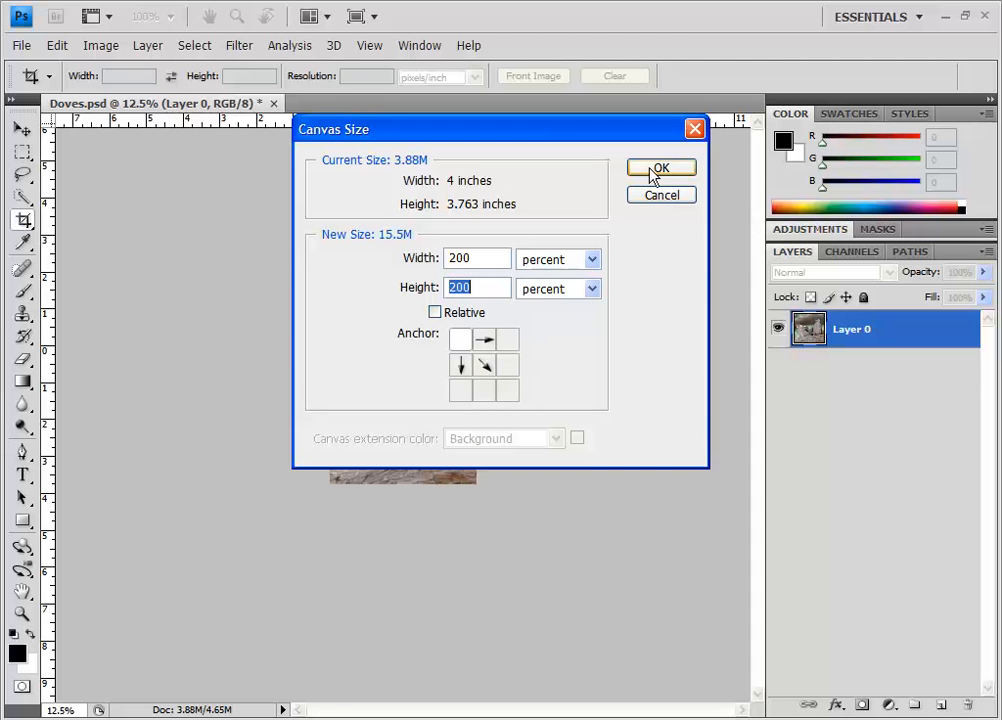
pyautogui.click(660, 167)
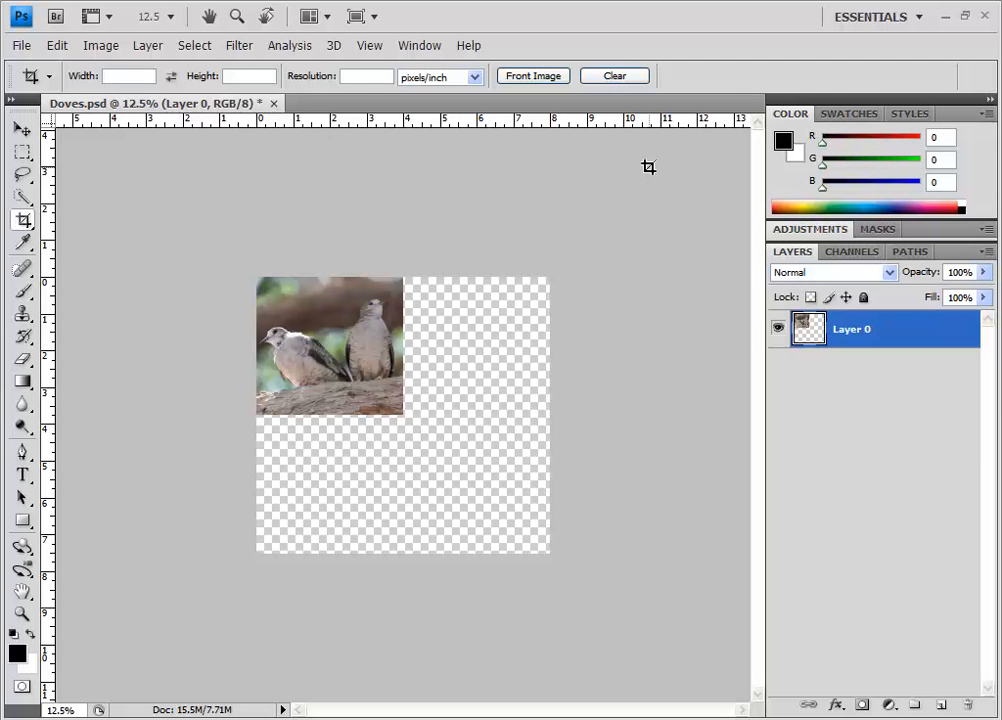
pyautogui.moveTo(465, 276)
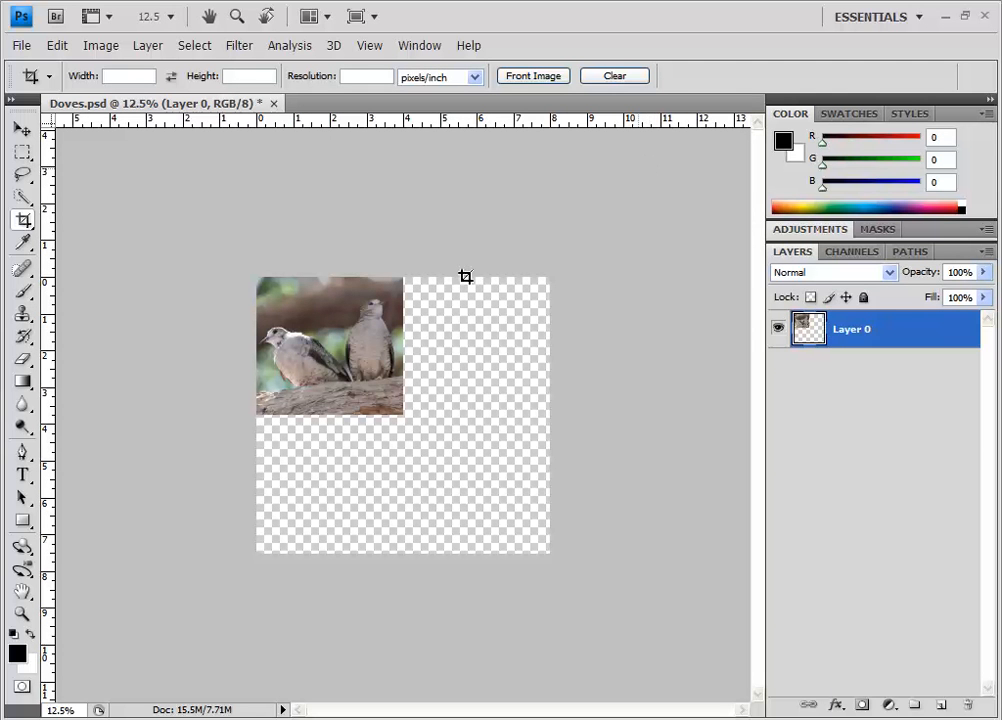
pyautogui.moveTo(478, 423)
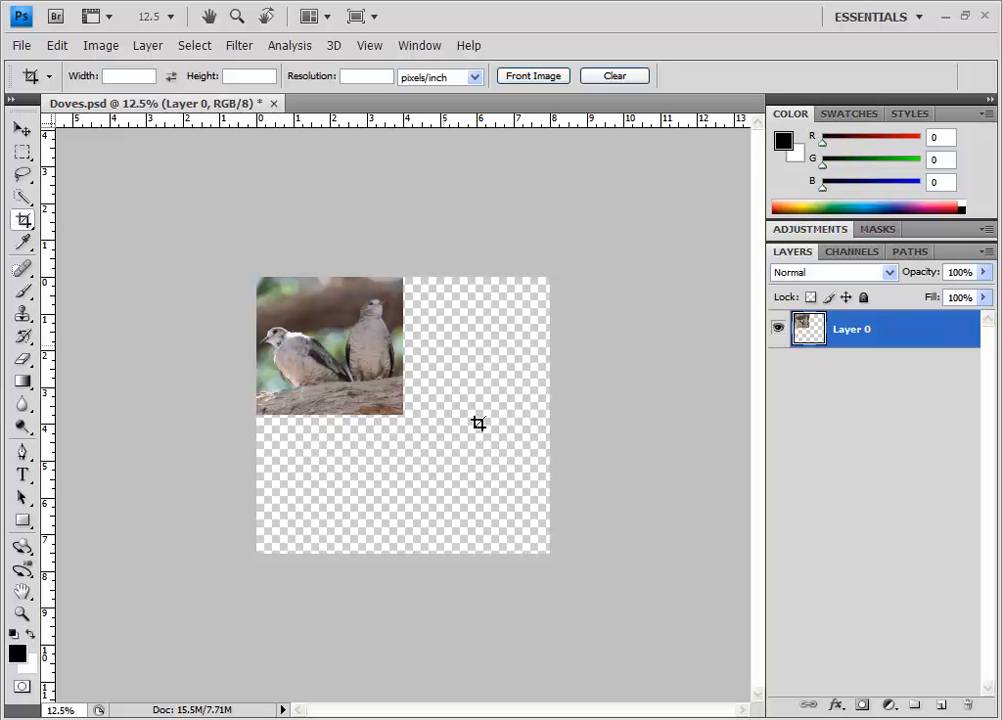
pyautogui.moveTo(306, 466)
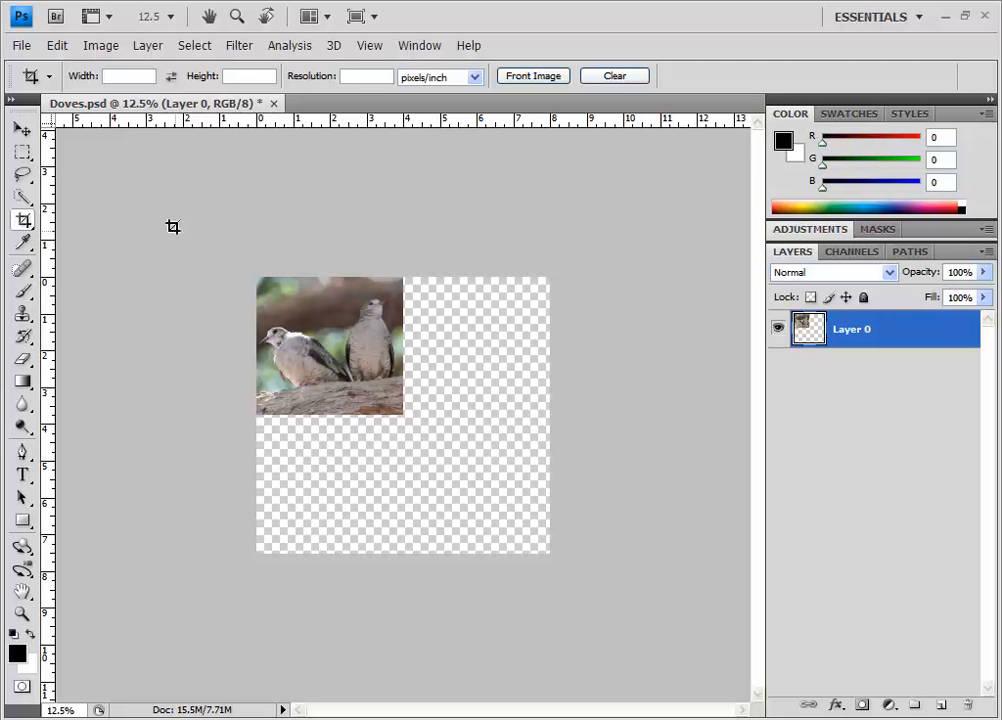
# Select the Move tool in the toolbox
pyautogui.click(22, 127)
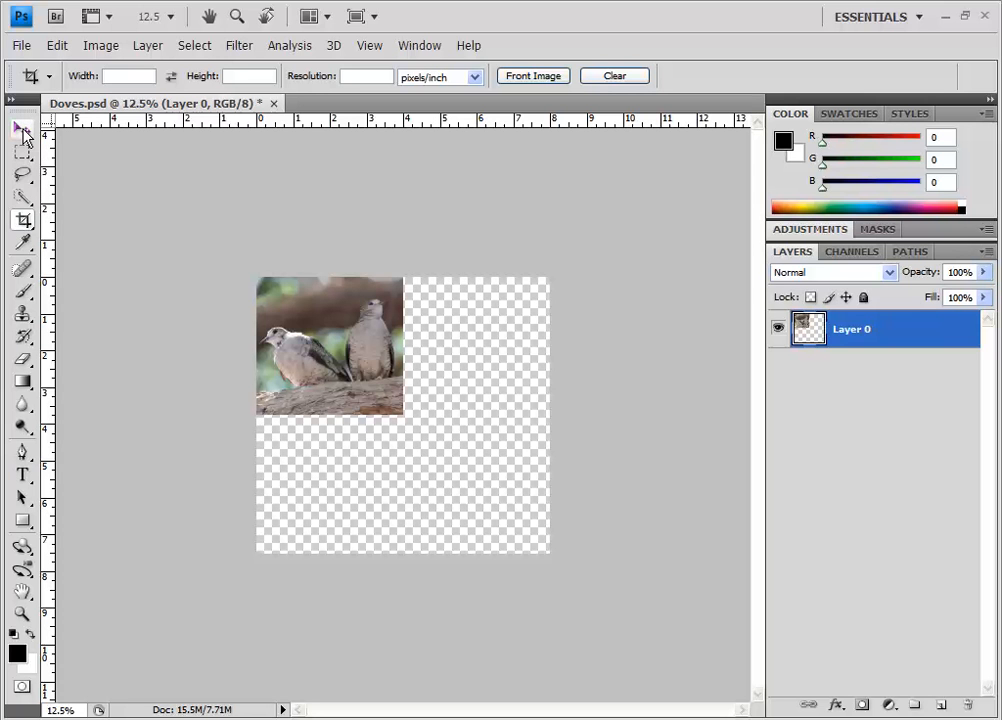
pyautogui.click(23, 128)
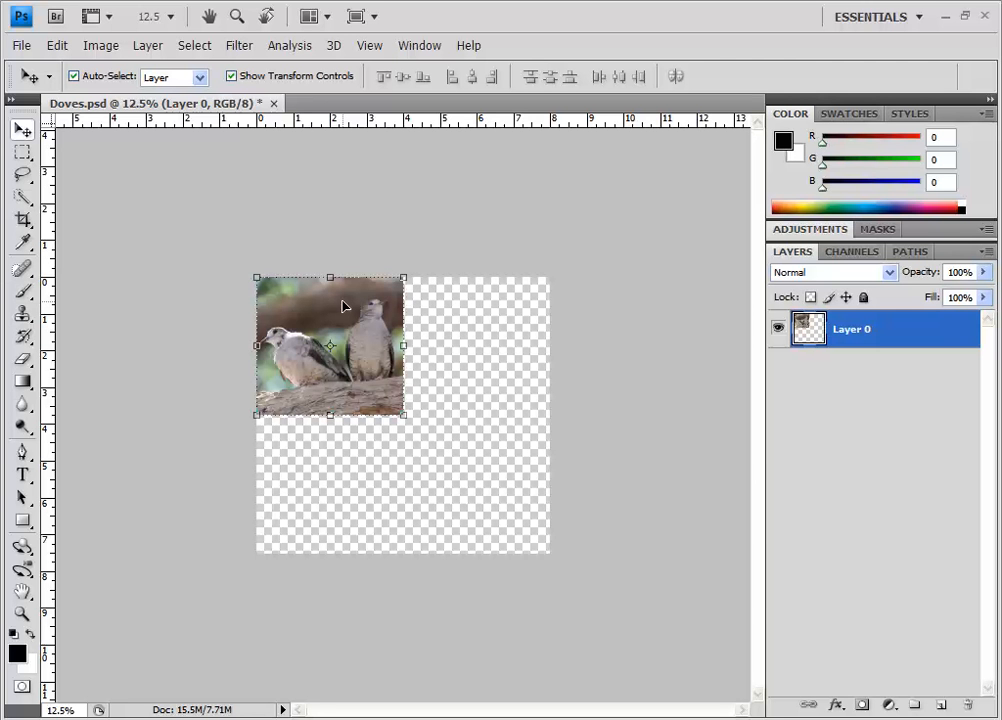
pyautogui.moveTo(345, 307)
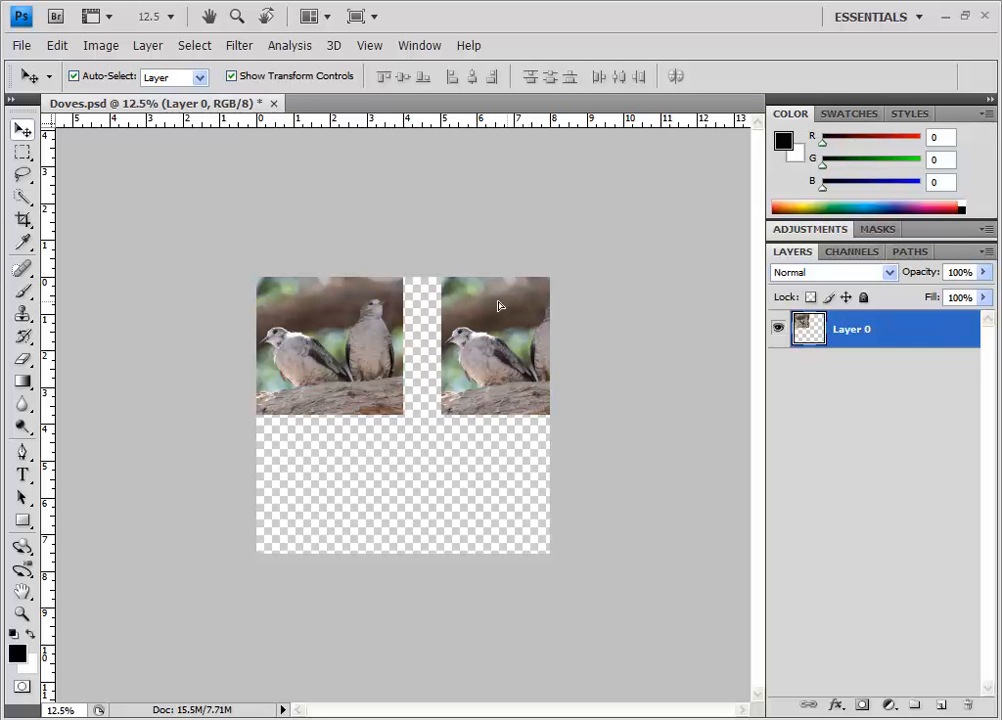
# Alt-drag a duplicate of the photo flush into the top-right quarter
pyautogui.moveTo(495, 345); pyautogui.dragTo(430, 345)
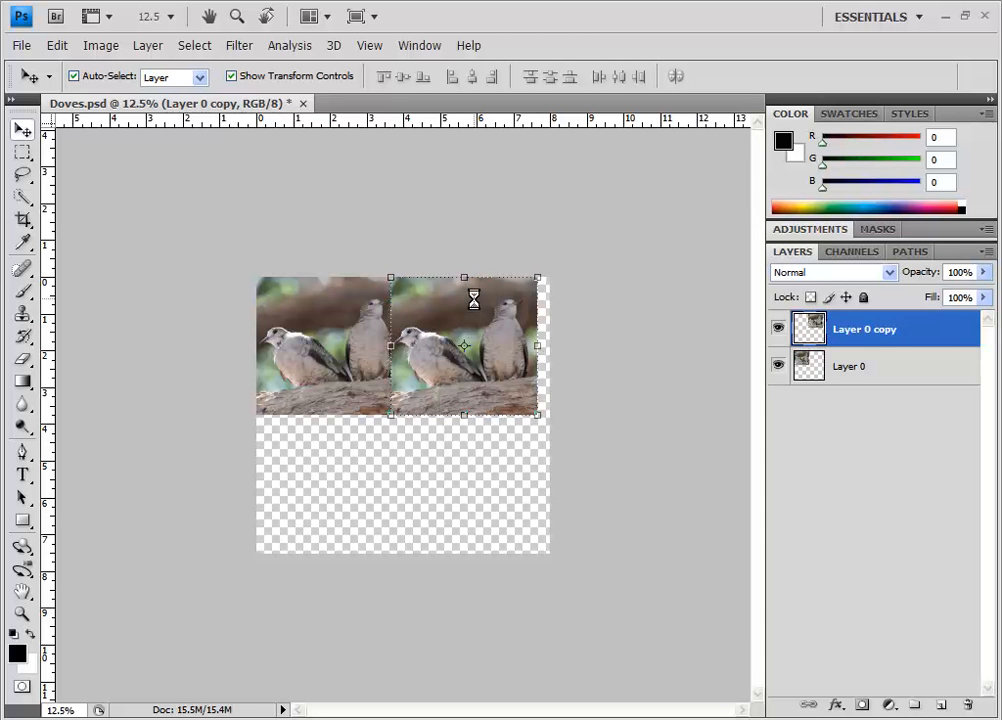
pyautogui.moveTo(475, 345); pyautogui.dragTo(468, 345)
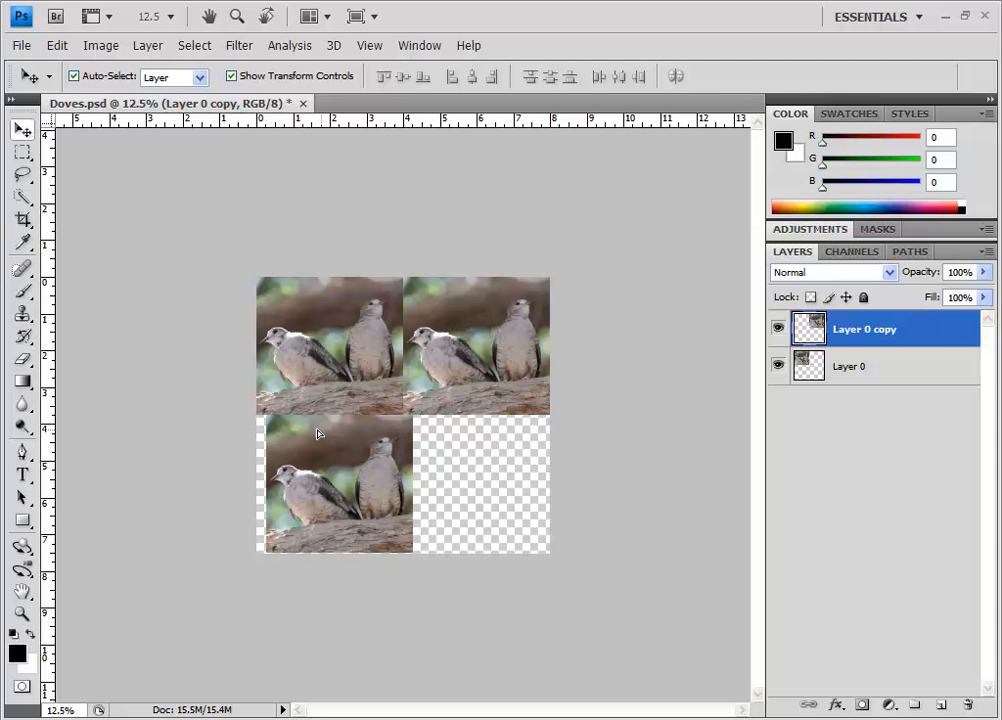
# Add Layer 0 copy 2 and copy 3 in the bottom-left and bottom-right quarters
pyautogui.click(335, 485)
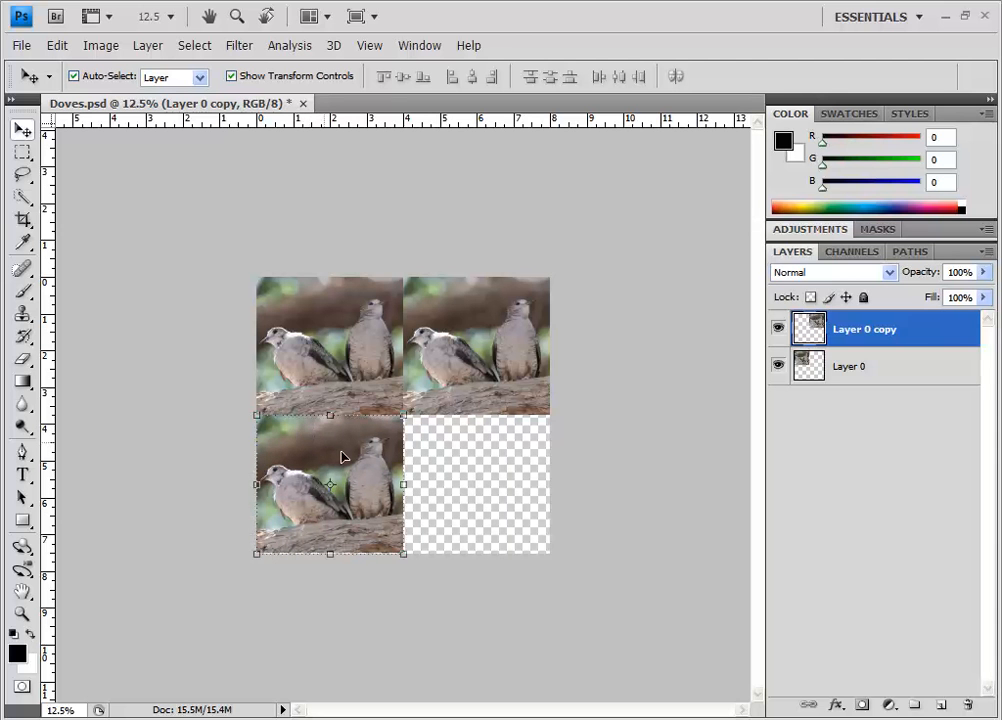
pyautogui.press('ctrl+j')
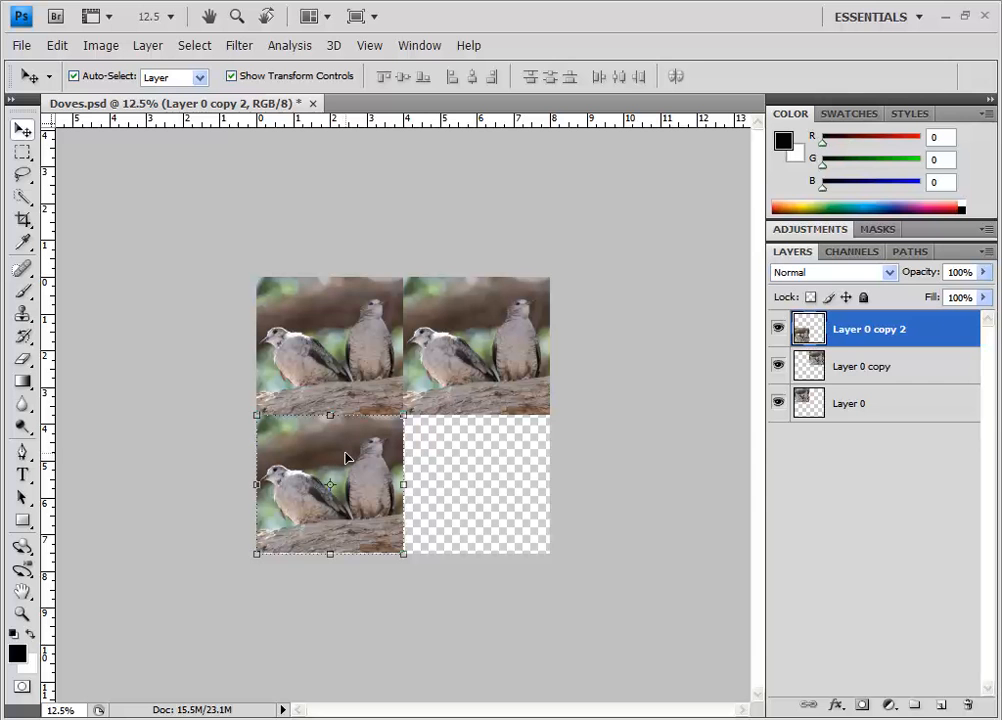
pyautogui.moveTo(325, 452)
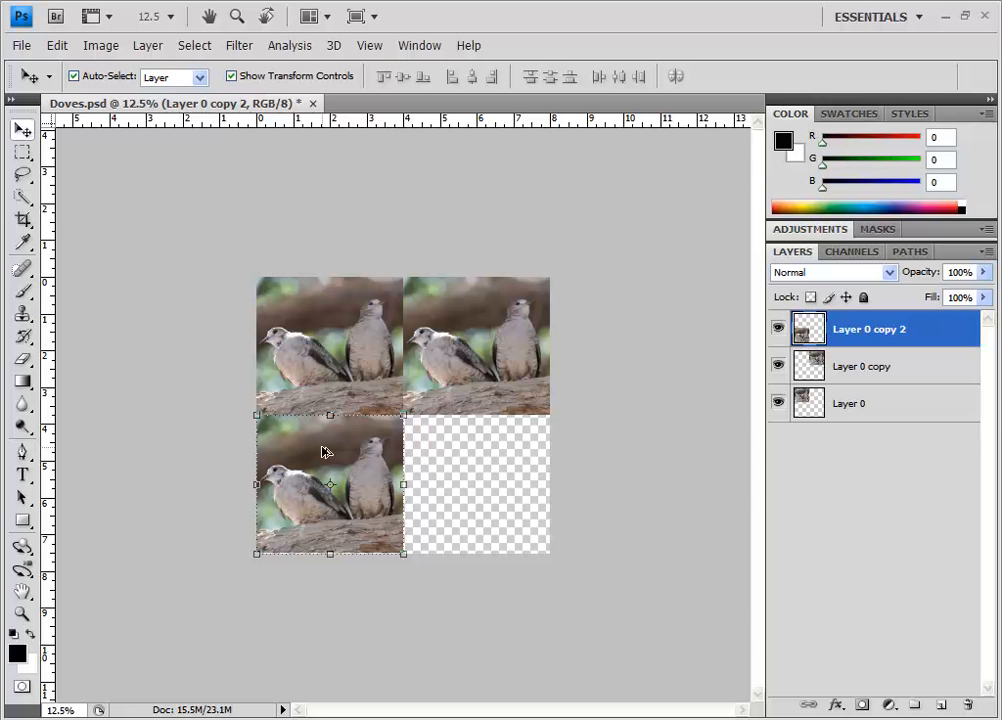
pyautogui.moveTo(329, 484); pyautogui.dragTo(405, 481)
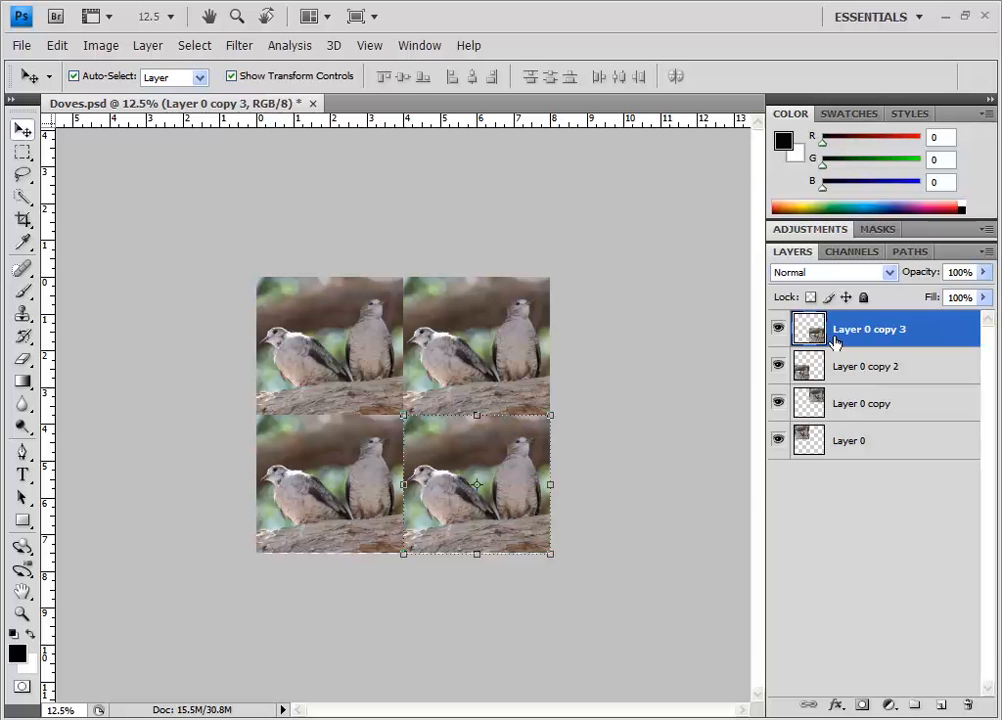
pyautogui.moveTo(855, 325)
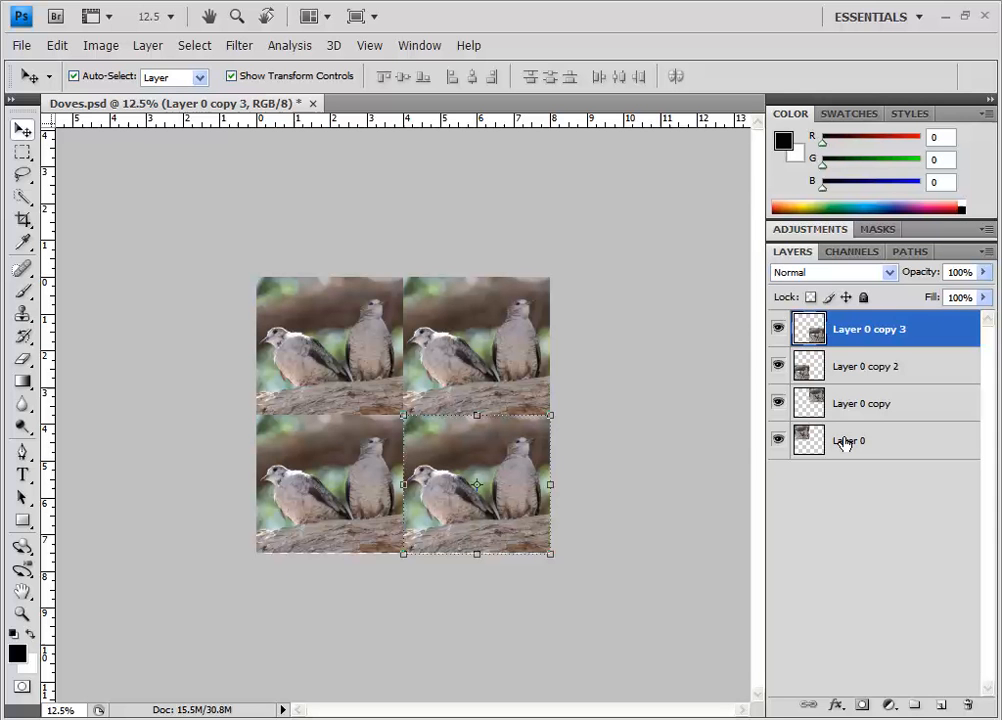
# Select Layer 0 and add a Gradient Map adjustment above it
pyautogui.click(848, 441)
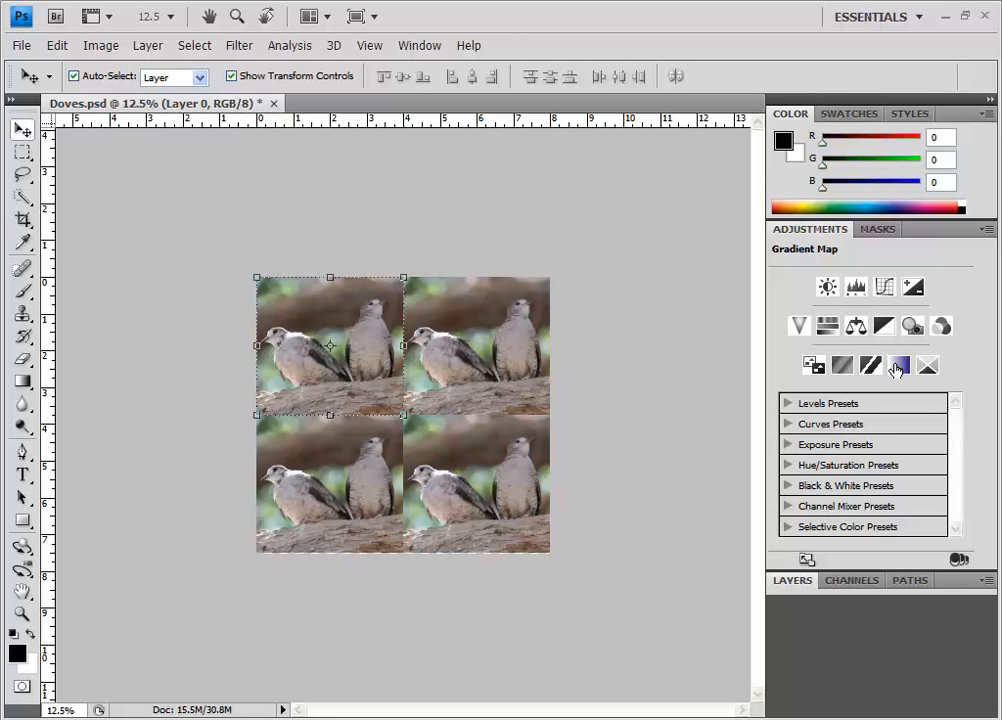
pyautogui.moveTo(898, 365)
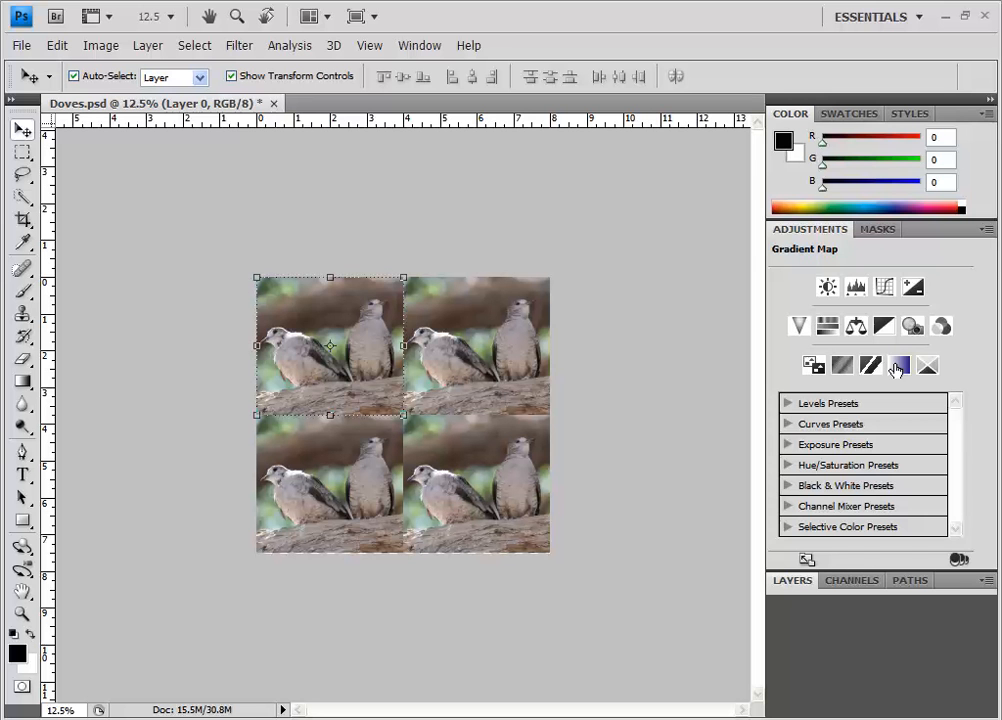
pyautogui.click(899, 365)
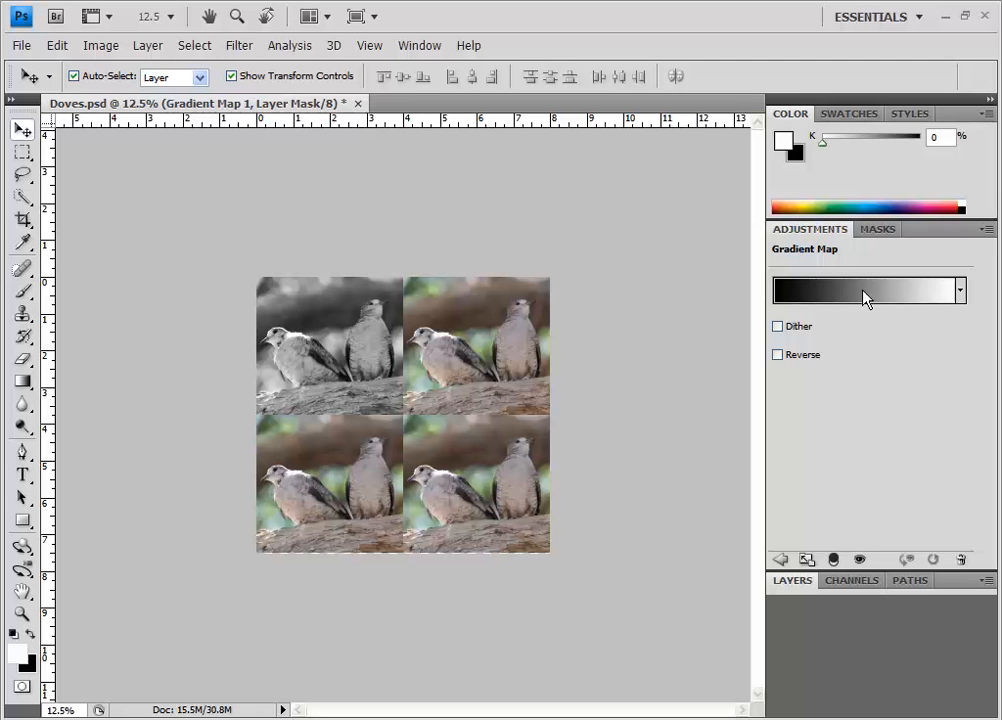
pyautogui.moveTo(370, 370)
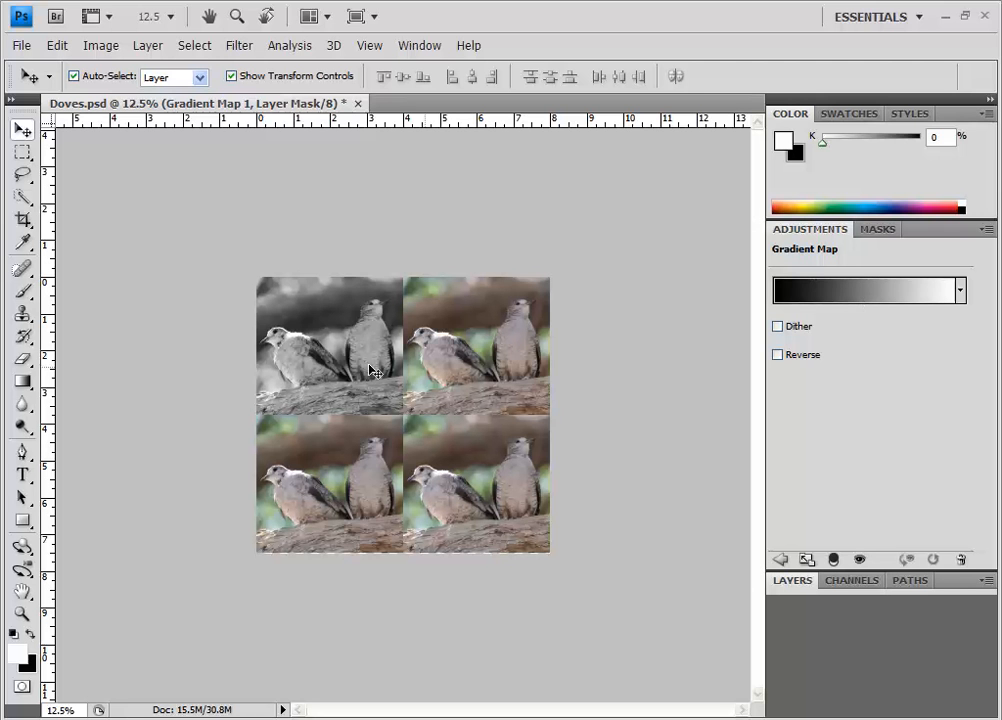
pyautogui.moveTo(357, 358)
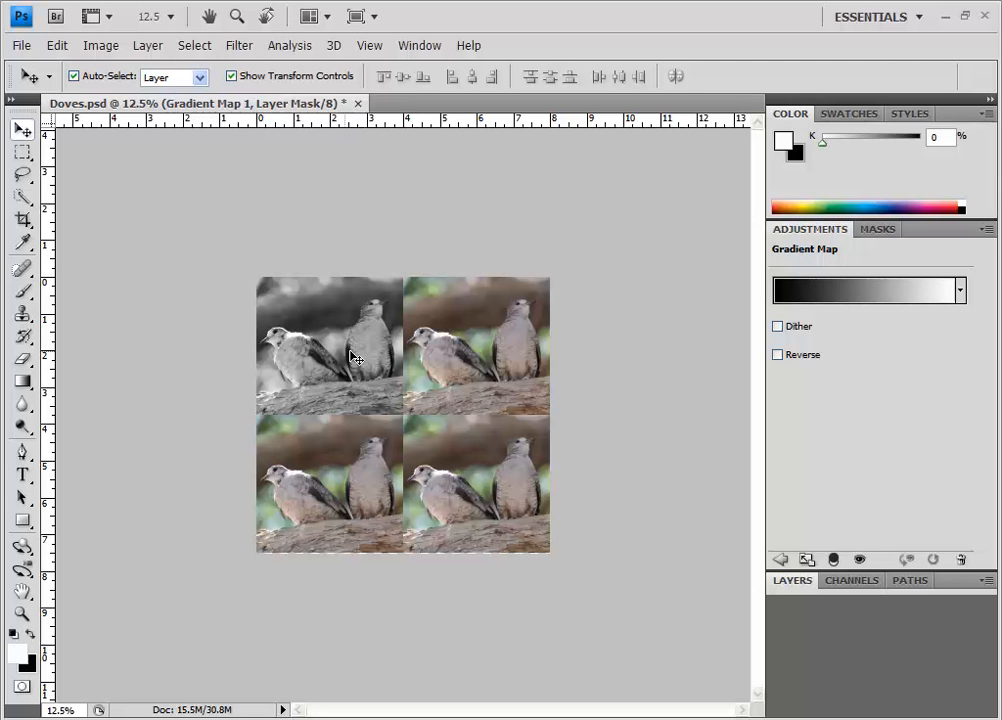
pyautogui.moveTo(850, 290)
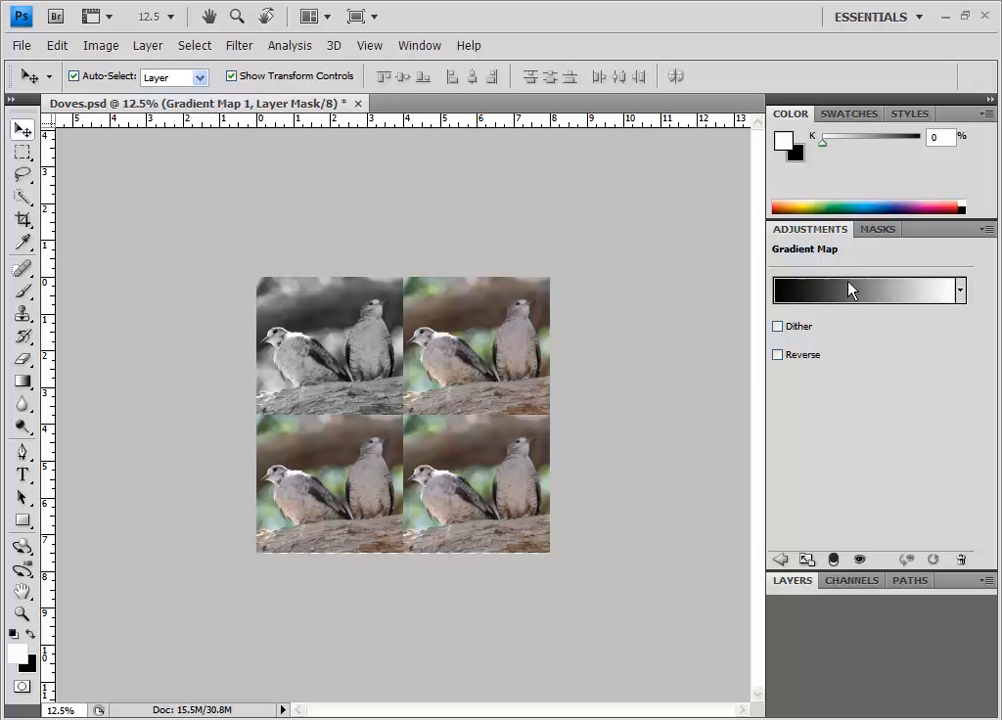
pyautogui.moveTo(963, 290)
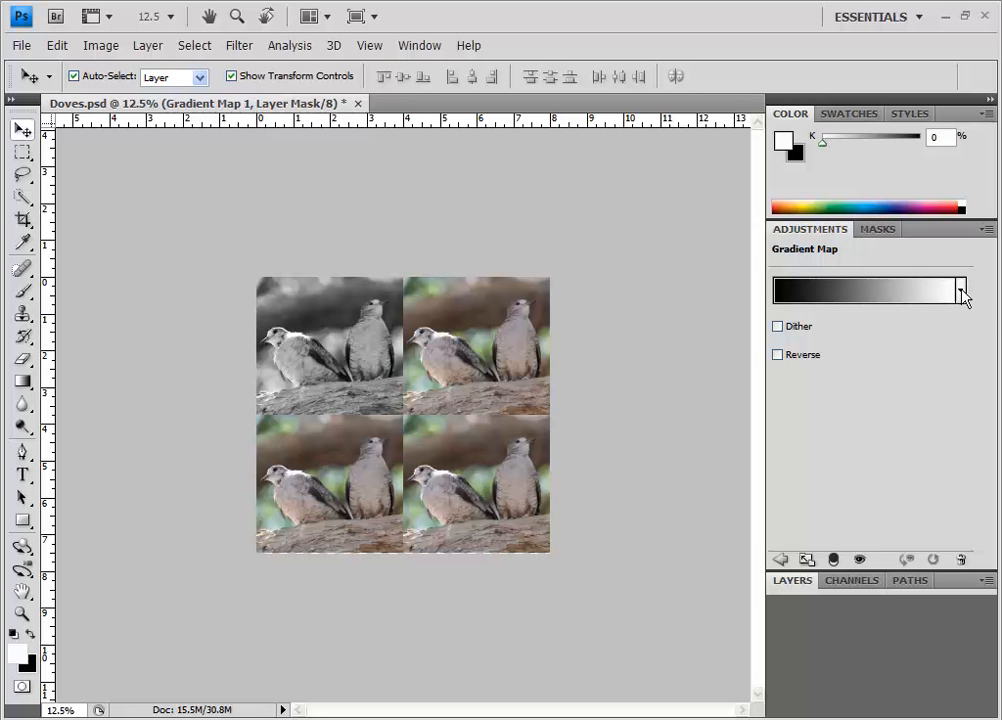
# Apply the orange, teal and yellow gradient preset and open the Gradient Editor
pyautogui.click(959, 291)
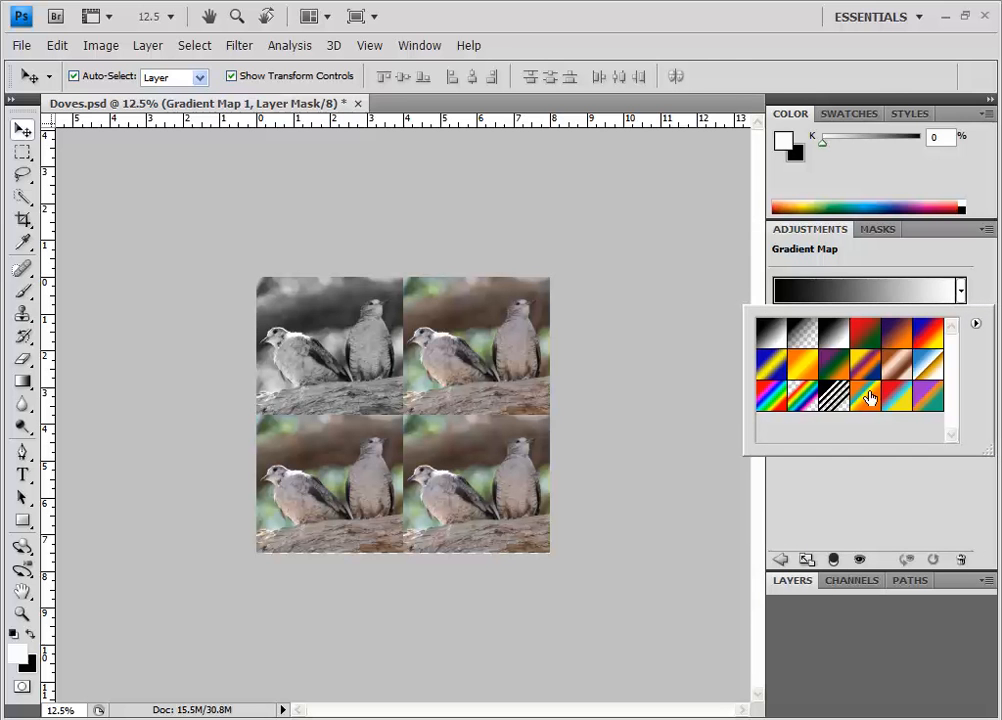
pyautogui.click(866, 397)
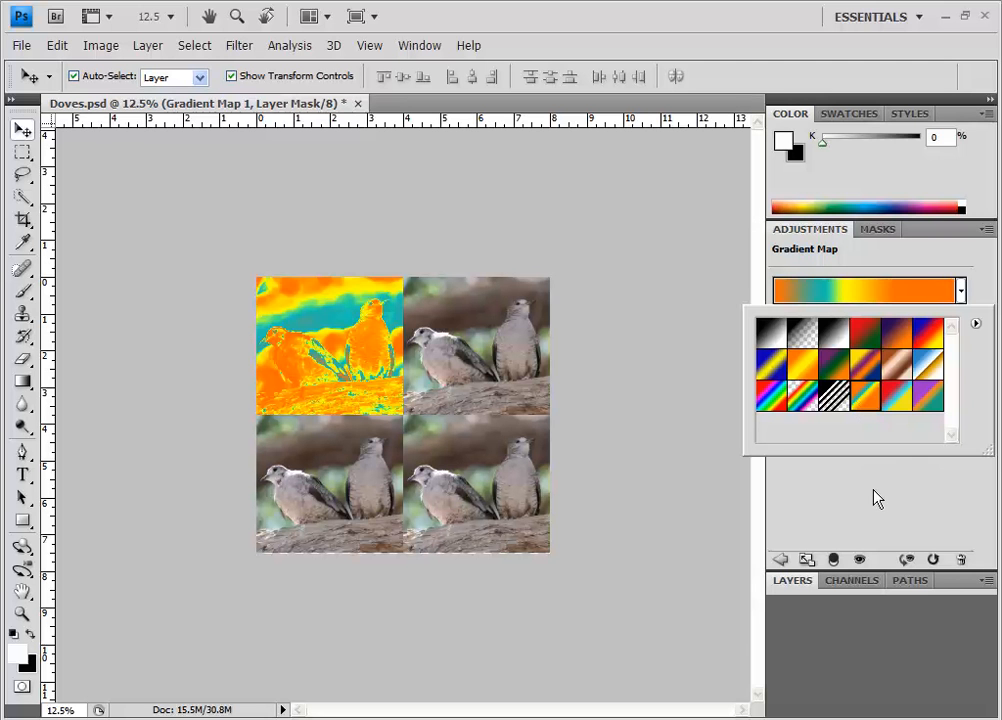
pyautogui.moveTo(868, 298)
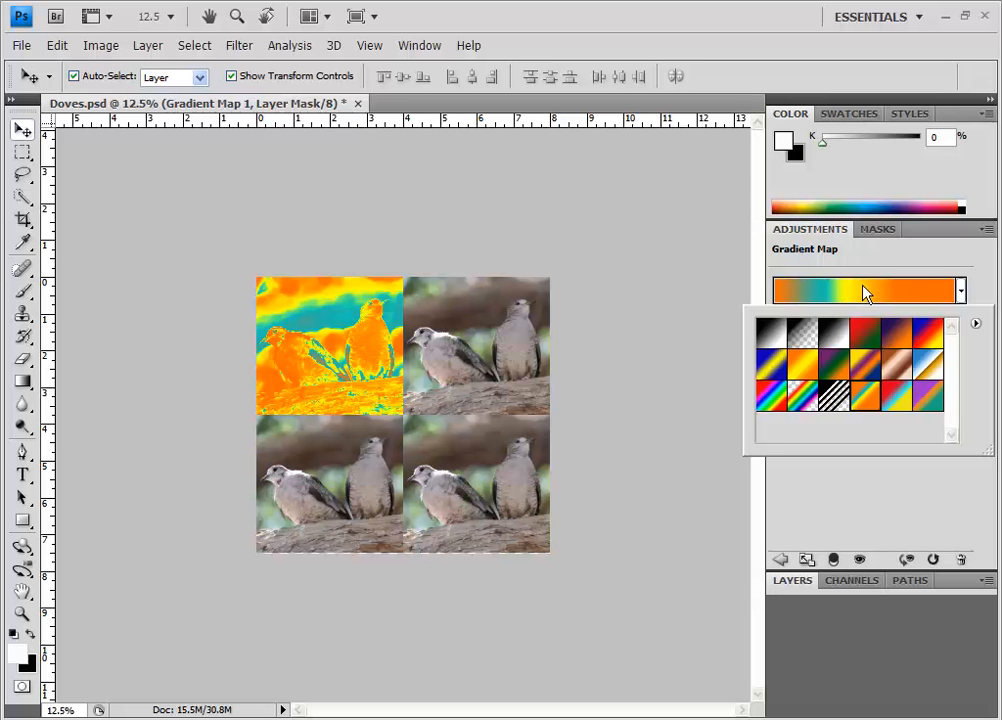
pyautogui.click(862, 291)
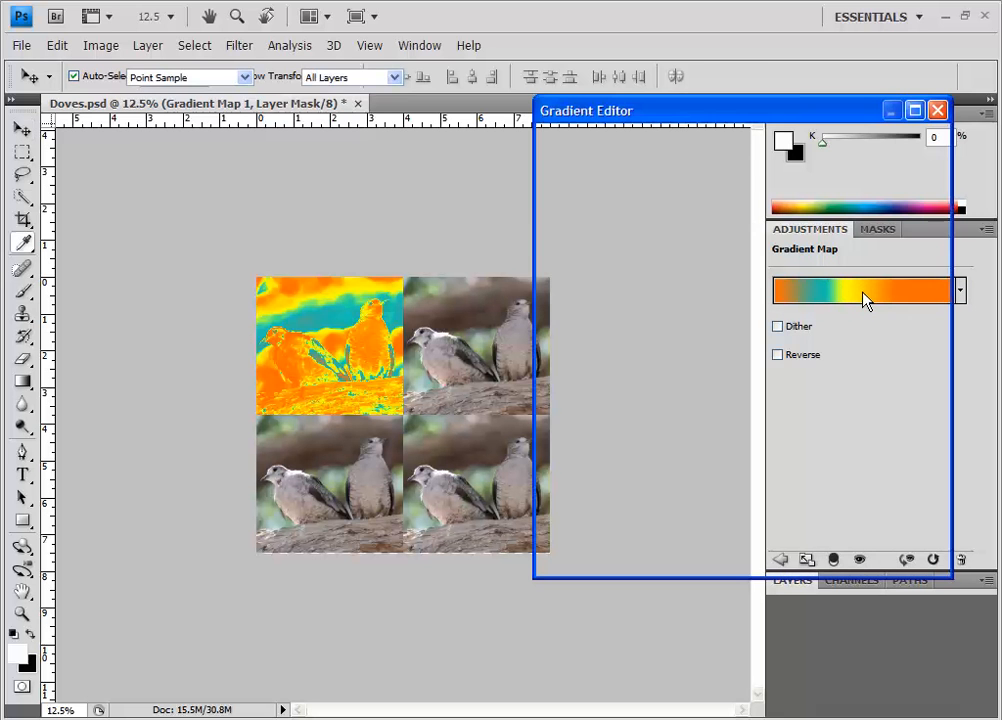
# Move the yellow color stop to 40% location and confirm the gradient
pyautogui.click(865, 290)
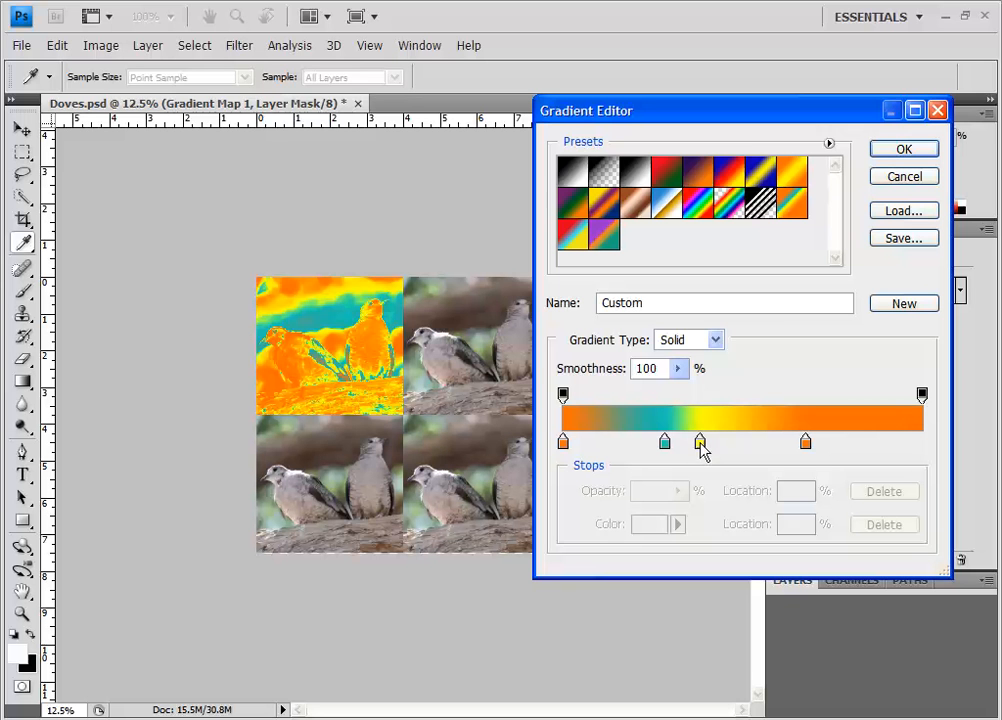
pyautogui.click(715, 441)
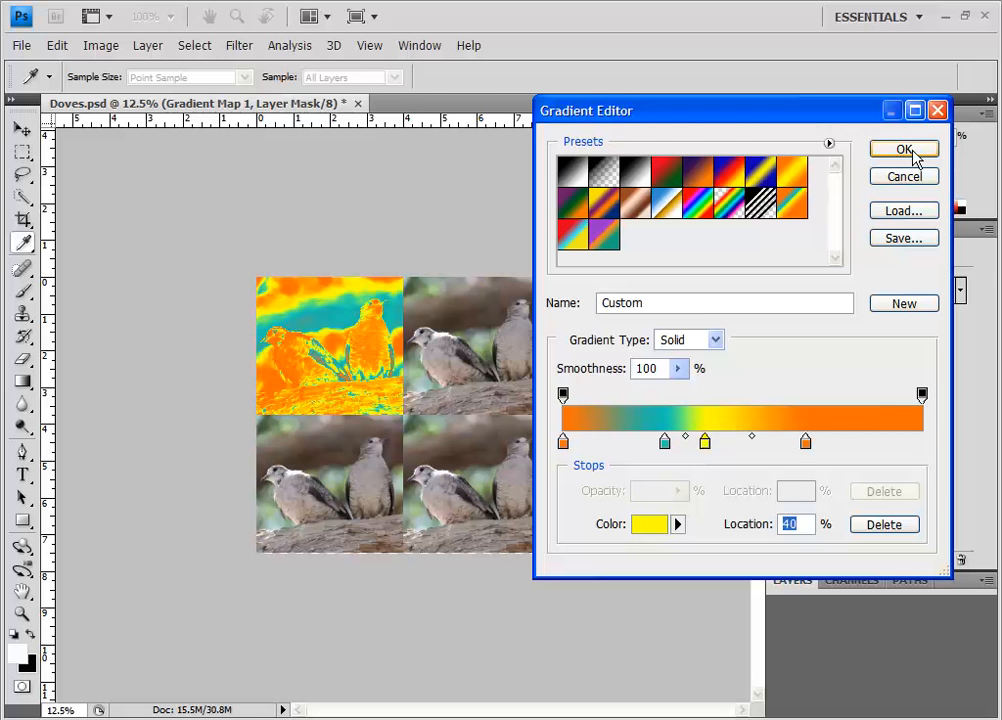
pyautogui.click(903, 149)
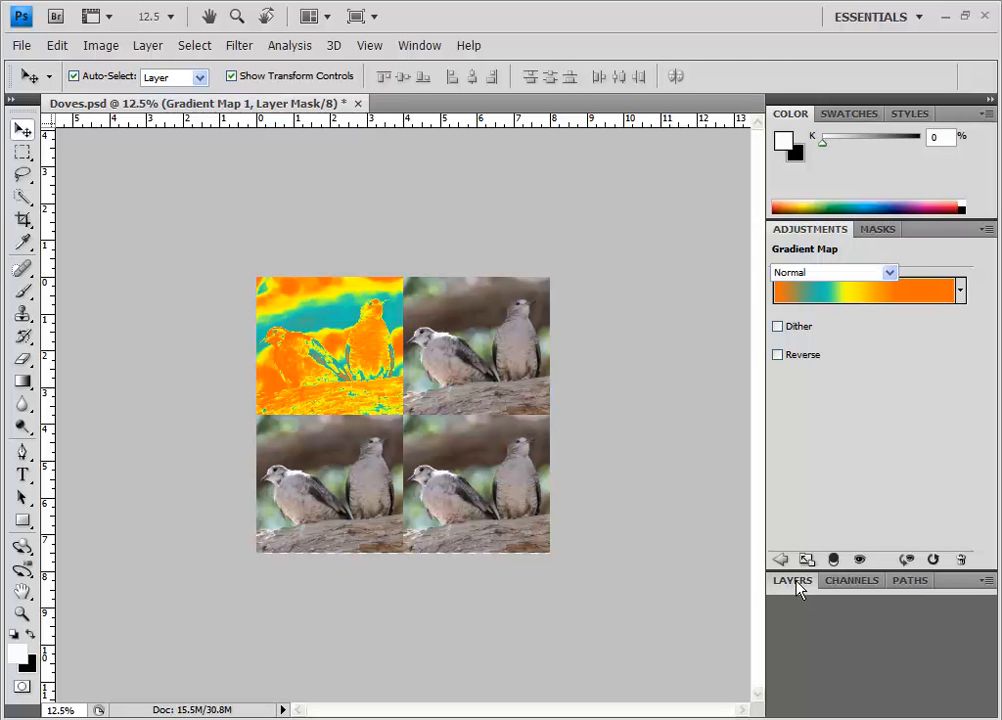
# Reopen the Layers panel and select Layer 0 copy, the top-right dove tile
pyautogui.click(791, 580)
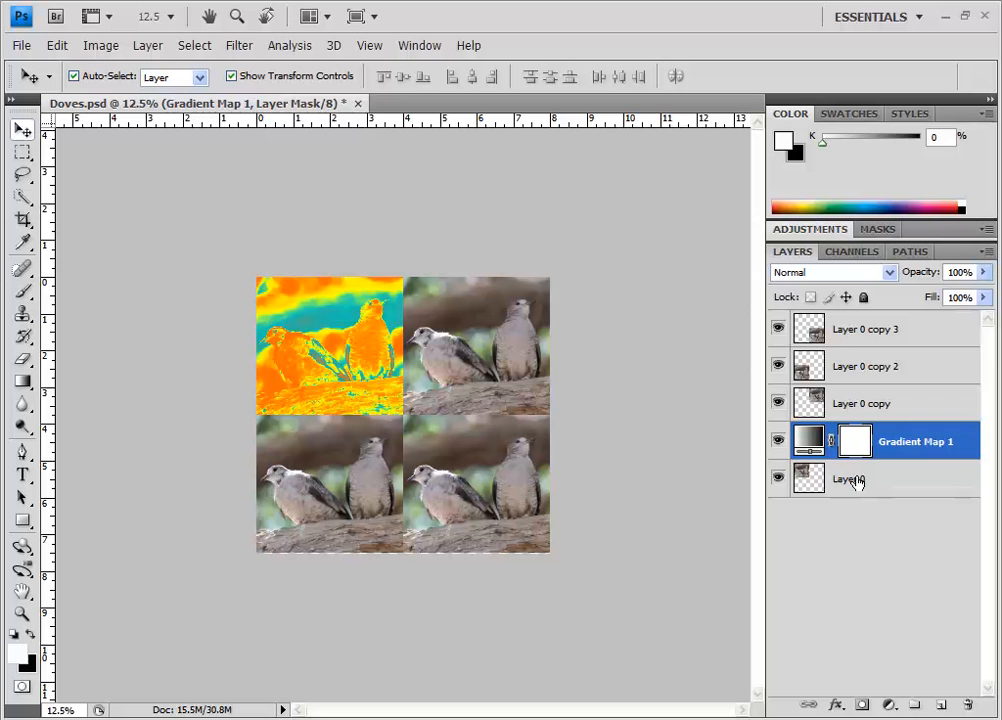
pyautogui.moveTo(846, 483)
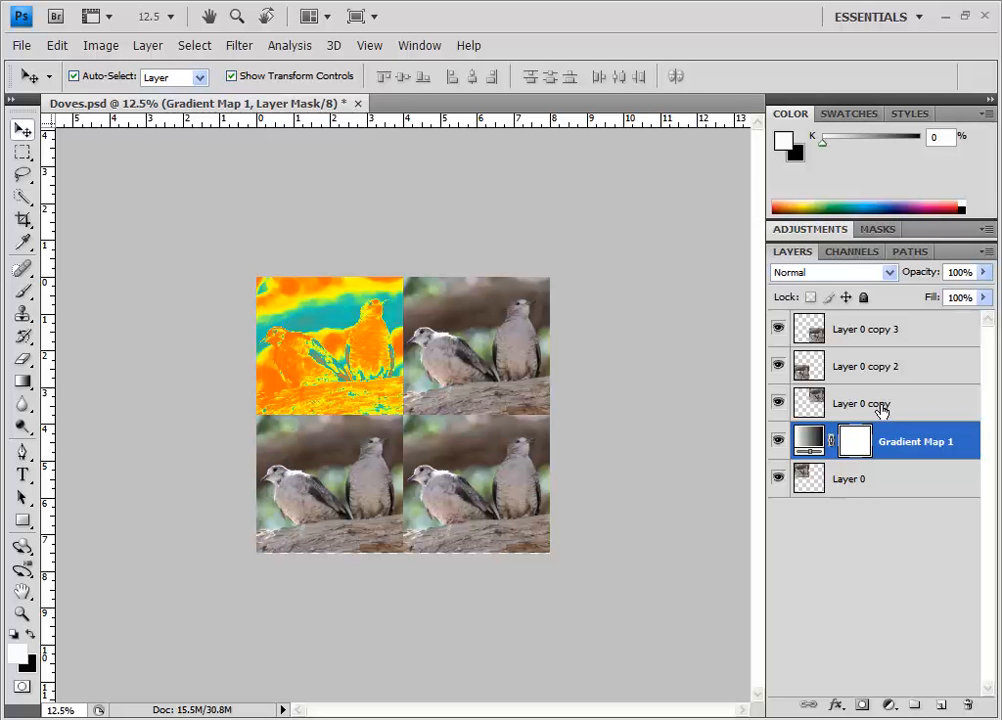
pyautogui.moveTo(878, 399)
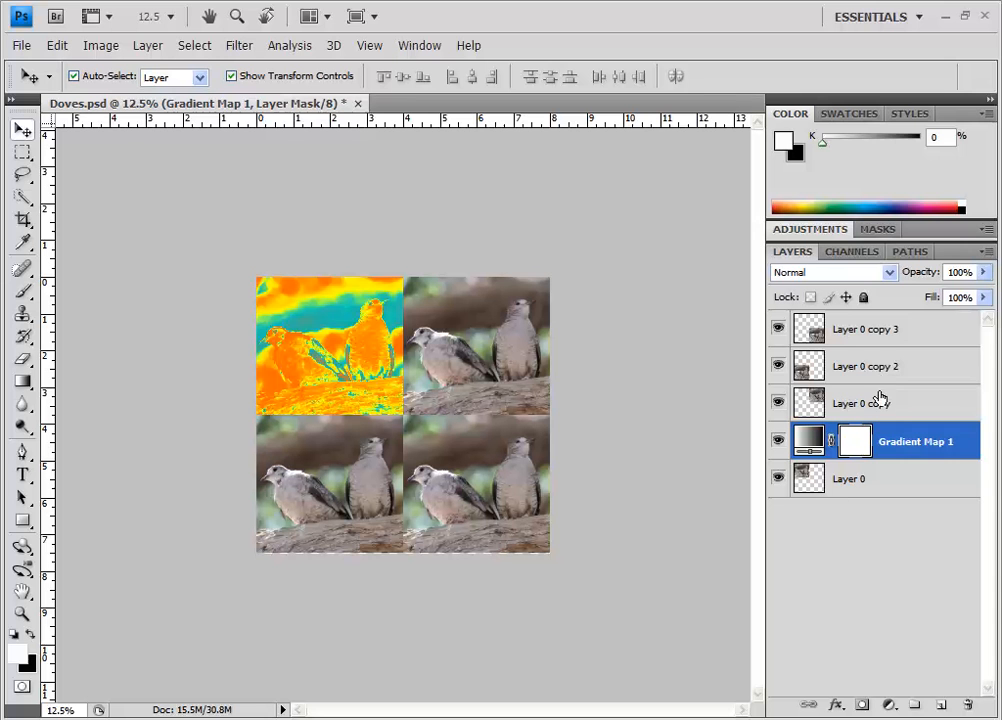
pyautogui.moveTo(875, 403)
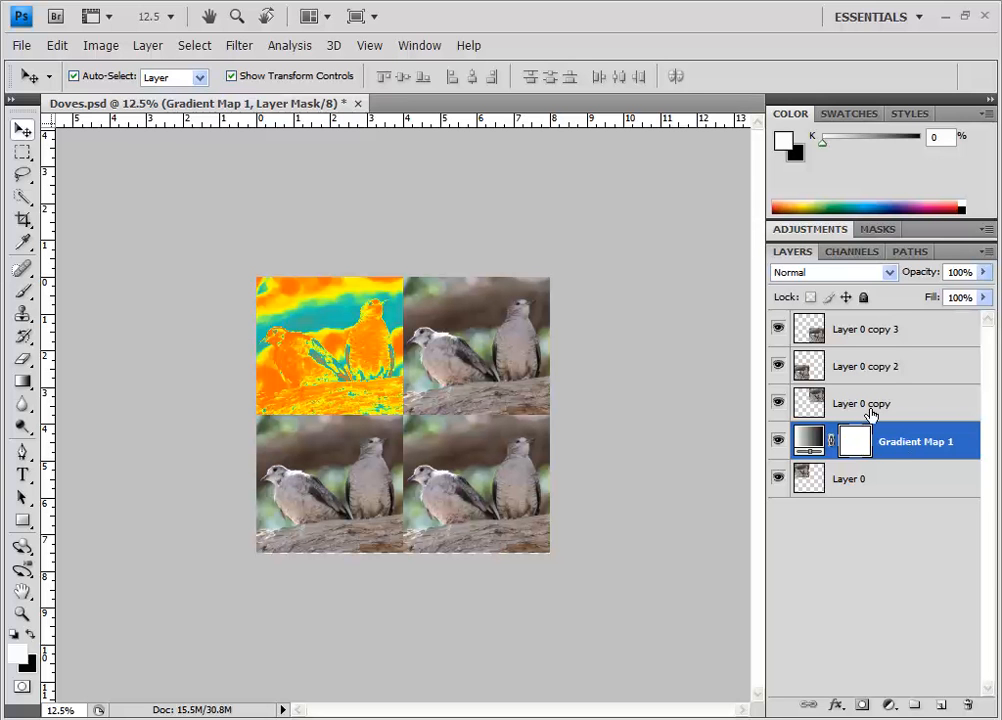
pyautogui.moveTo(865, 405)
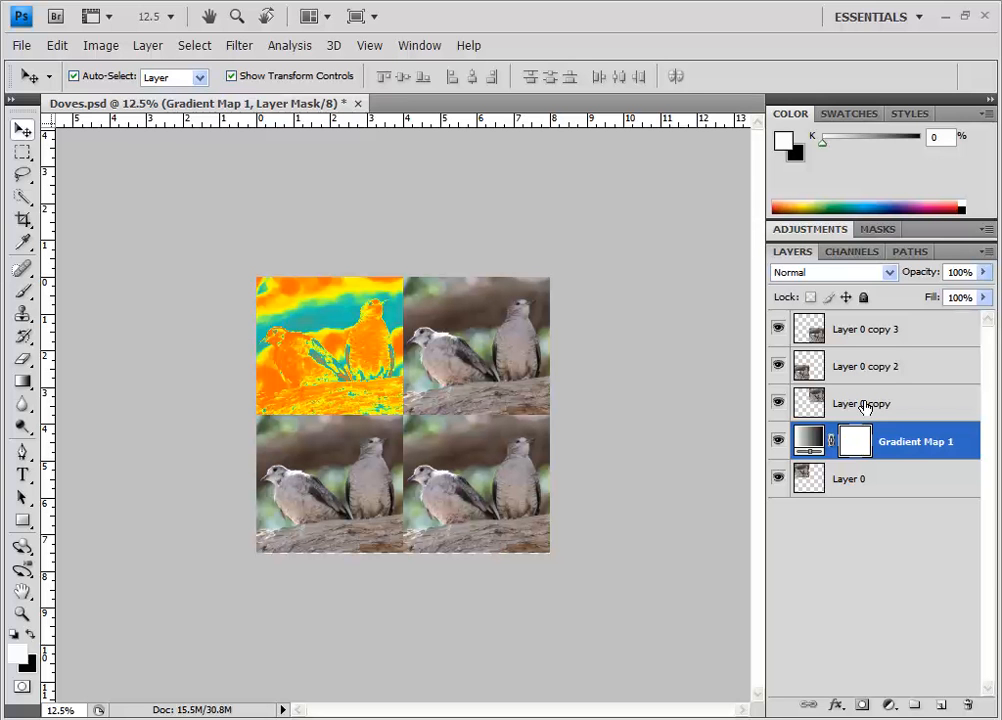
pyautogui.moveTo(869, 403)
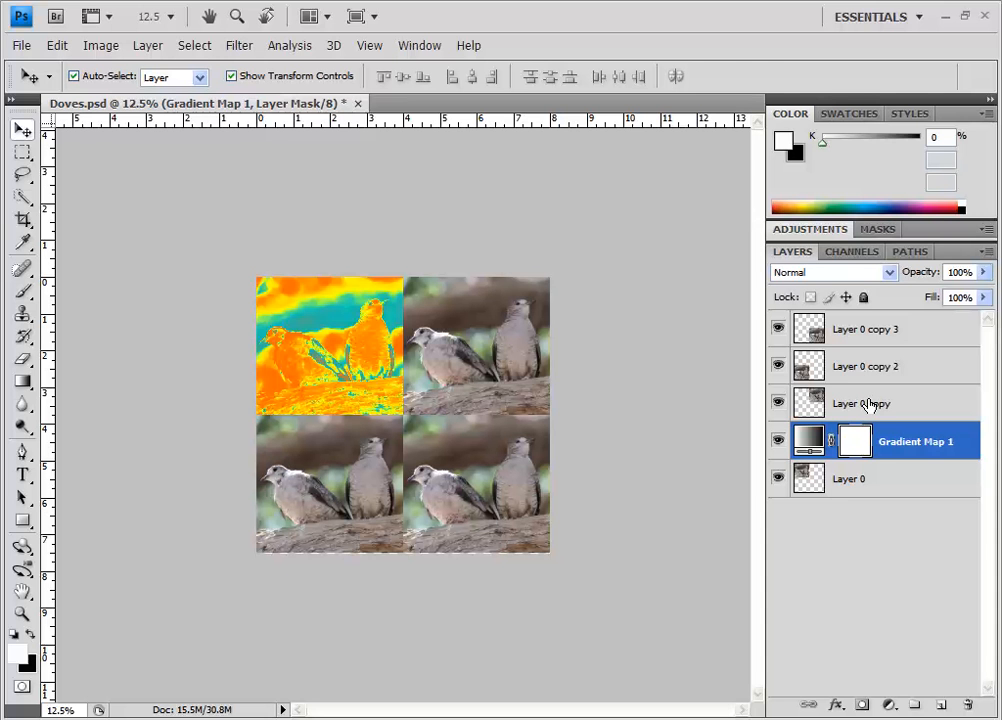
pyautogui.click(862, 403)
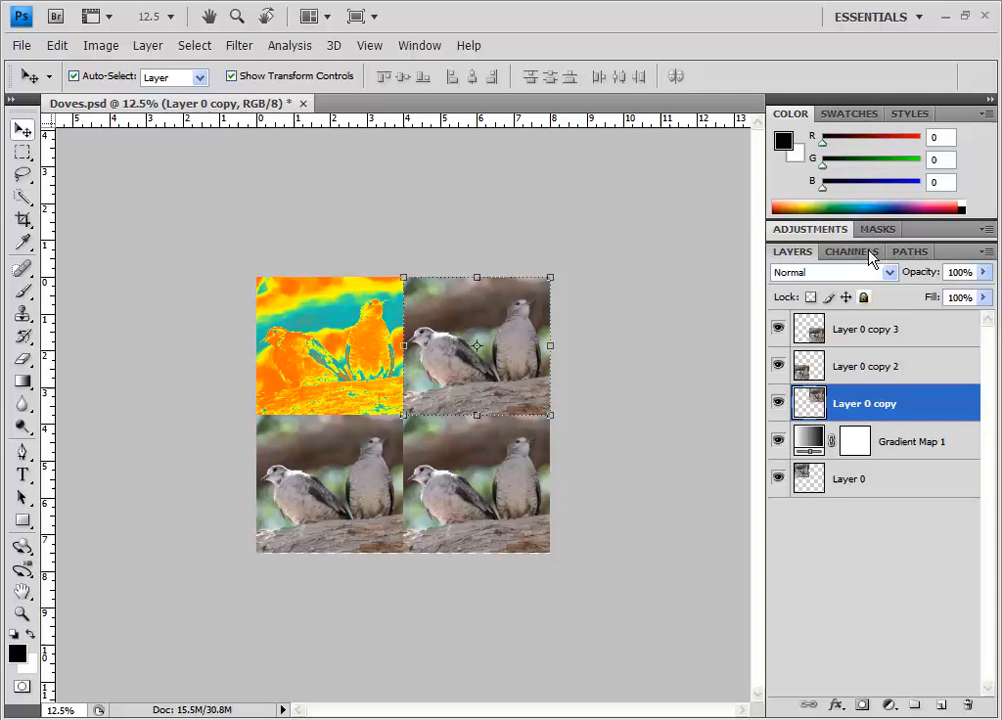
# Add a Gradient Map above Layer 0 copy, keeping the default black-to-white gradient
pyautogui.click(808, 229)
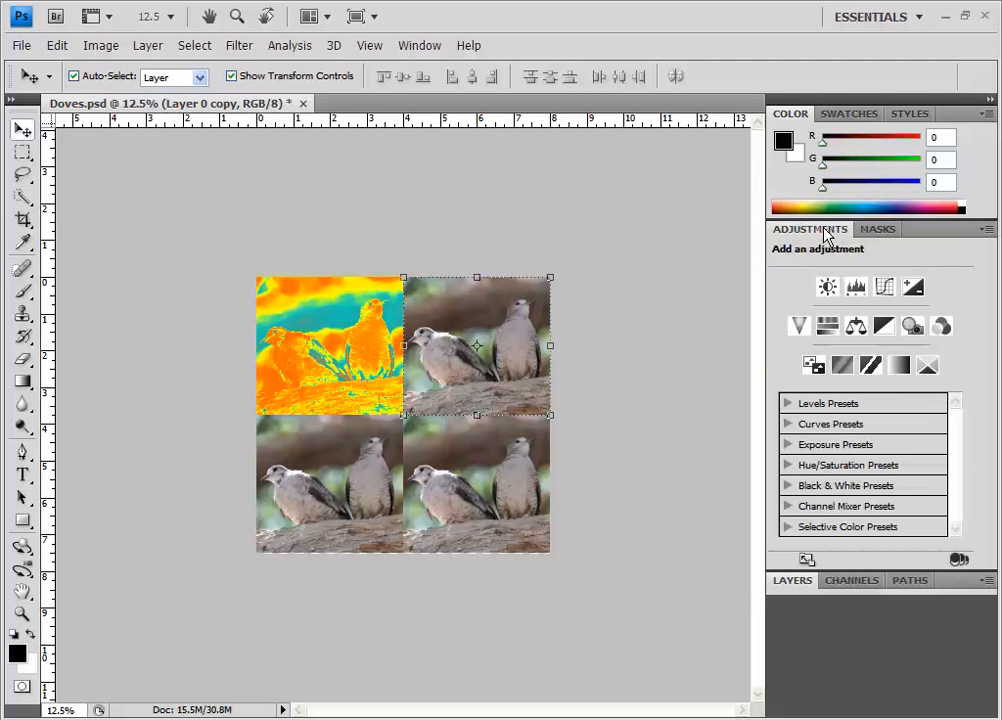
pyautogui.click(899, 365)
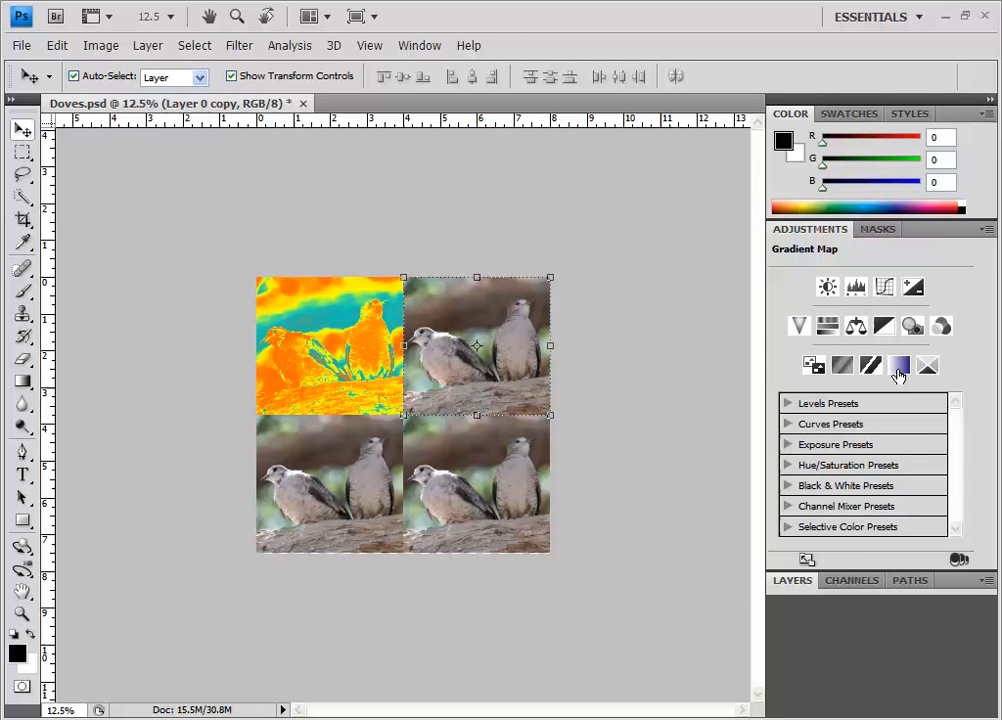
pyautogui.click(899, 364)
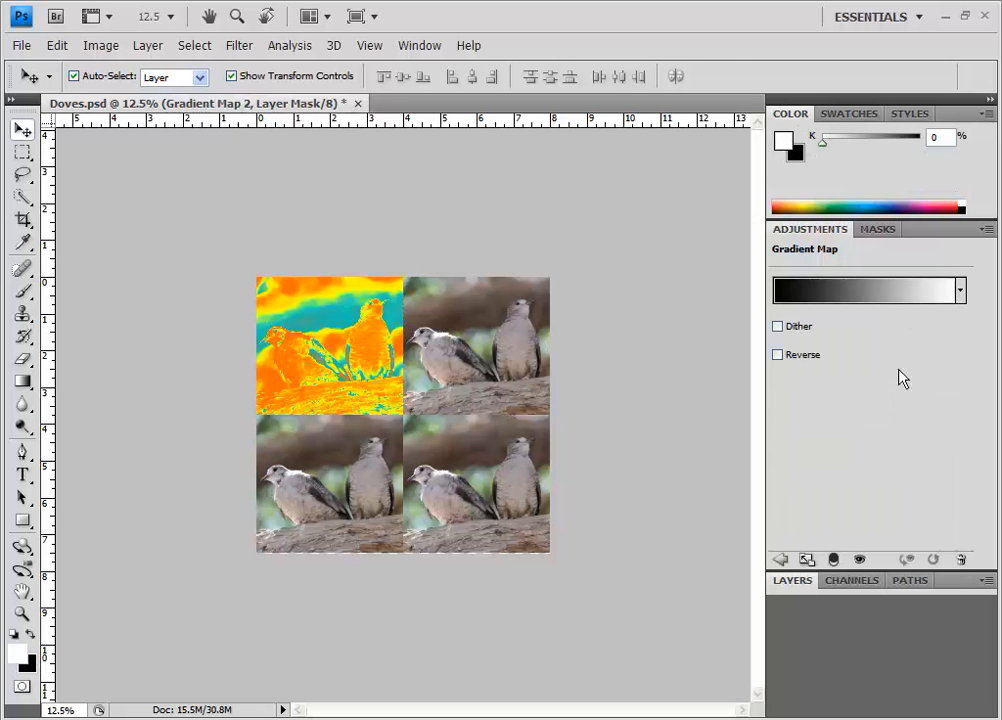
pyautogui.click(867, 290)
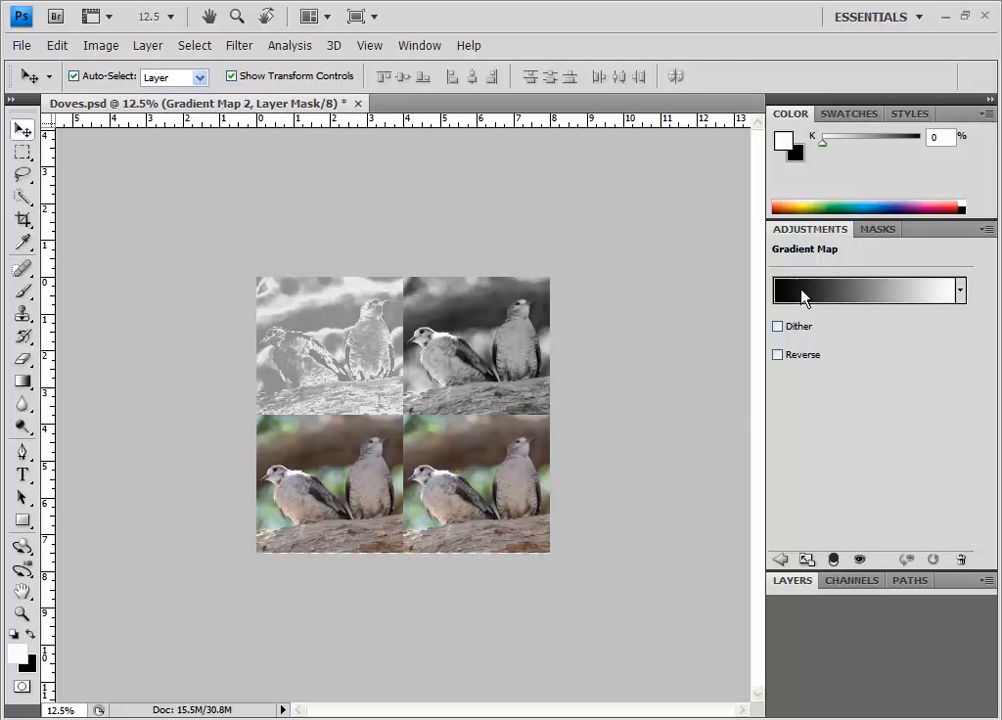
pyautogui.moveTo(283, 377)
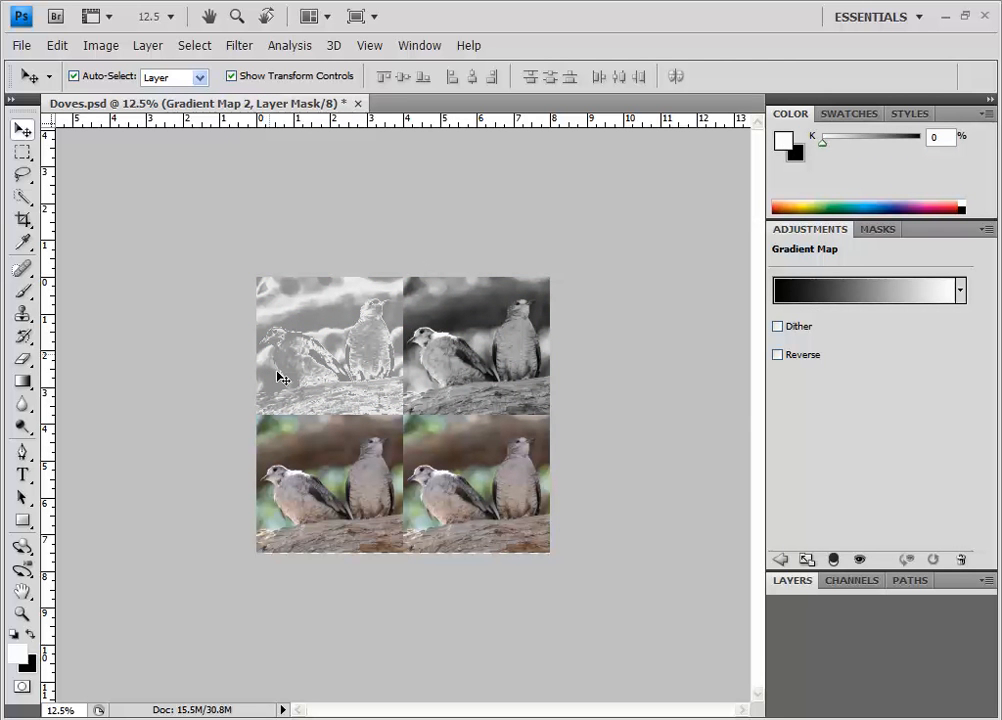
pyautogui.moveTo(362, 388)
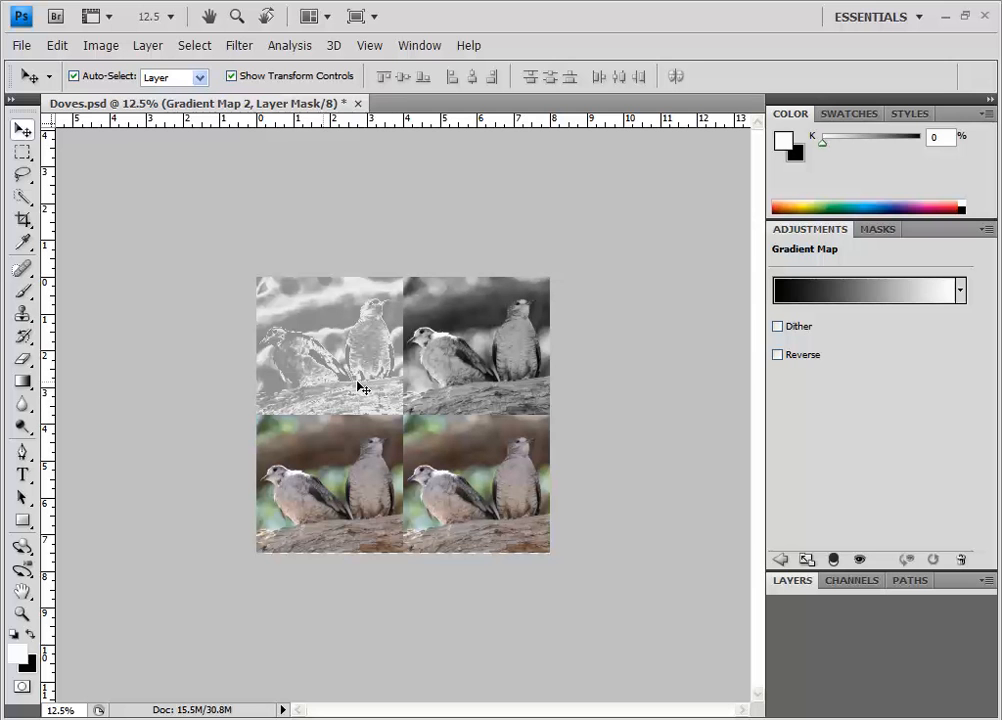
pyautogui.moveTo(310, 370)
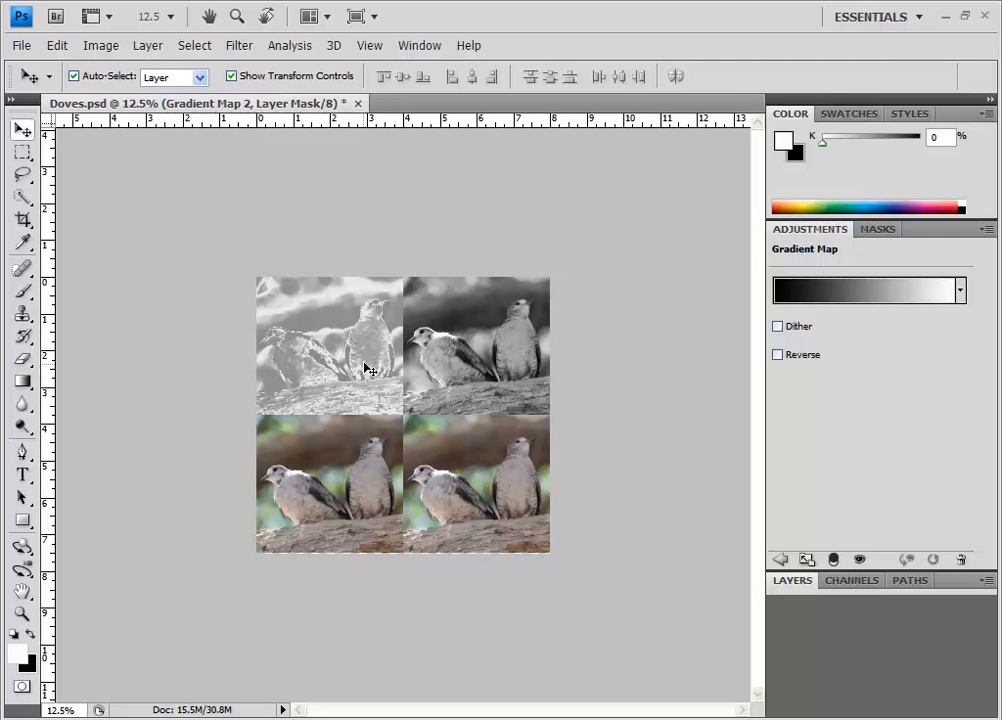
pyautogui.moveTo(510, 363)
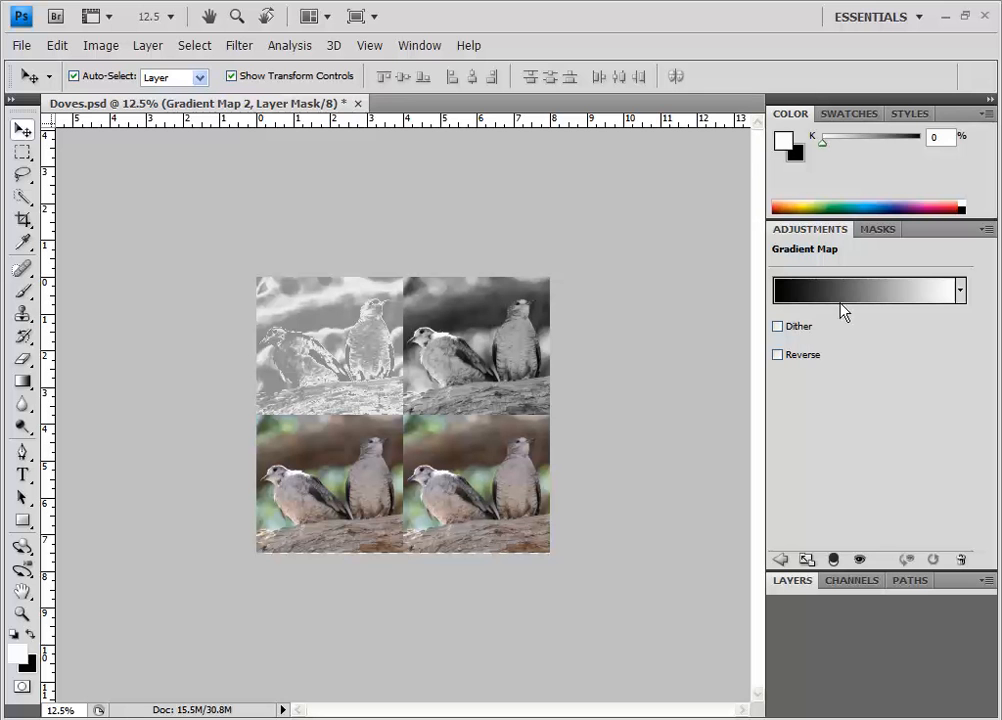
pyautogui.moveTo(947, 297)
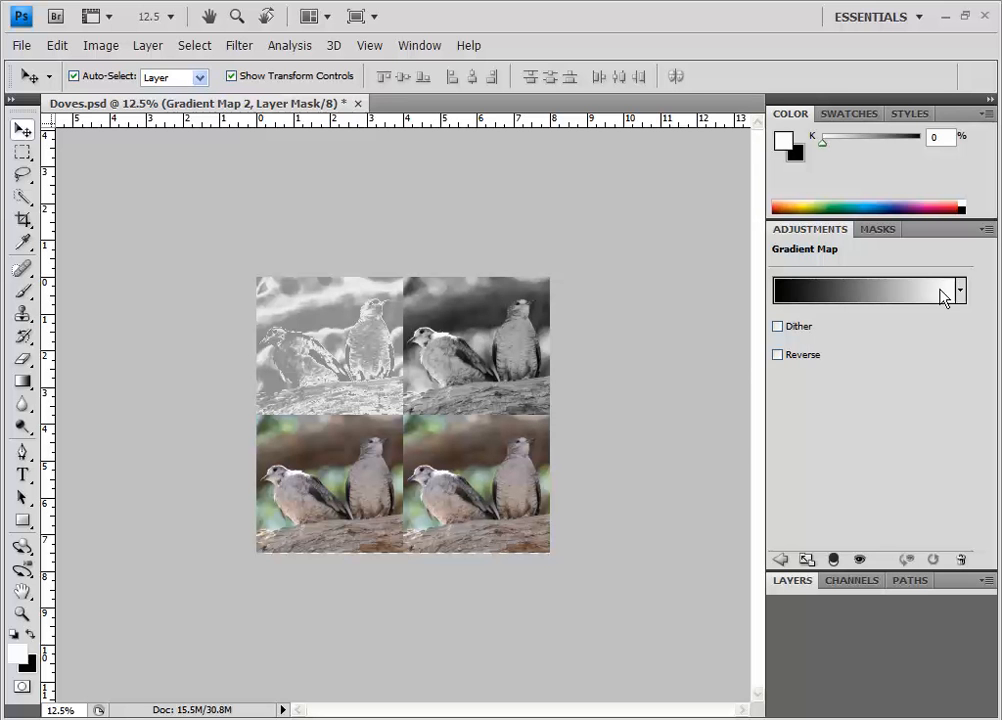
# Apply the red-cyan-yellow gradient preset to Gradient Map 2 and confirm it in the Gradient Editor
pyautogui.click(959, 290)
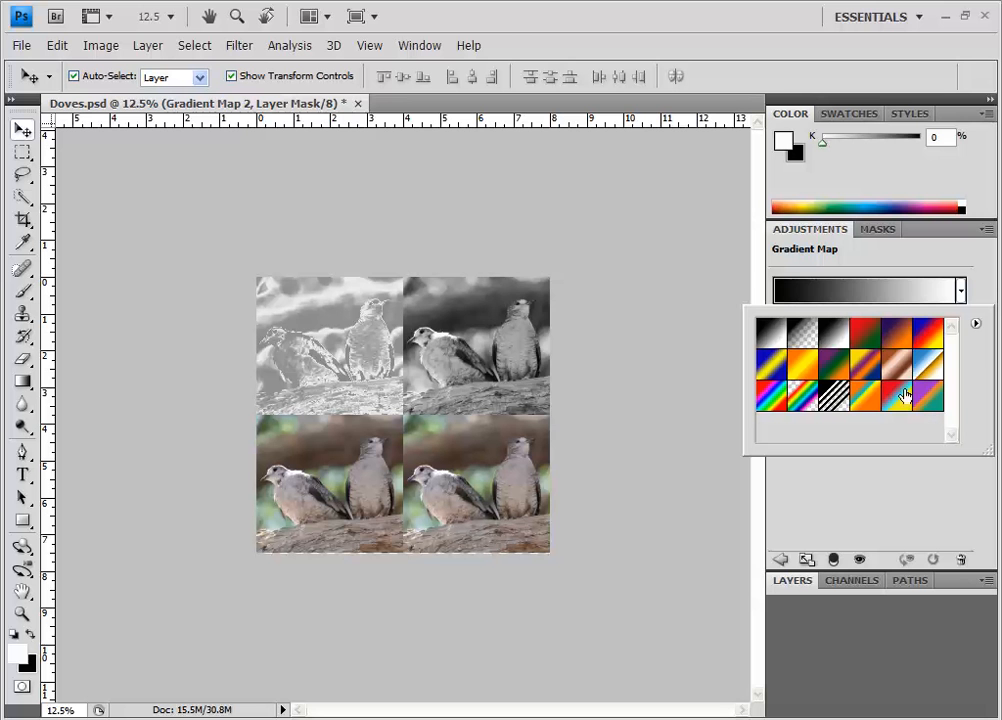
pyautogui.click(895, 398)
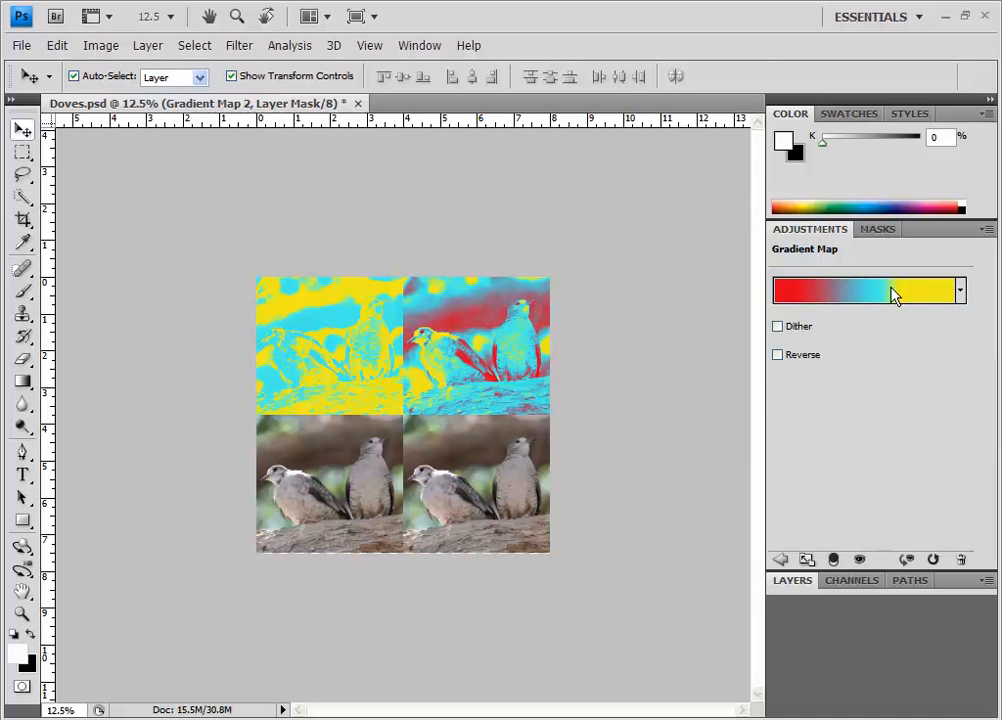
pyautogui.click(868, 290)
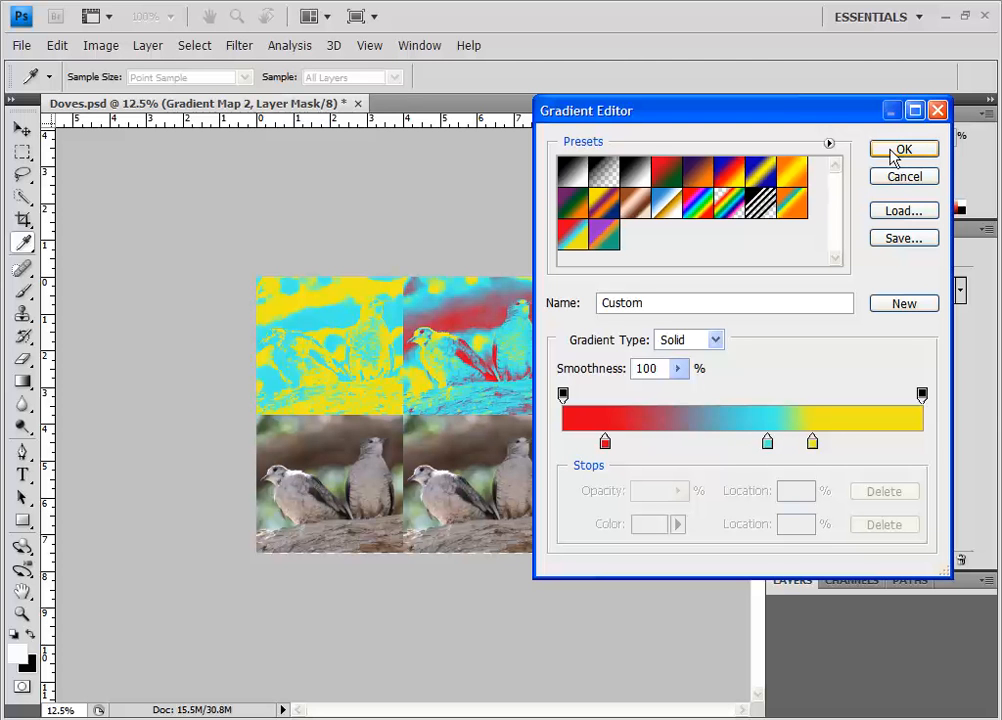
pyautogui.click(903, 149)
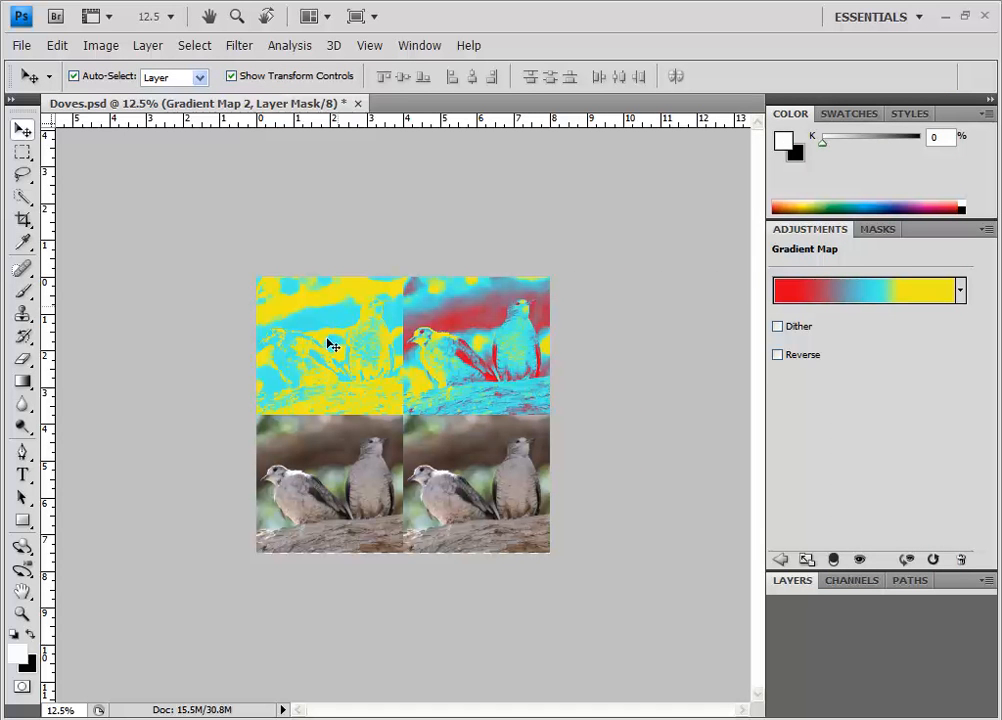
pyautogui.moveTo(773, 483)
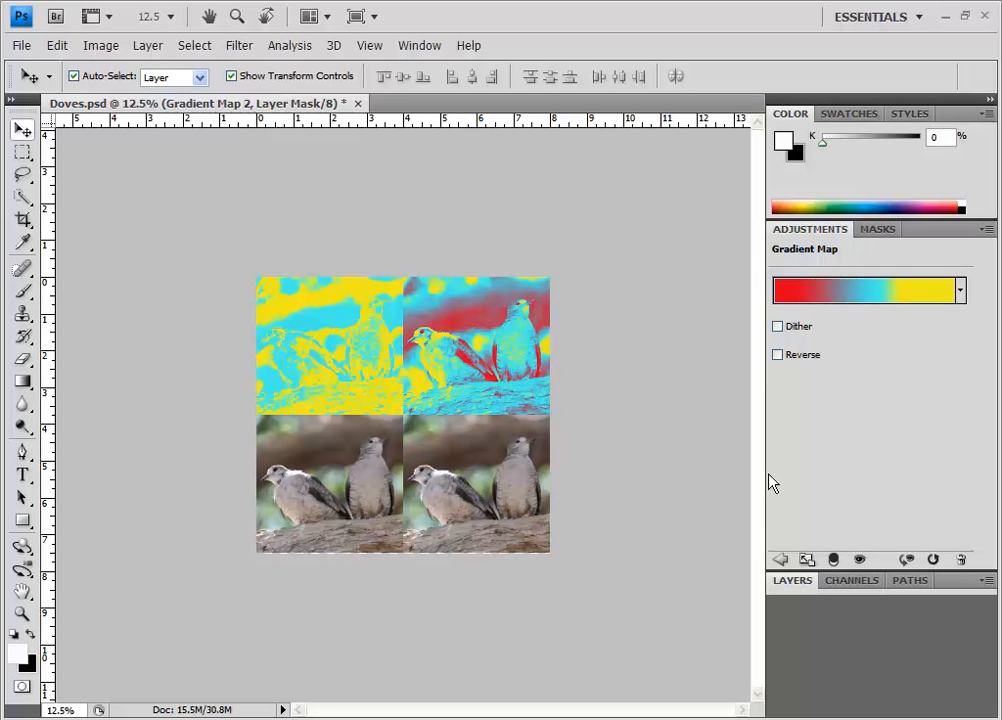
pyautogui.moveTo(785, 587)
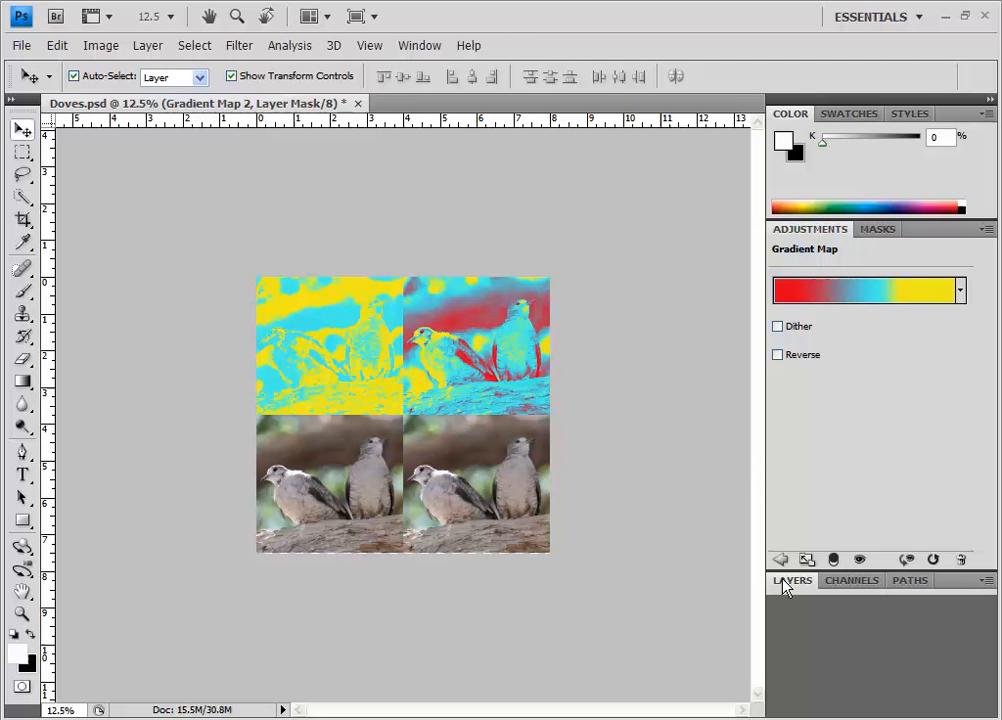
# Select Gradient Map 2 in the Layers panel and clip it to Layer 0 copy
pyautogui.click(792, 580)
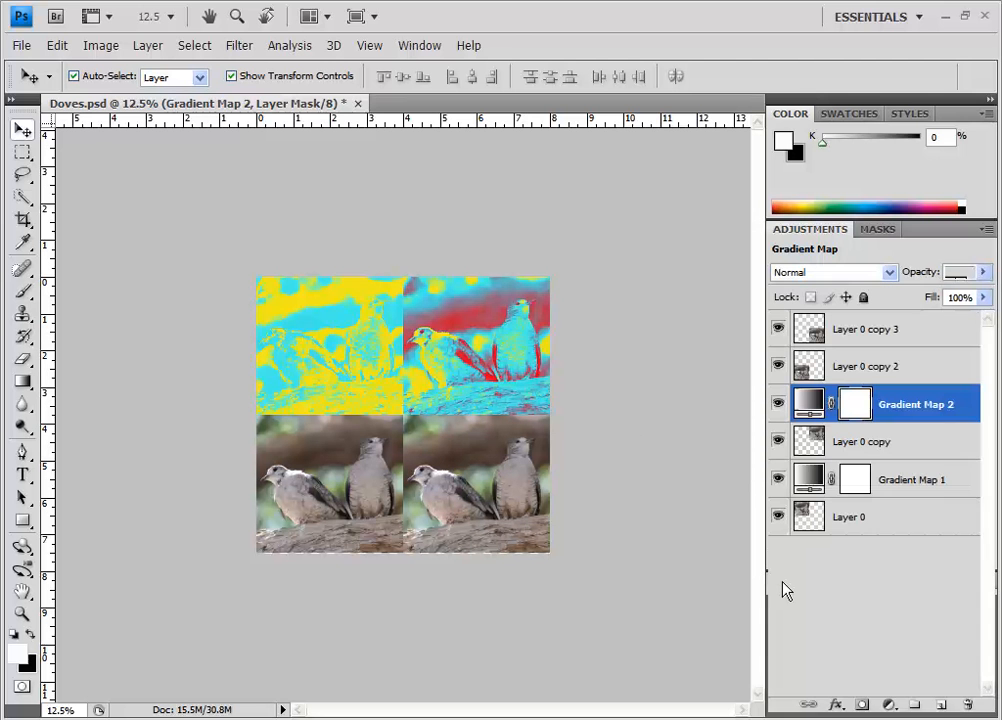
pyautogui.click(792, 251)
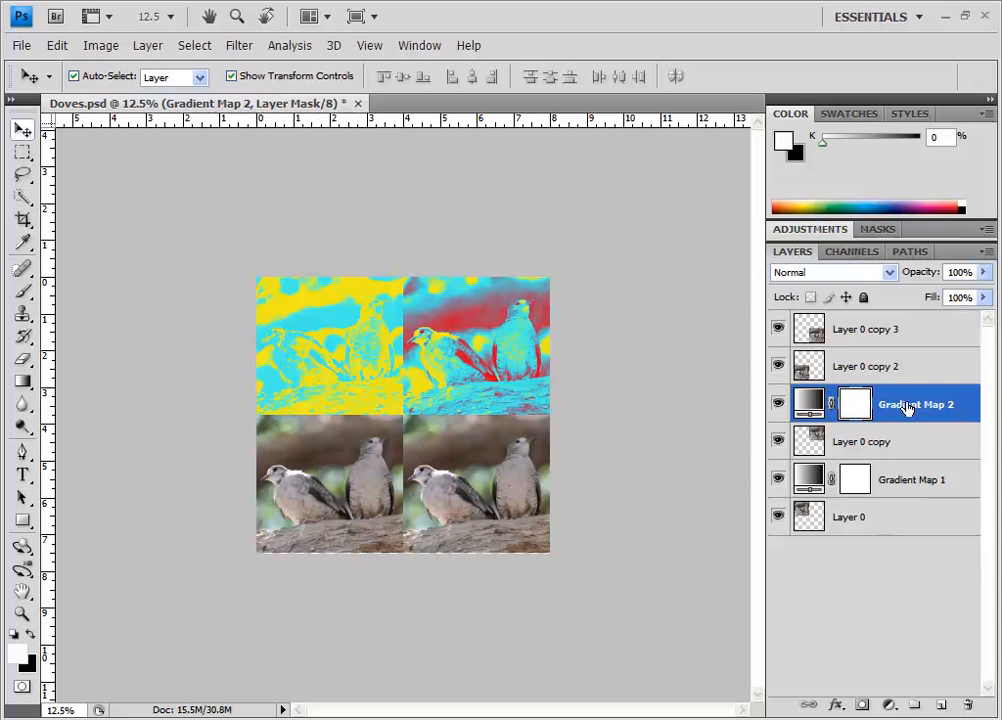
pyautogui.moveTo(918, 423)
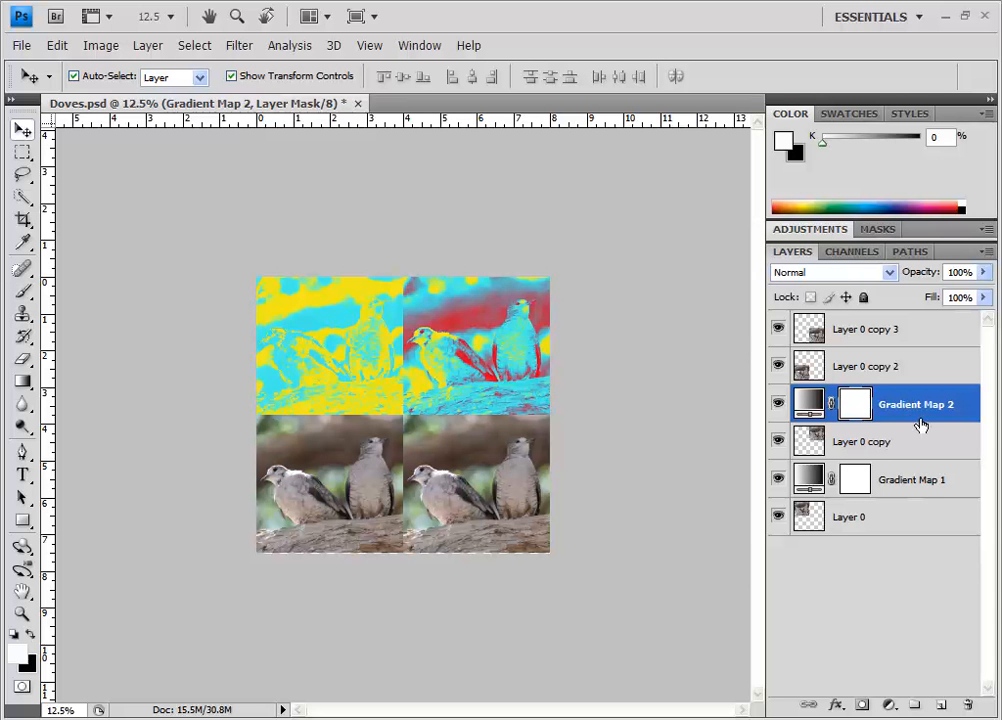
pyautogui.moveTo(903, 430)
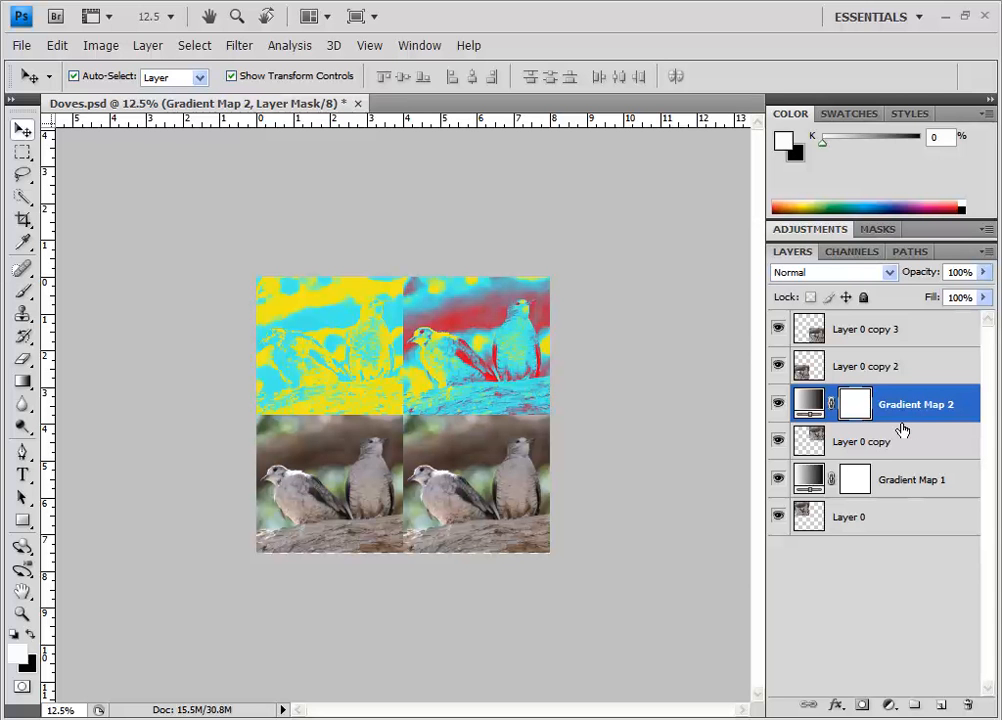
pyautogui.moveTo(930, 428)
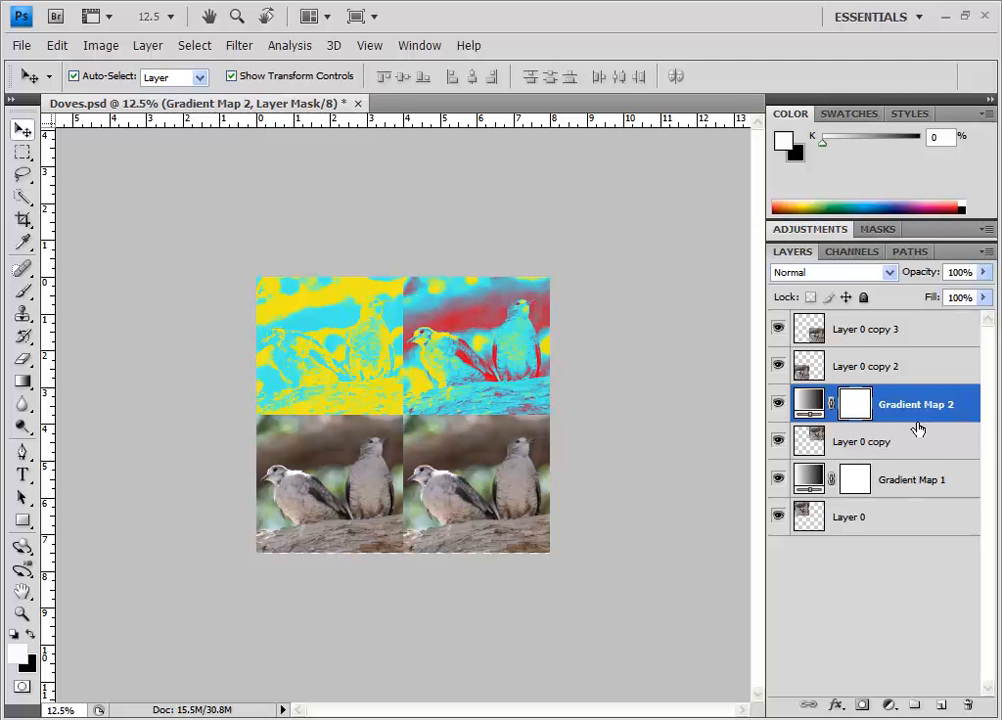
pyautogui.moveTo(925, 421)
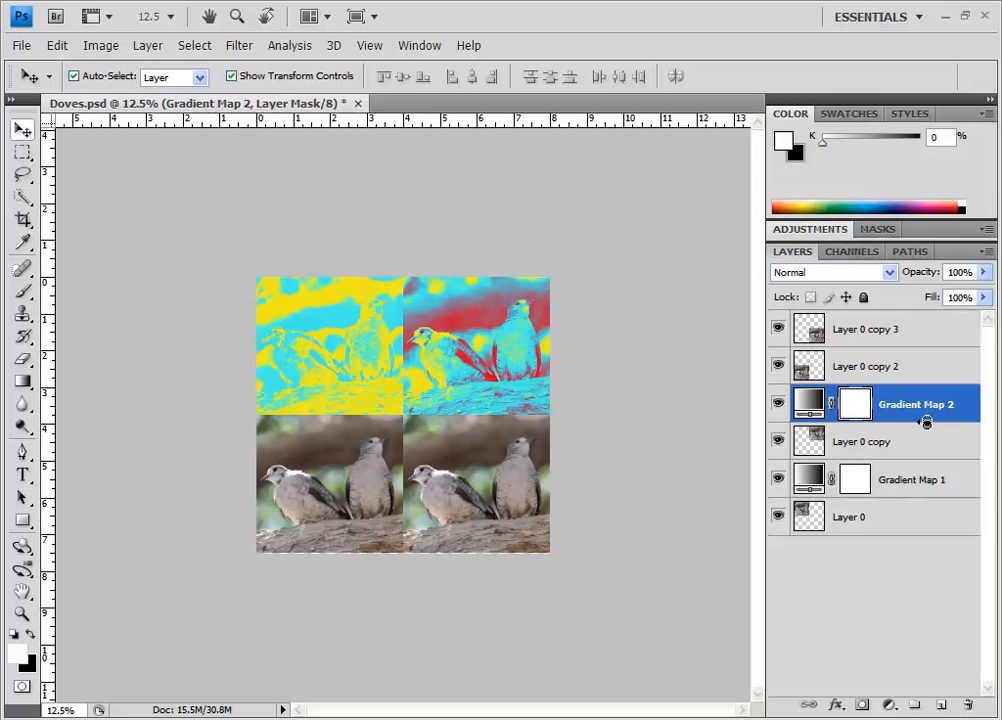
pyautogui.doubleClick(915, 403)
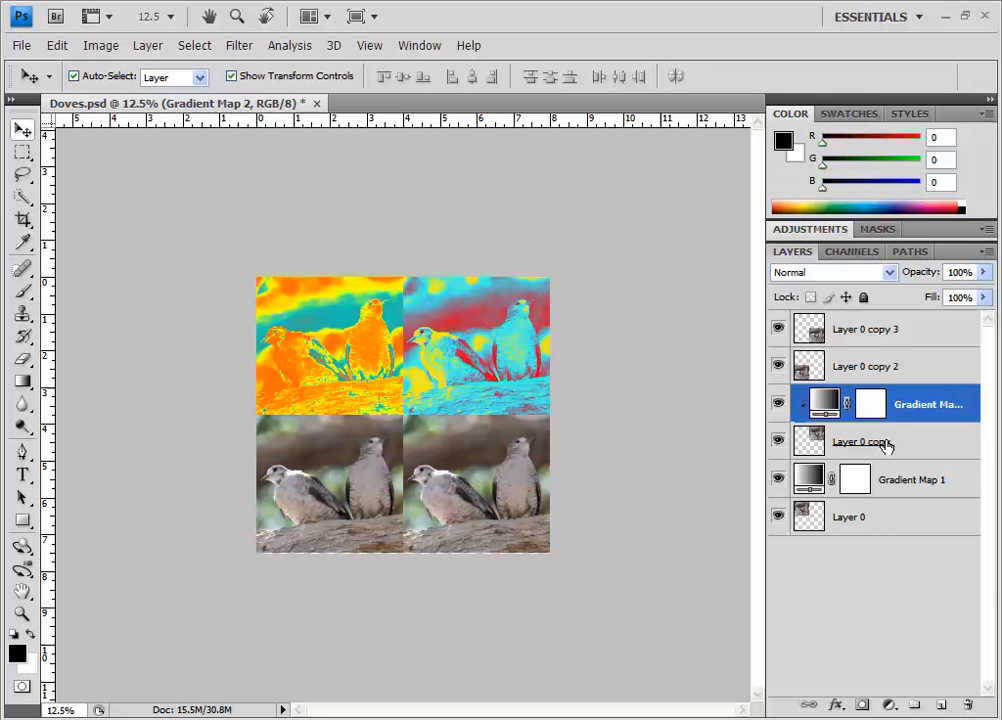
pyautogui.moveTo(461, 316)
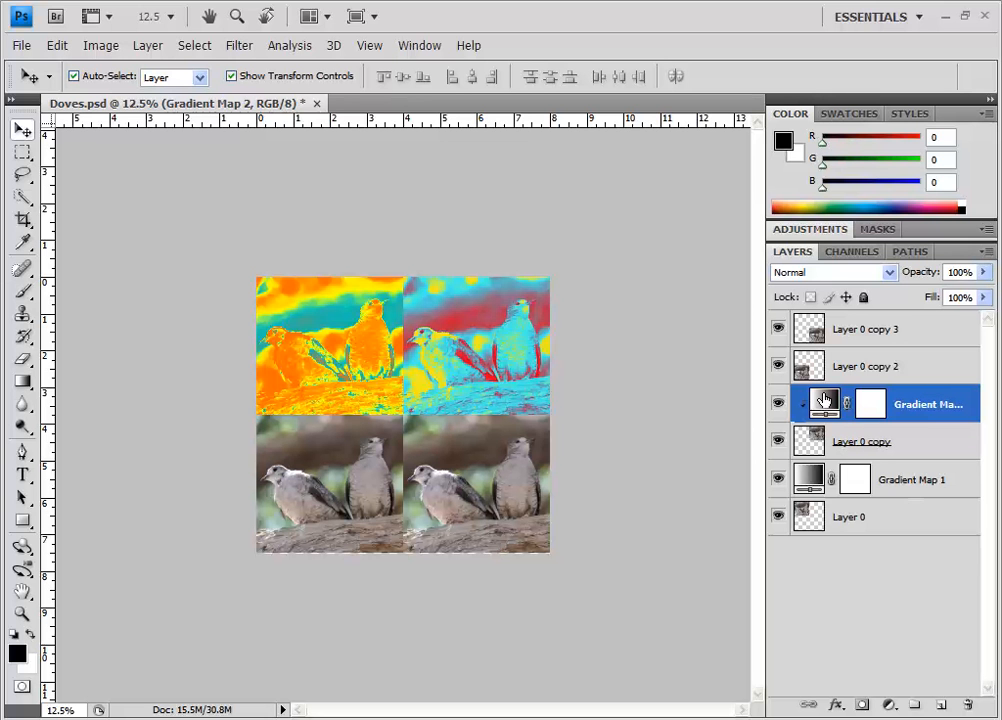
pyautogui.moveTo(847, 437)
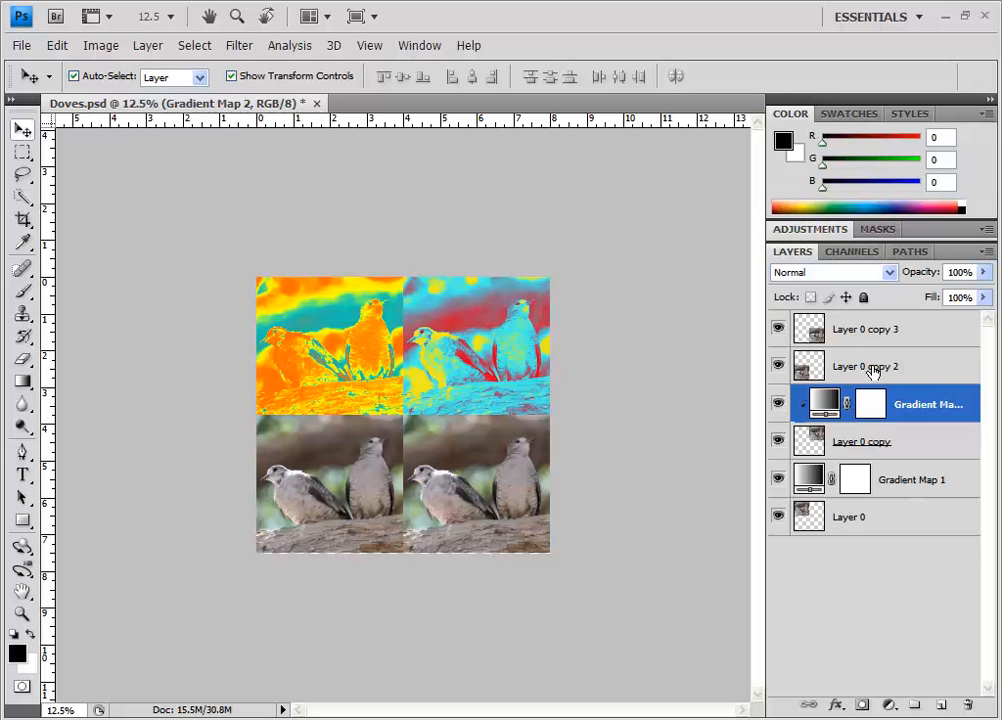
# Select Layer 0 copy 2 and add a Gradient Map with the blue-red-yellow preset
pyautogui.click(867, 366)
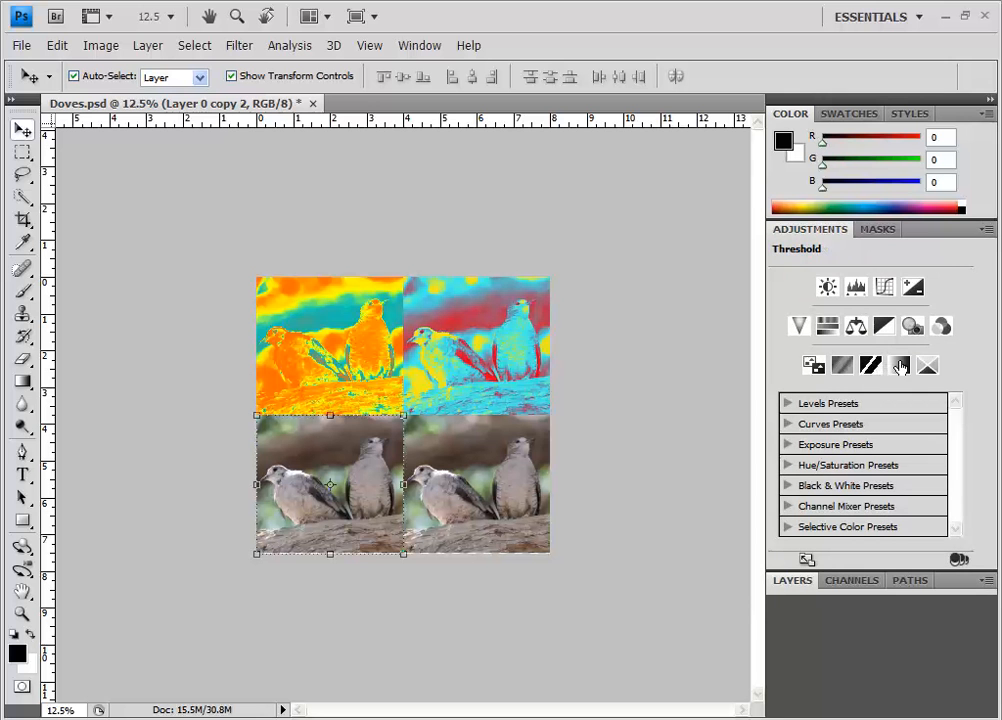
pyautogui.click(898, 364)
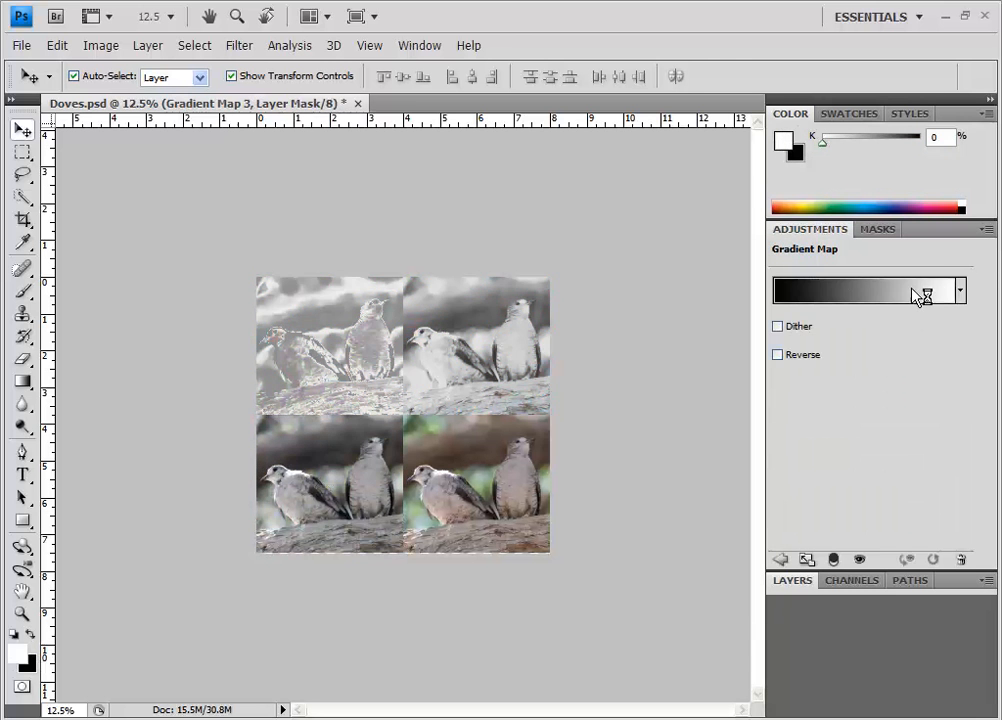
pyautogui.click(957, 290)
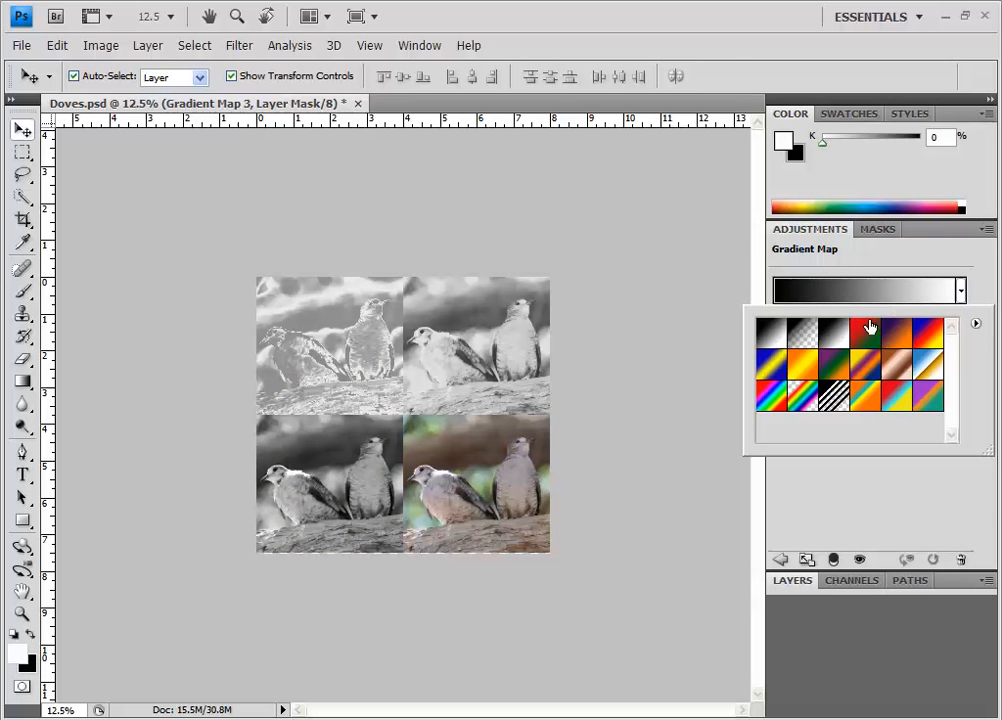
pyautogui.moveTo(930, 333)
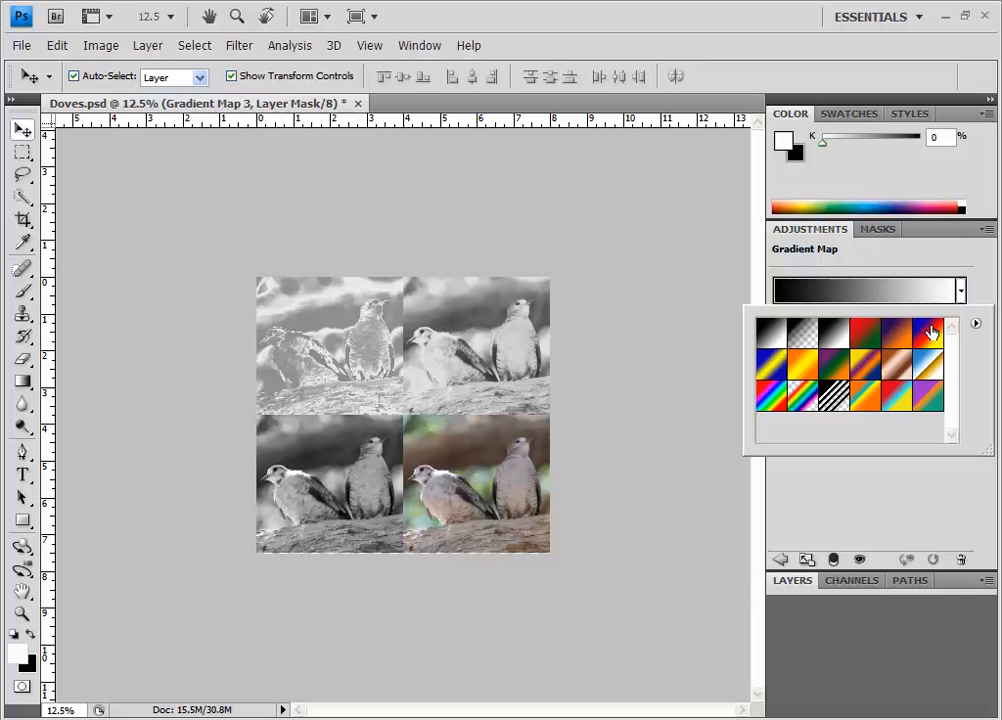
pyautogui.click(923, 333)
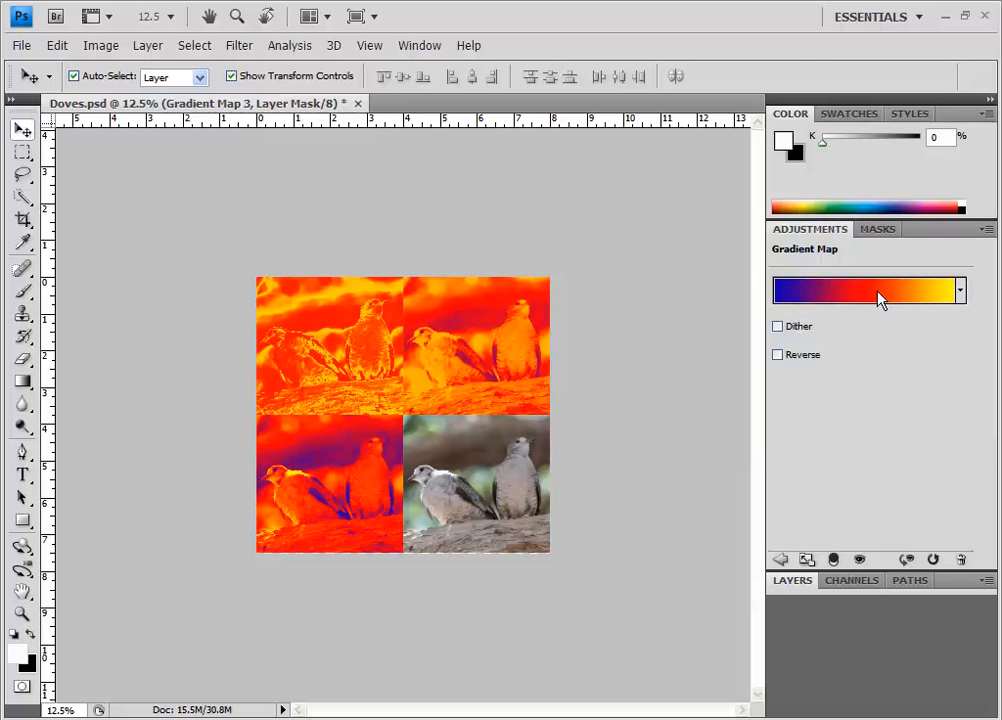
# Add a new teal colour stop to the blue-red-yellow gradient in the Gradient Editor
pyautogui.click(860, 290)
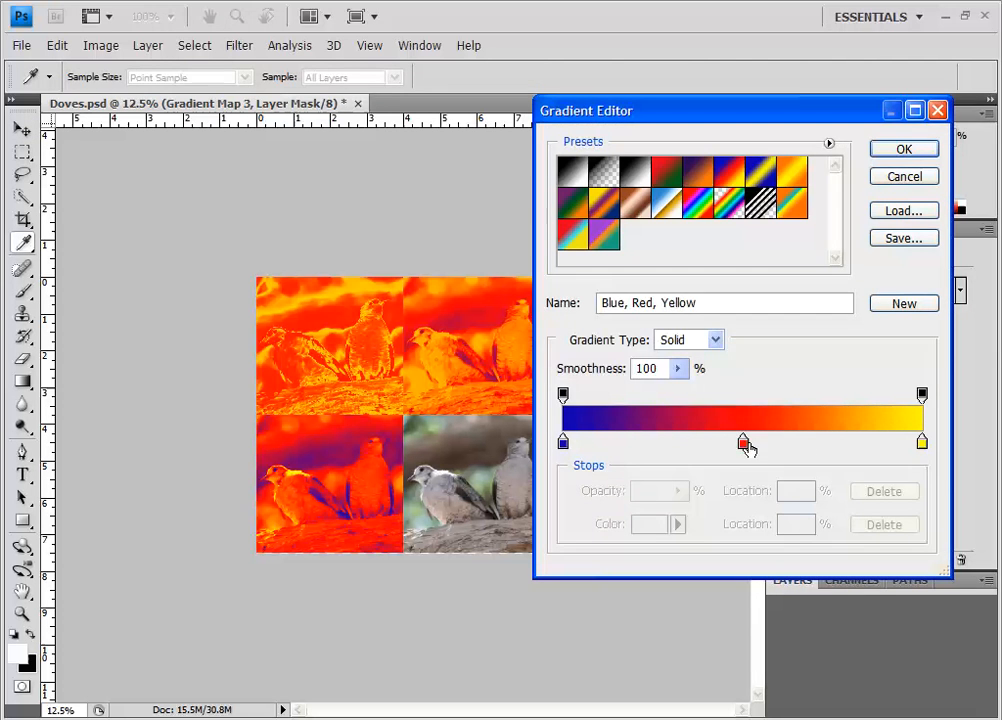
pyautogui.moveTo(825, 445)
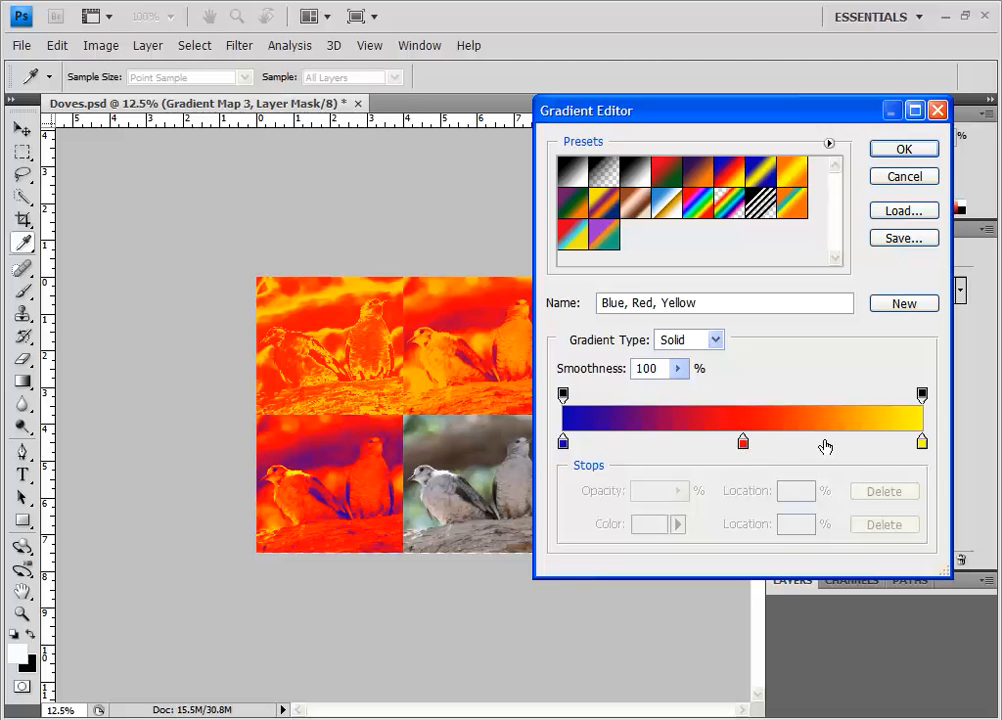
pyautogui.moveTo(824, 443)
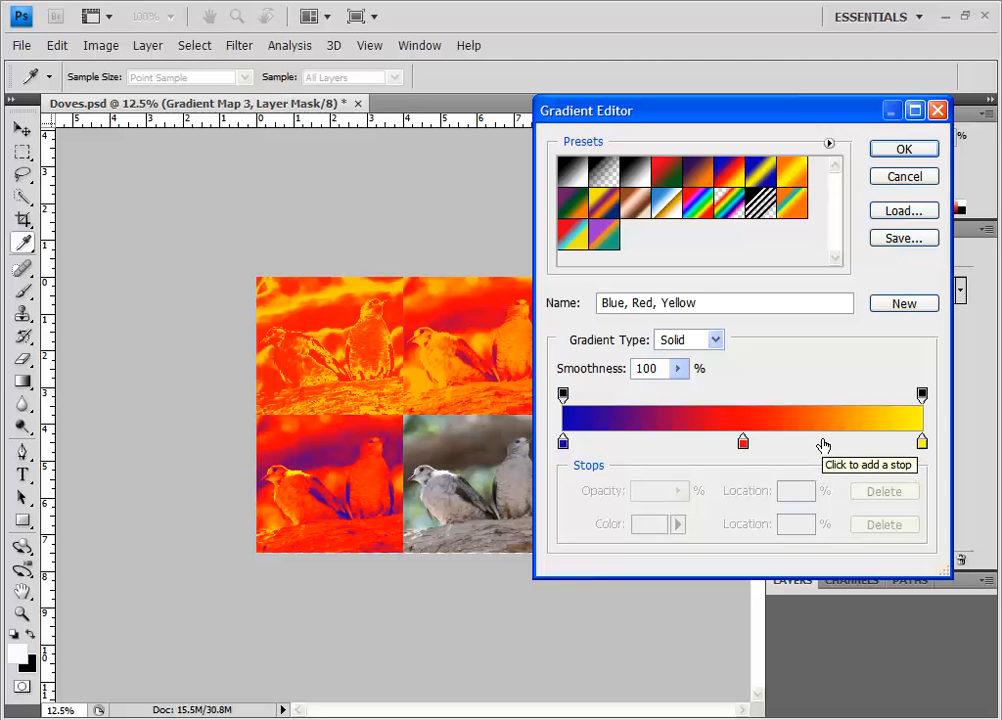
pyautogui.click(824, 440)
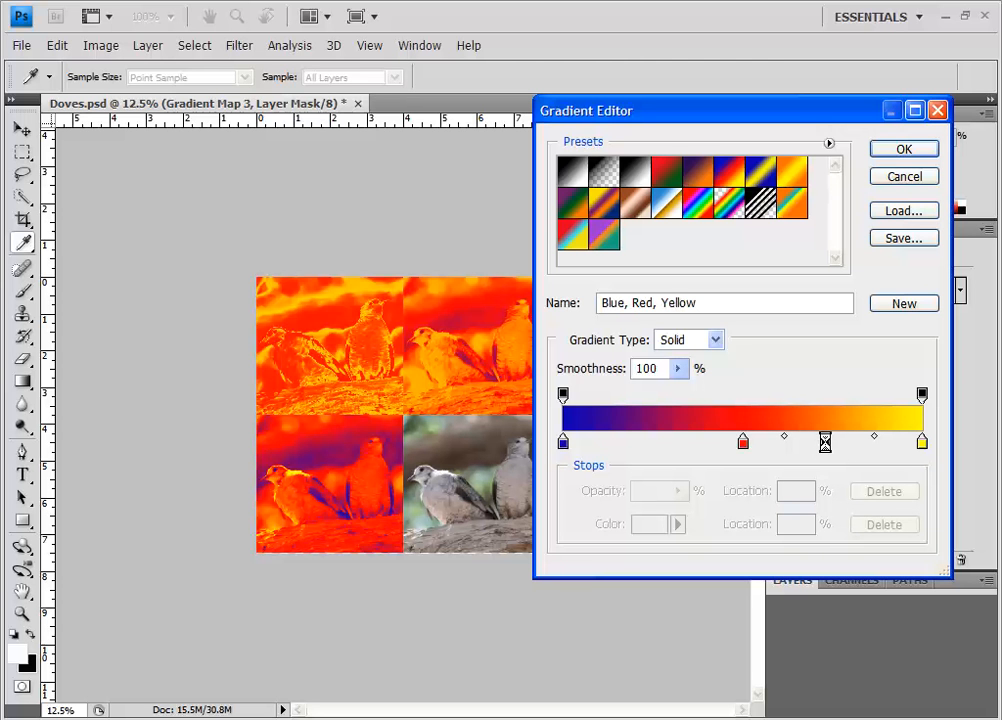
pyautogui.doubleClick(825, 440)
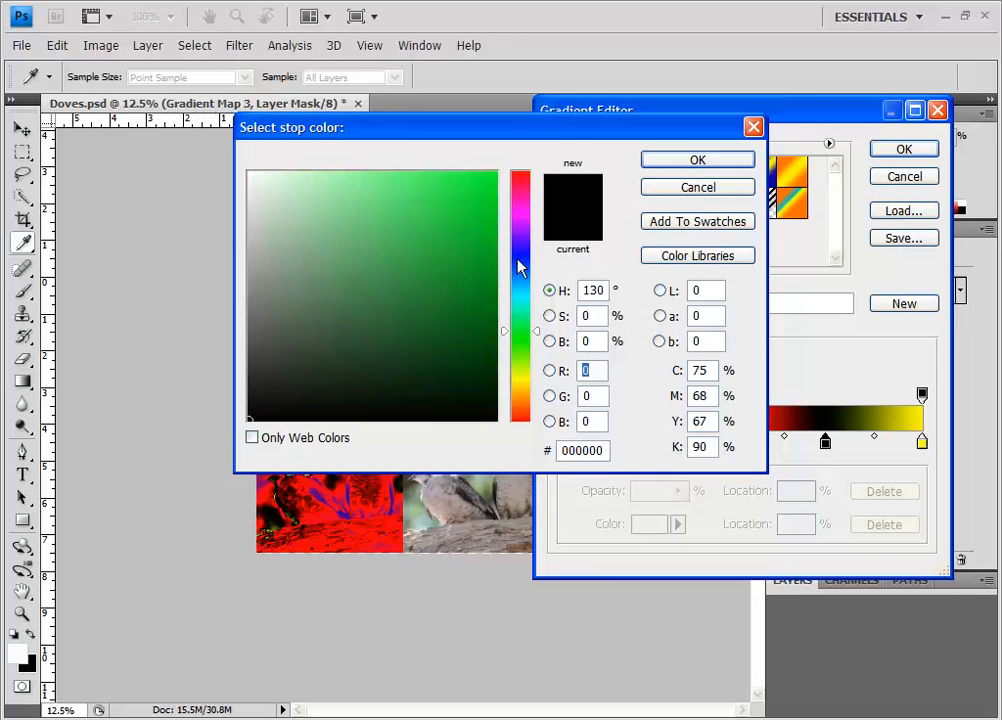
pyautogui.click(464, 211)
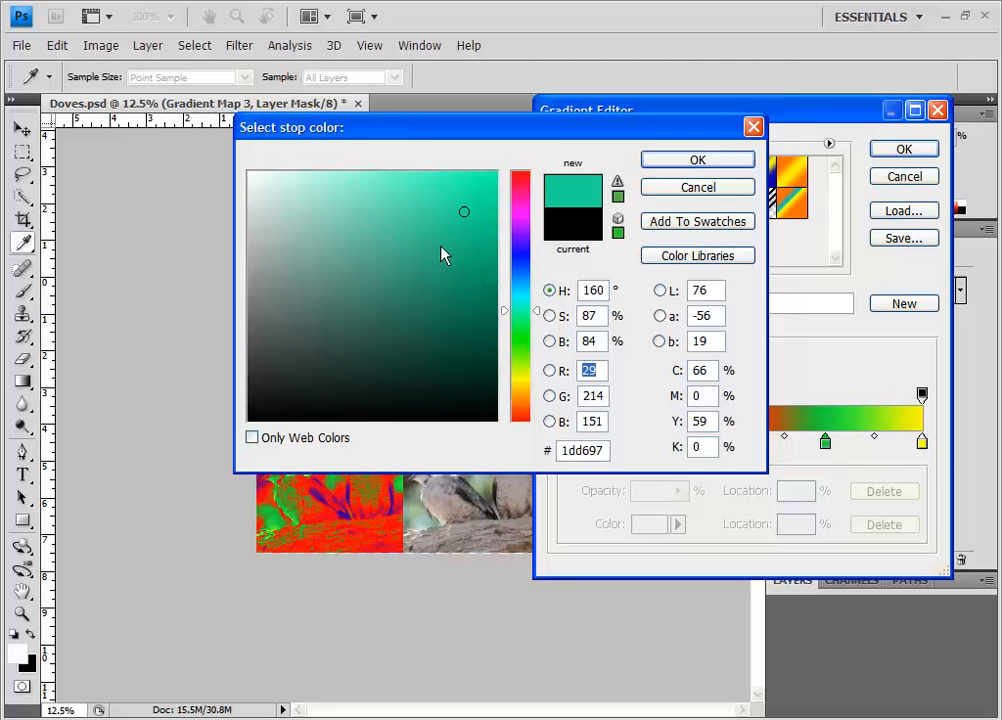
pyautogui.click(440, 246)
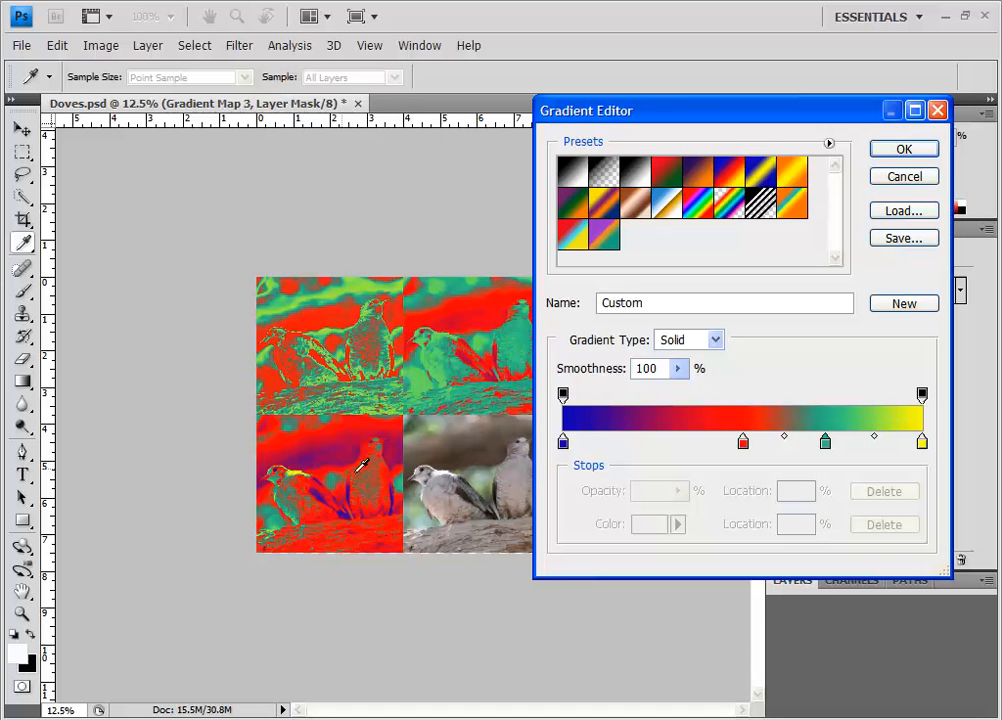
pyautogui.moveTo(390, 515)
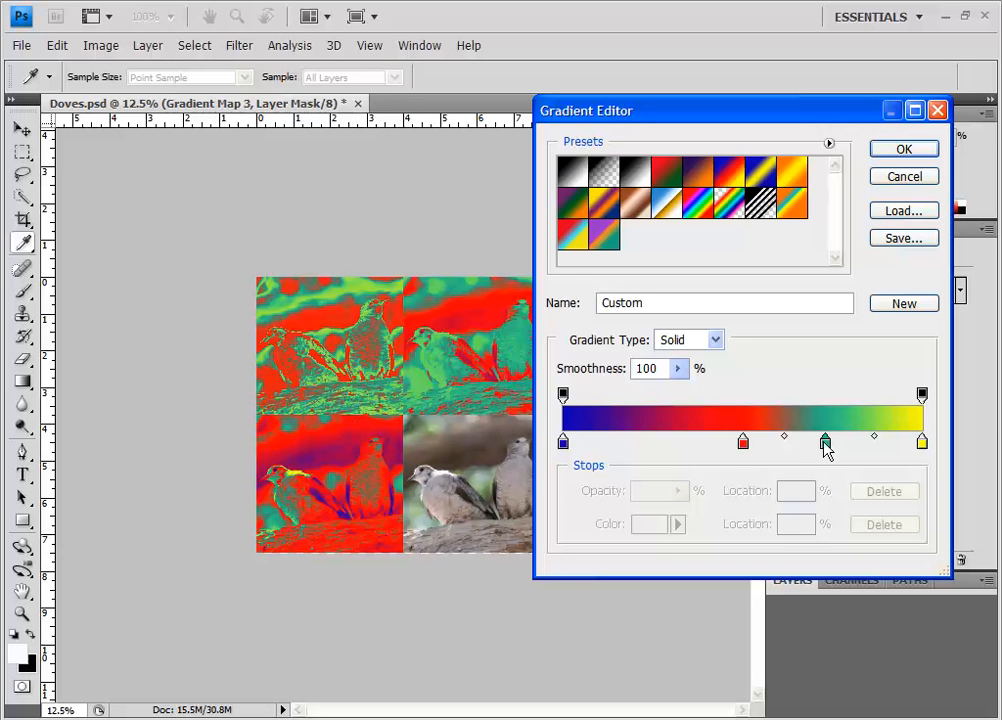
# Reposition the stops, moving red further left and teal closer to red
pyautogui.click(825, 440)
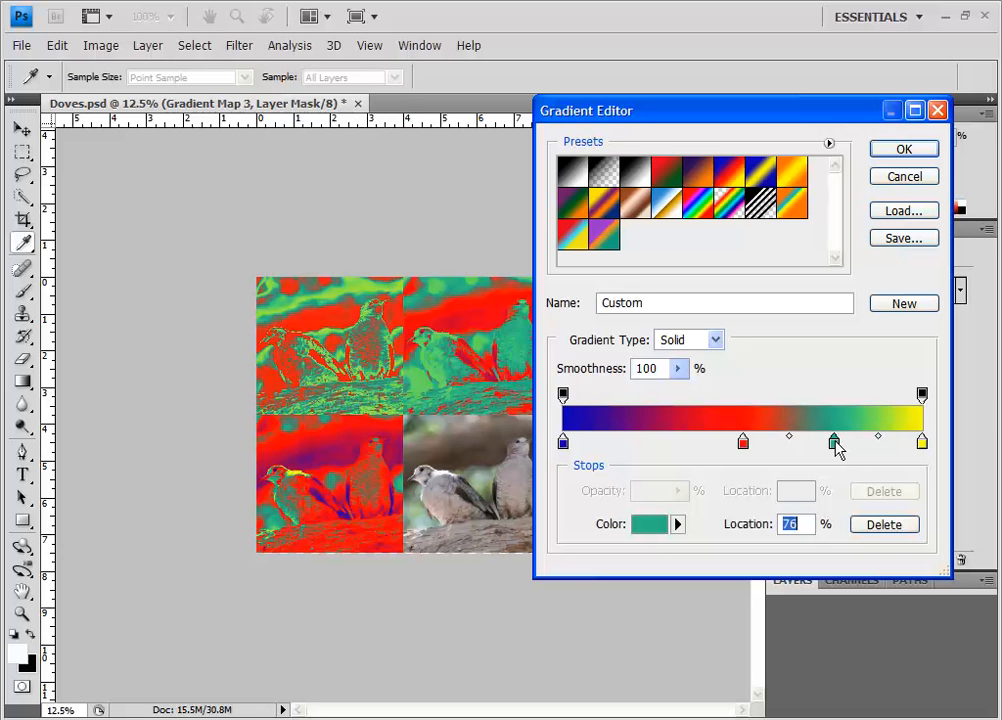
pyautogui.moveTo(835, 440); pyautogui.dragTo(845, 440)
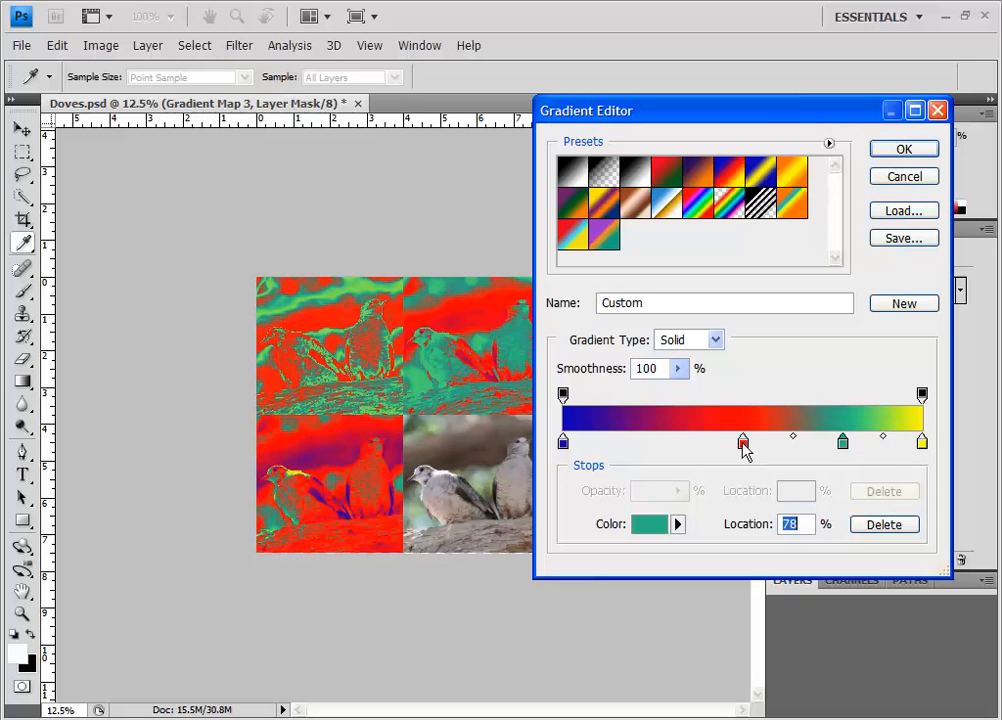
pyautogui.moveTo(743, 440); pyautogui.dragTo(685, 440)
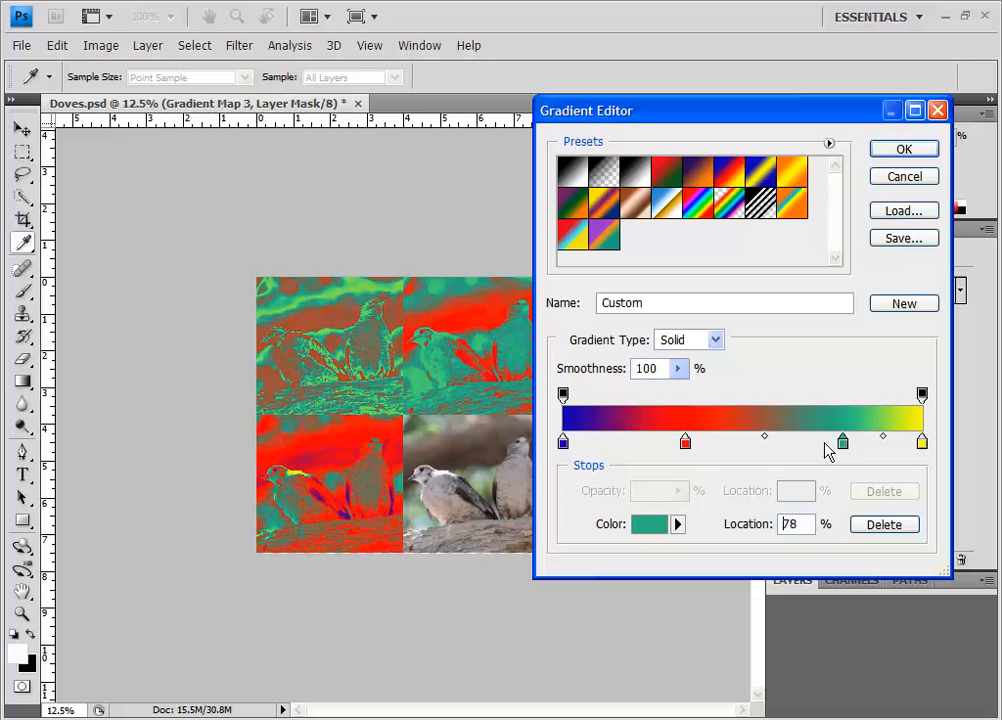
pyautogui.moveTo(842, 440); pyautogui.dragTo(772, 440)
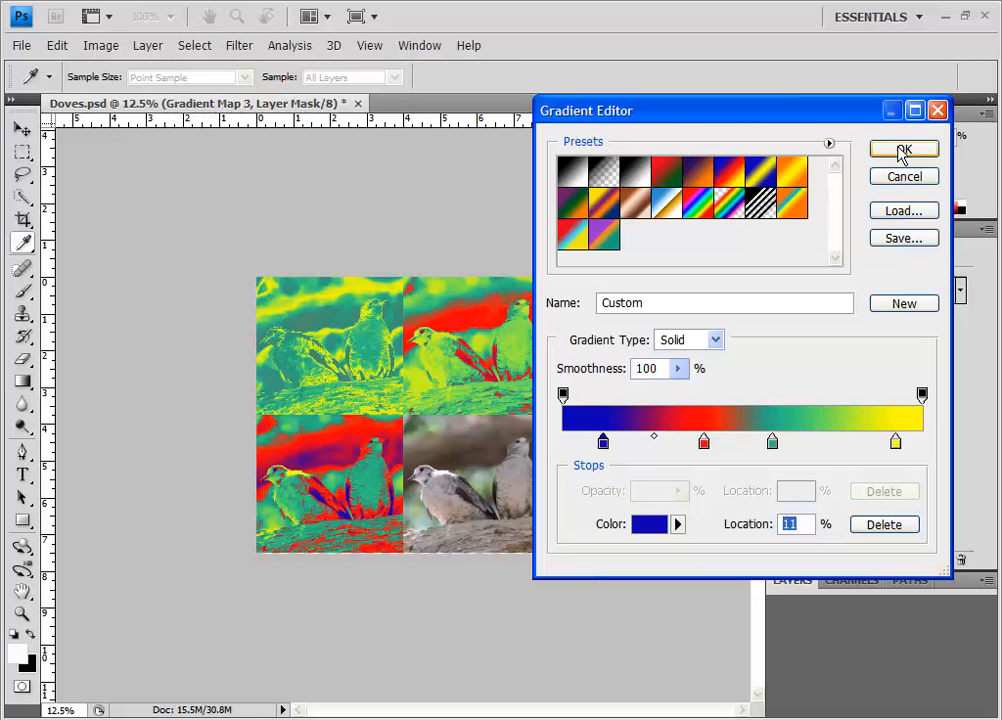
# Apply the custom teal gradient, then select Layer 0 copy 3 in the Layers panel
pyautogui.click(903, 150)
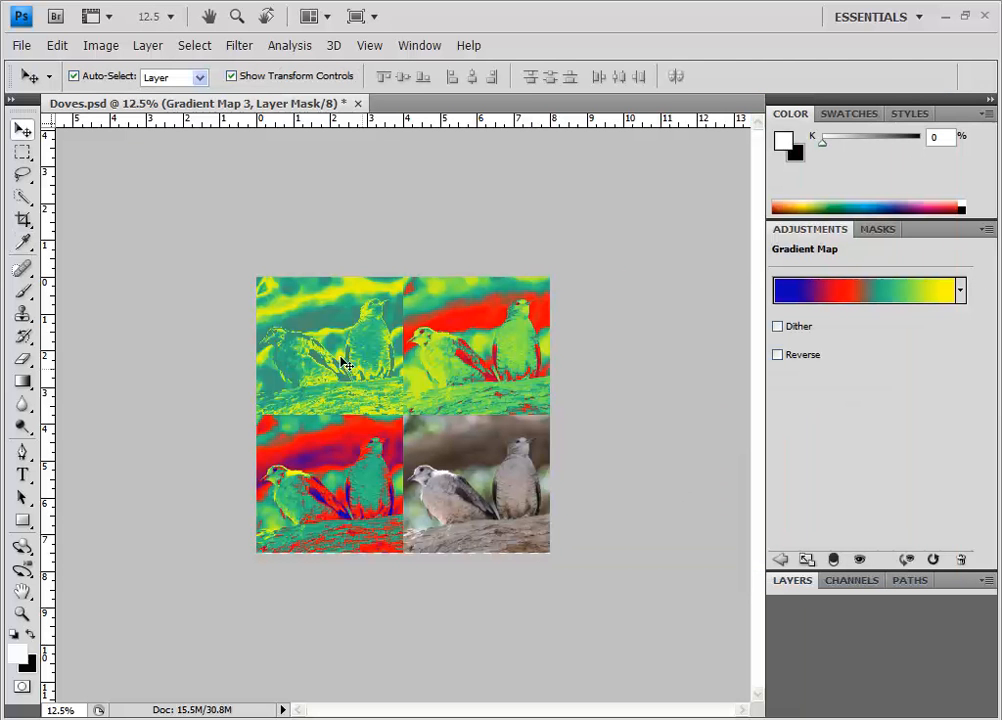
pyautogui.moveTo(325, 378)
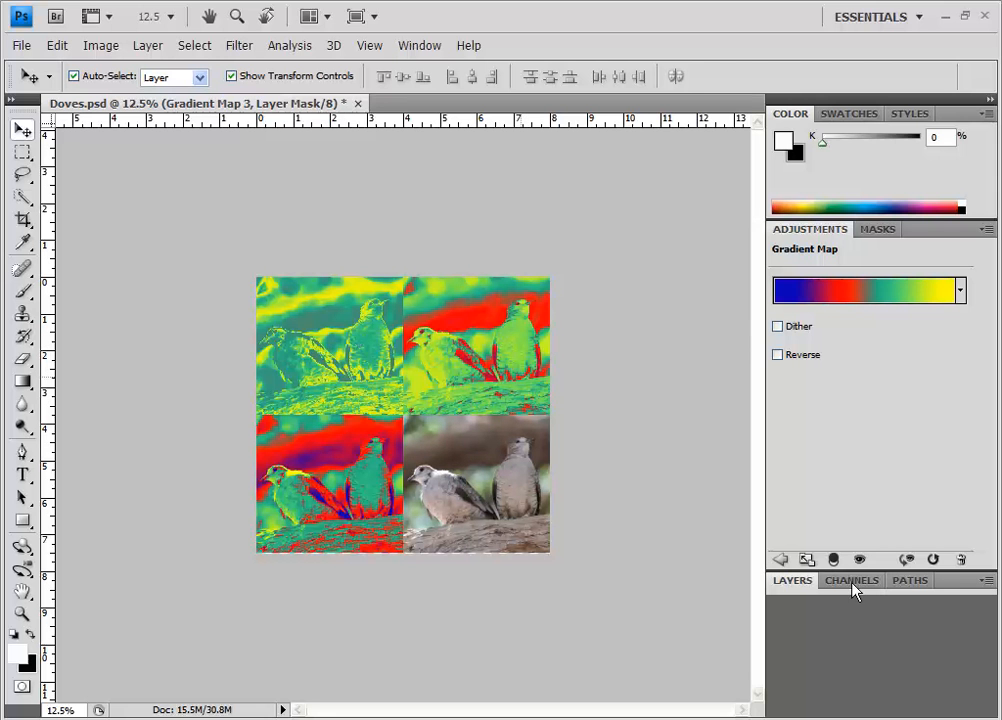
pyautogui.moveTo(795, 588)
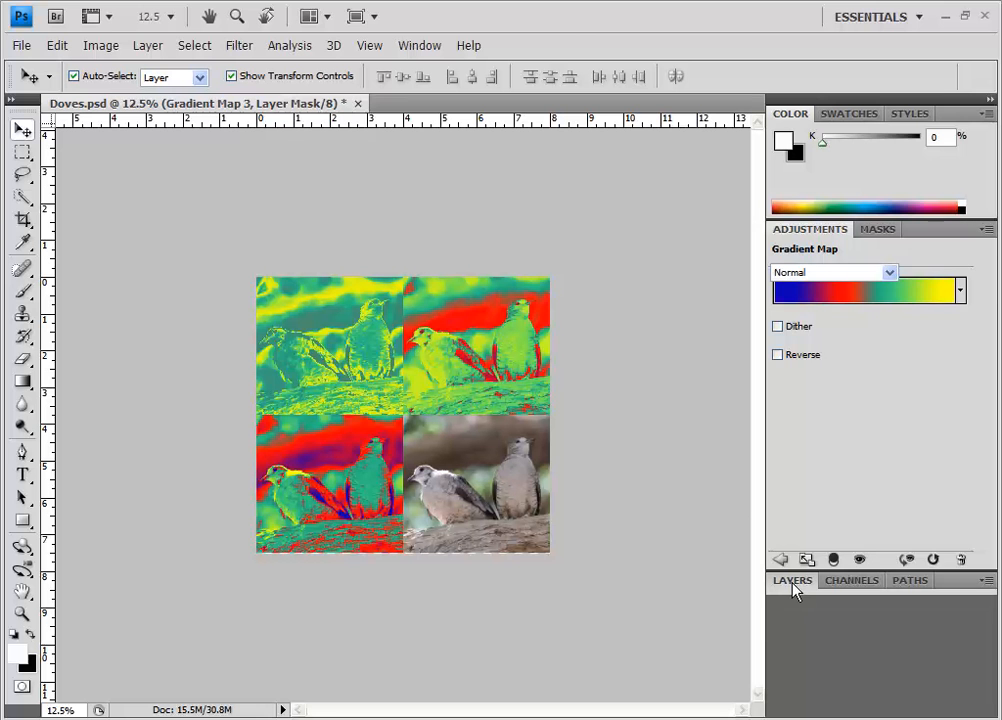
pyautogui.click(791, 580)
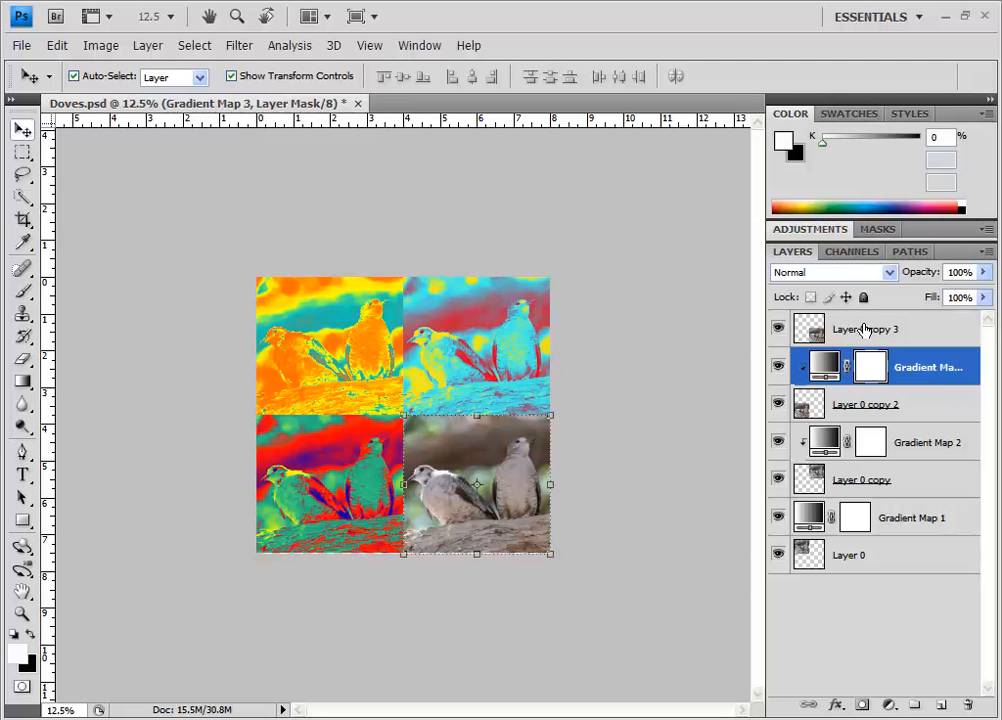
pyautogui.click(866, 329)
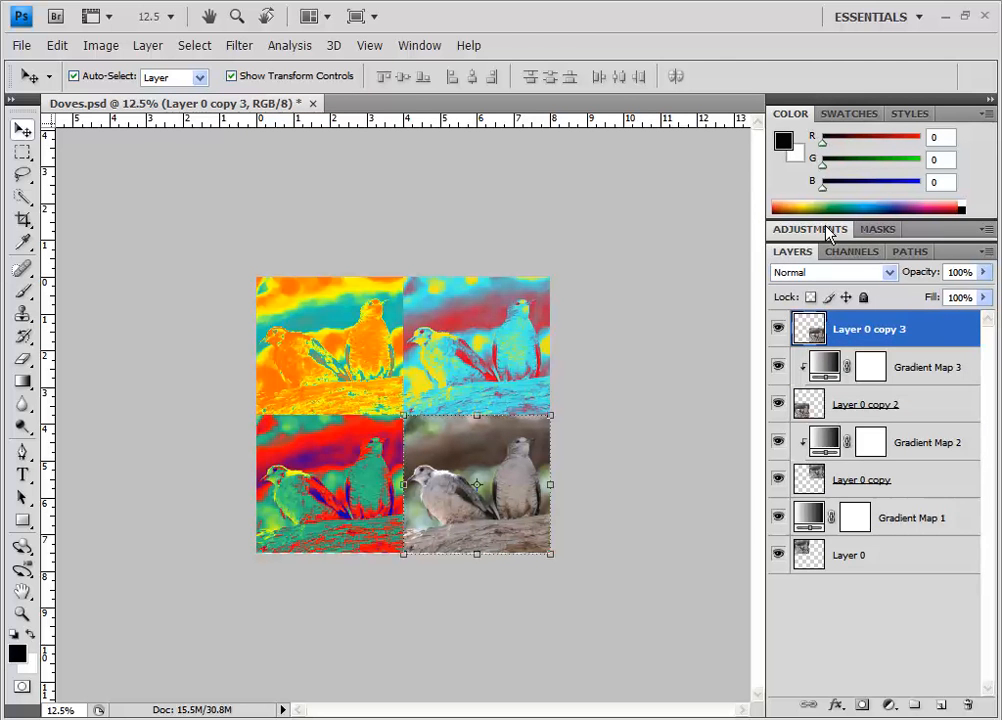
# Add Gradient Map 4 above Layer 0 copy 3 using the purple-orange-teal preset
pyautogui.click(809, 229)
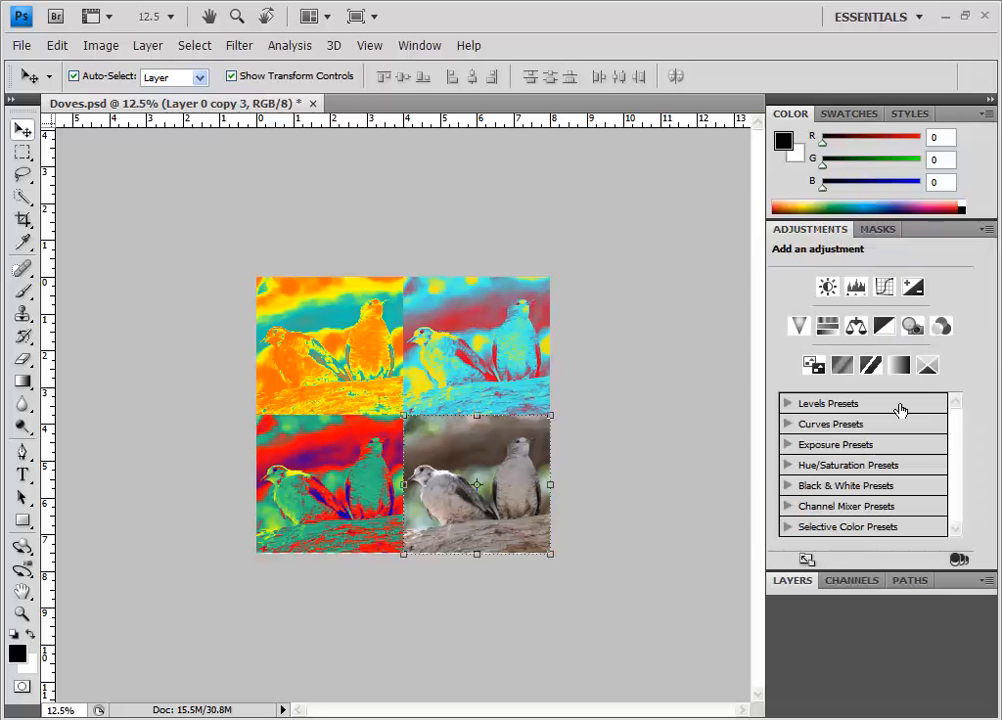
pyautogui.click(898, 364)
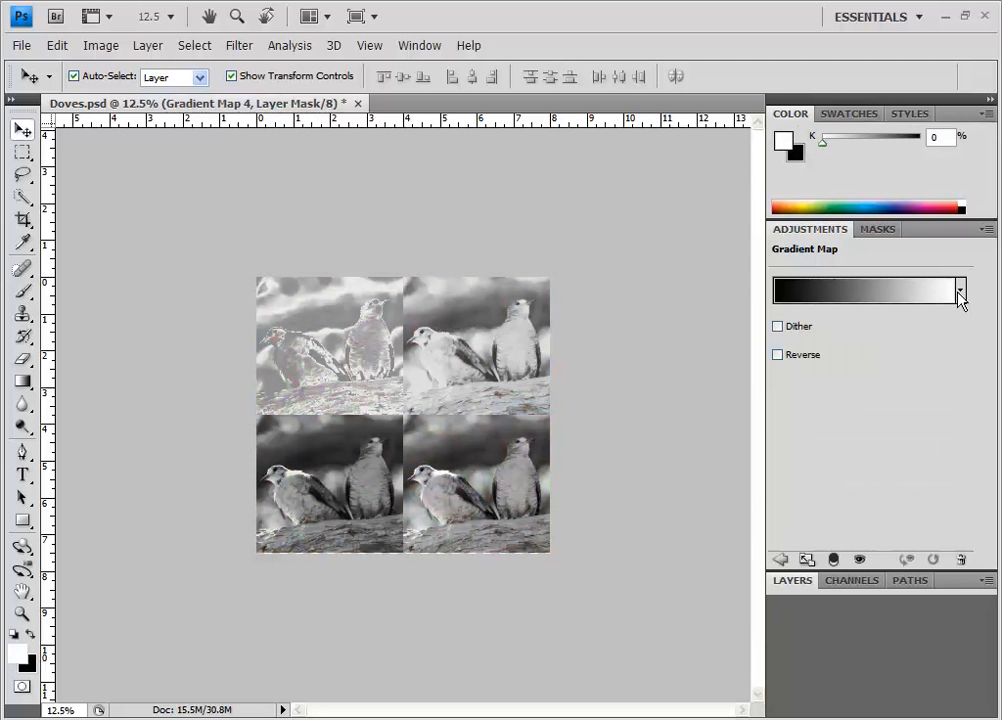
pyautogui.click(959, 290)
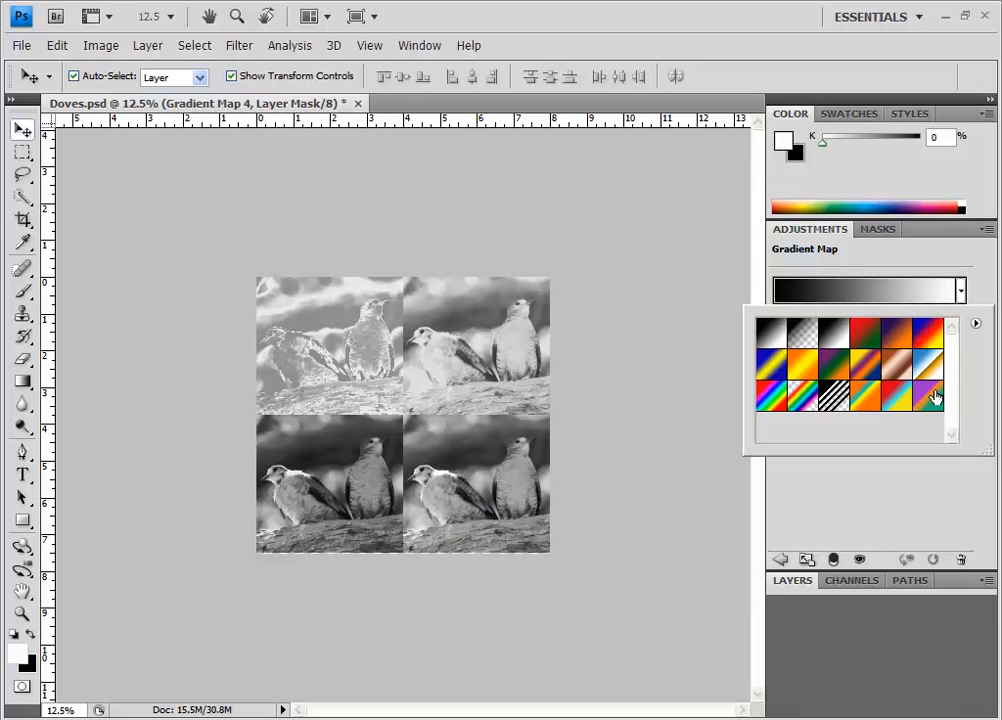
pyautogui.click(925, 393)
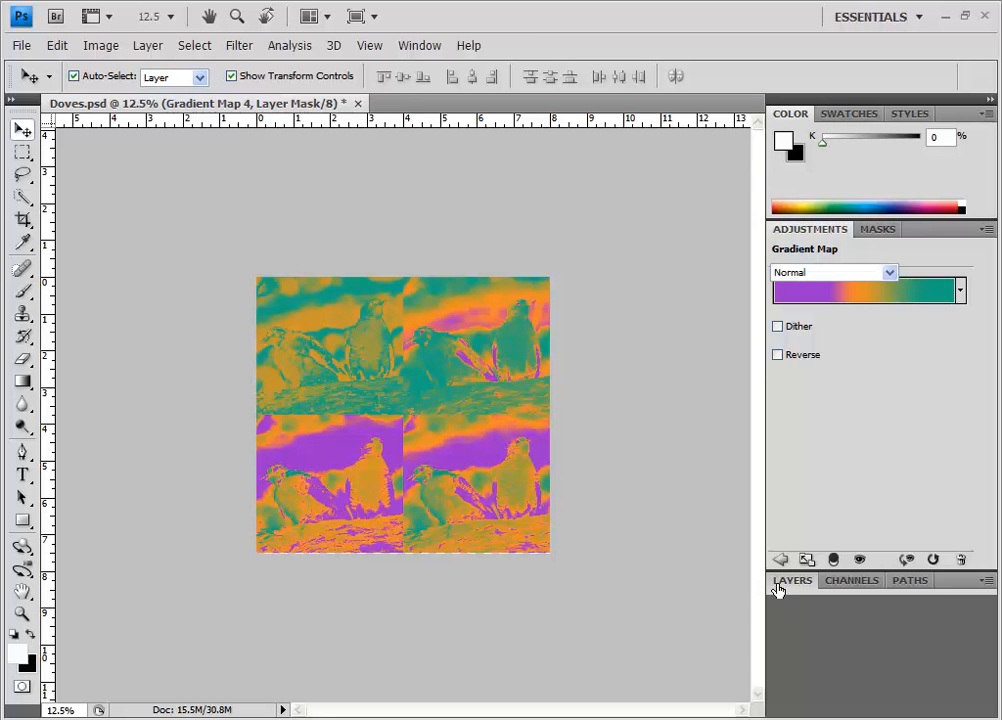
# Bring the Layers panel back, showing Gradient Map 4 above Layer 0 copy 3
pyautogui.click(792, 580)
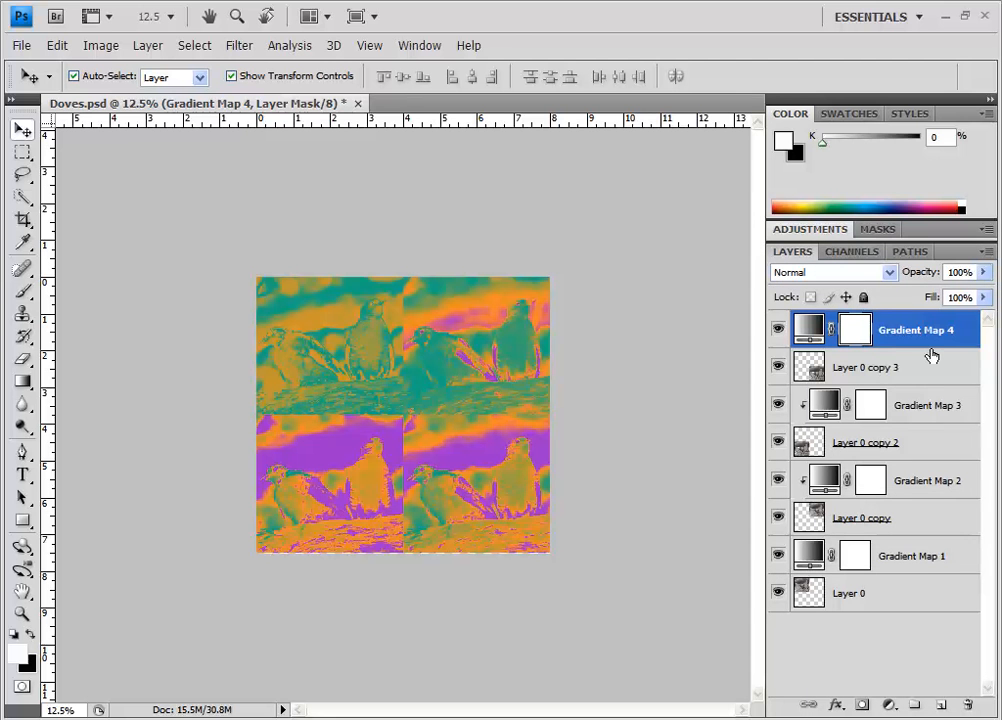
pyautogui.moveTo(935, 345)
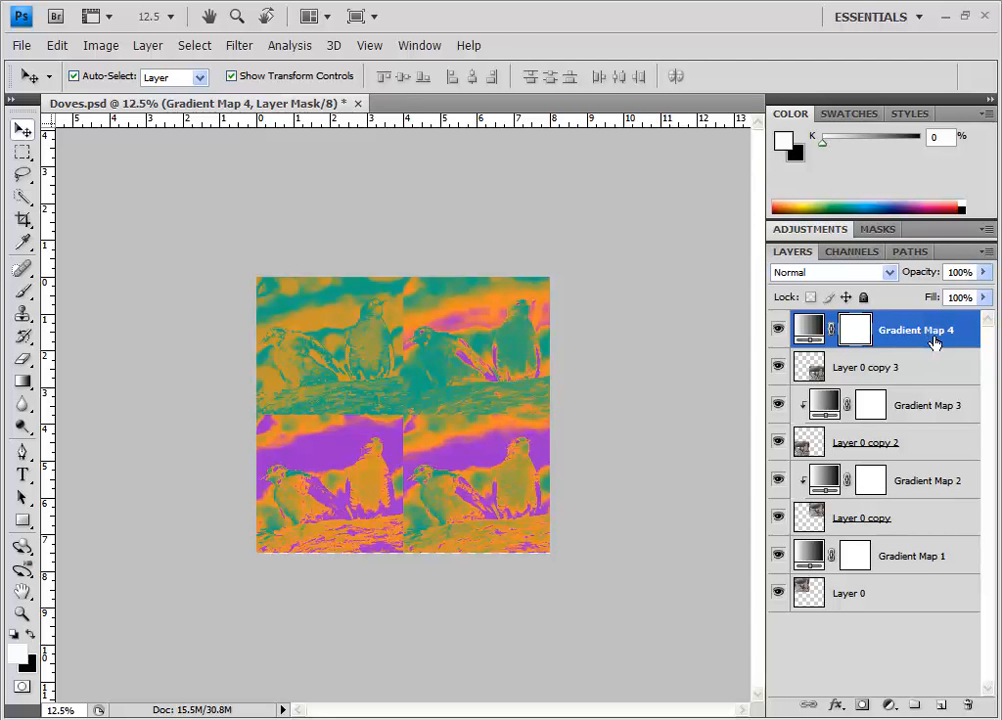
pyautogui.moveTo(935, 345)
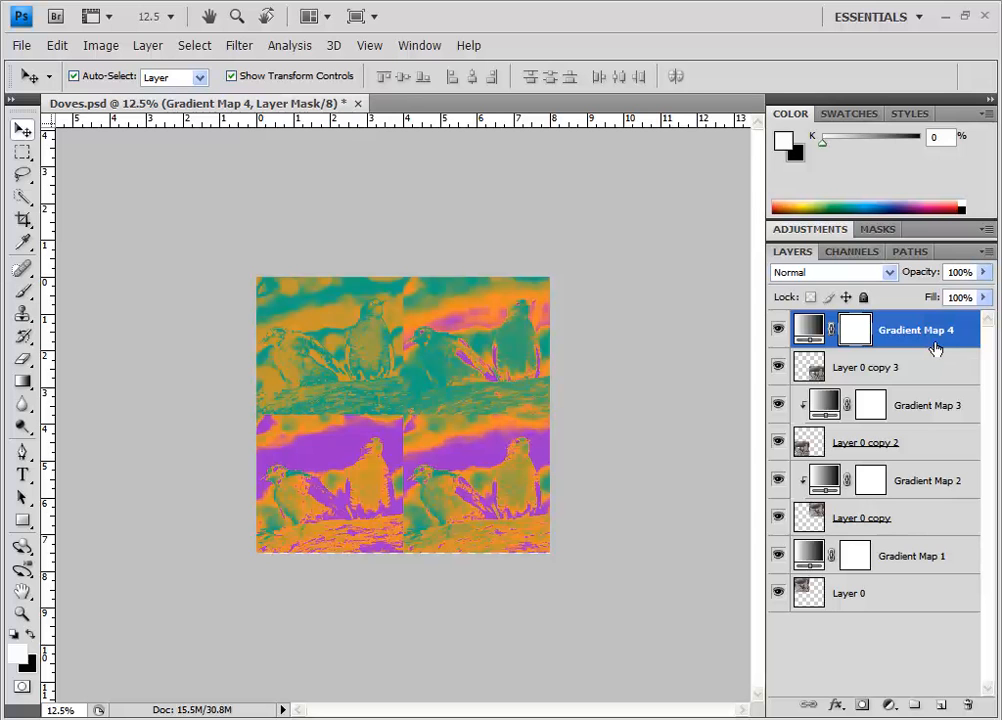
pyautogui.moveTo(933, 350)
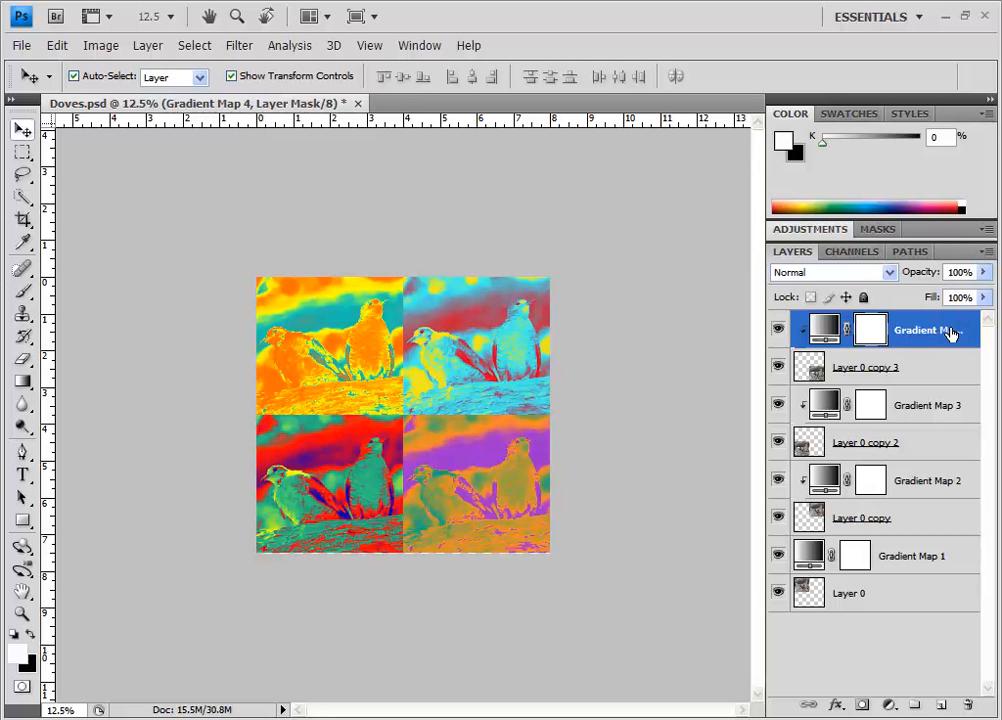
pyautogui.moveTo(948, 330)
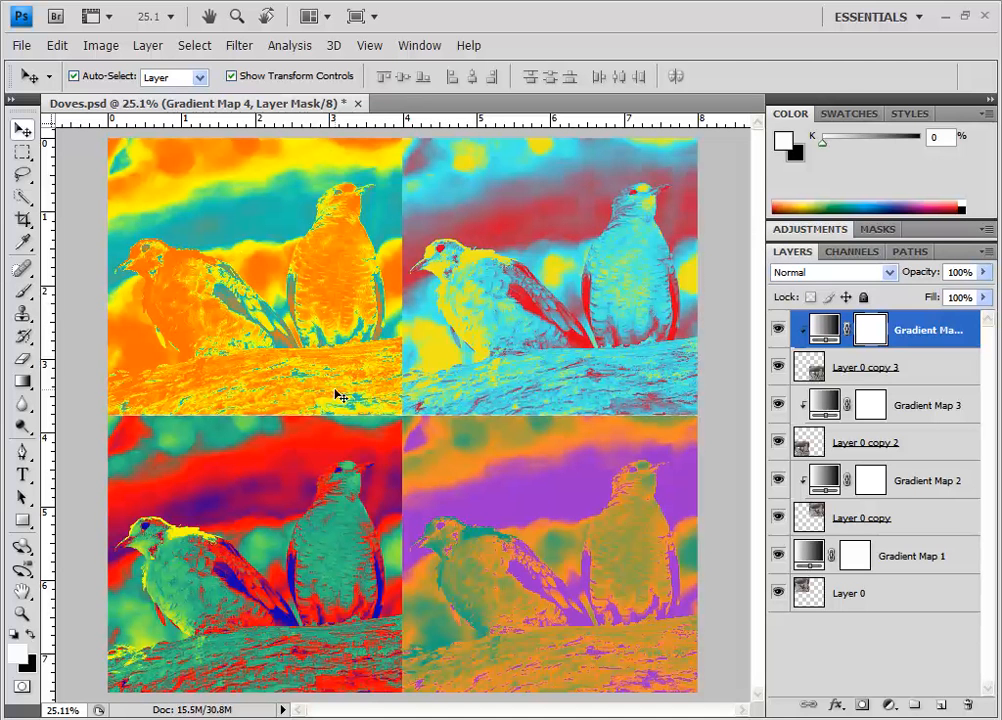
pyautogui.moveTo(80, 348)
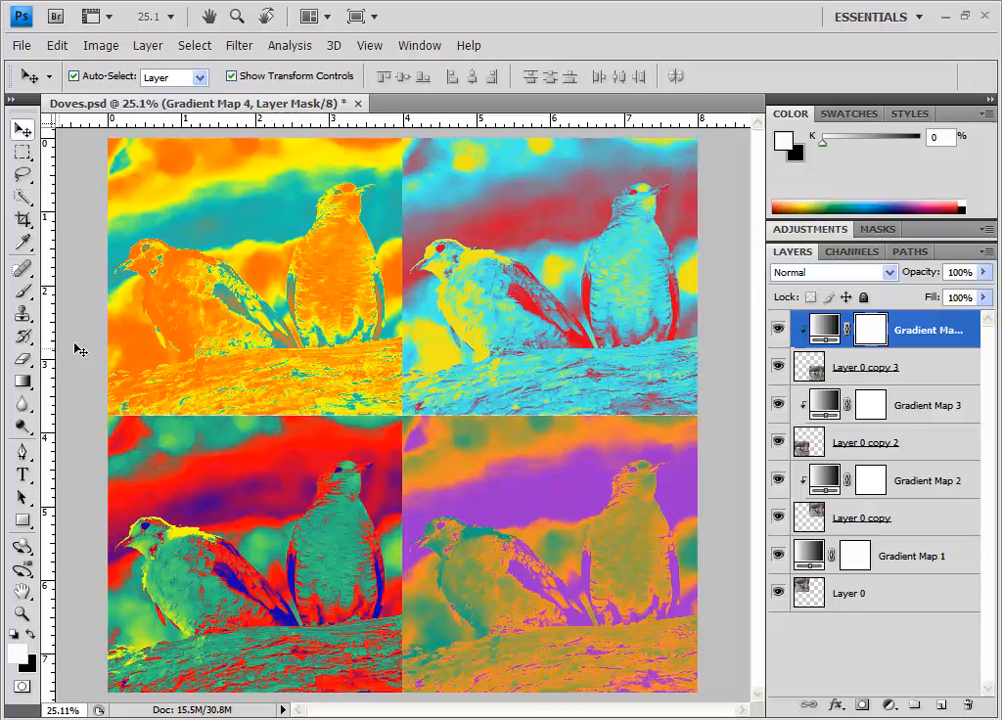